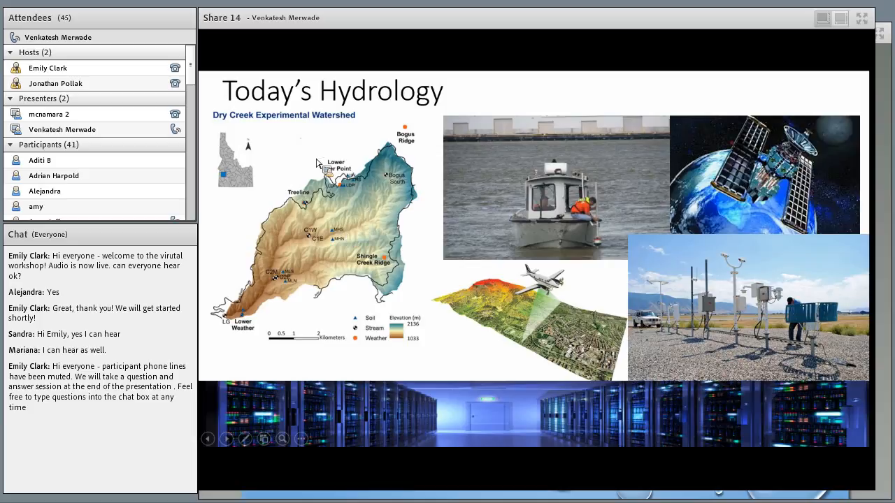
mouse_move(349, 196)
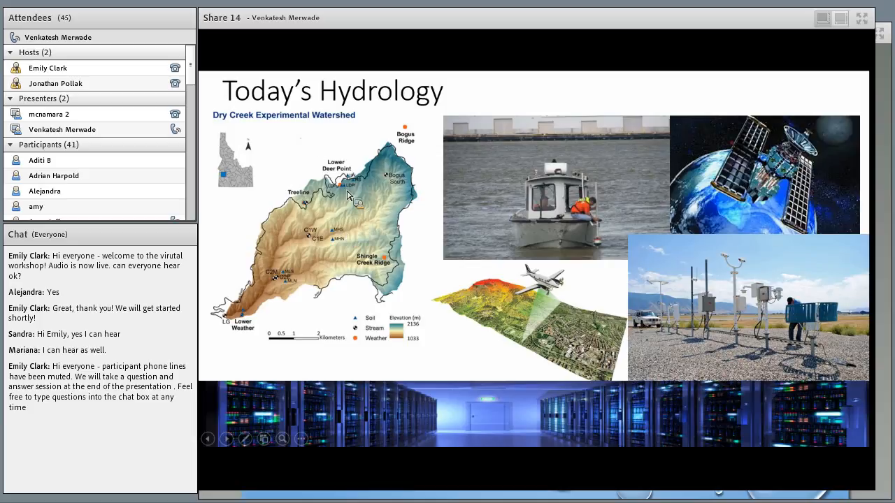
mouse_move(357, 224)
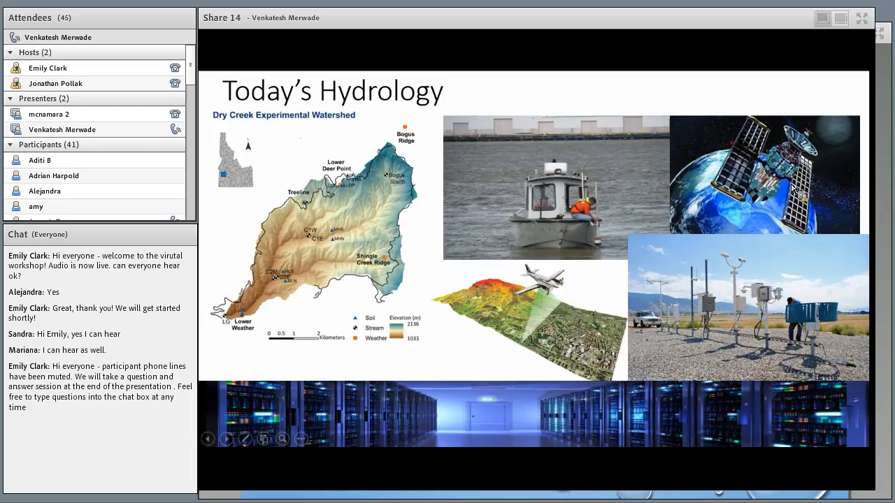
mouse_move(552, 324)
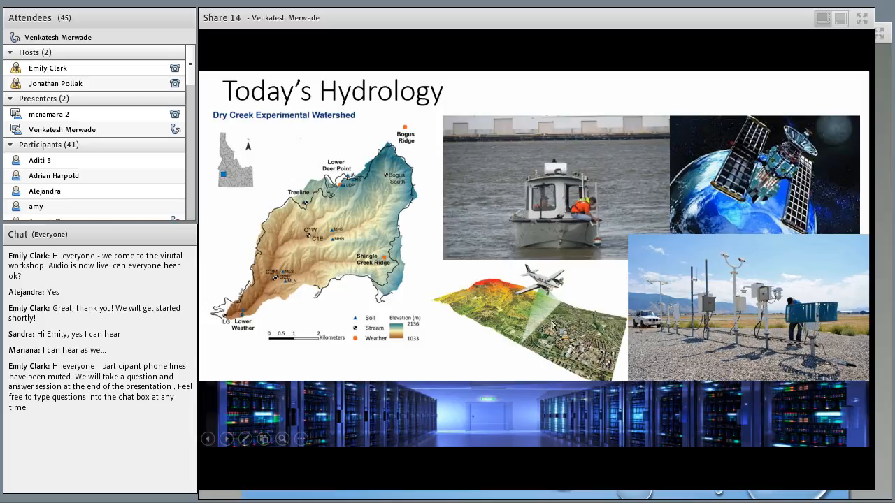
mouse_move(559, 329)
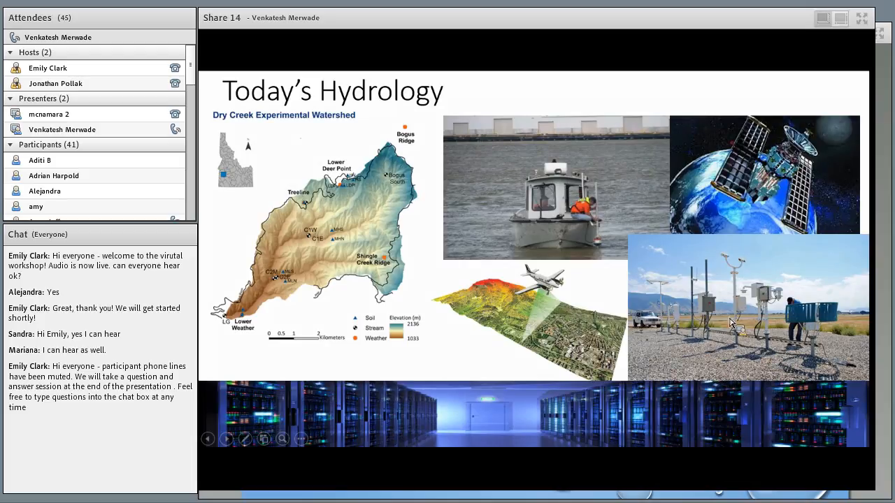
mouse_move(738, 330)
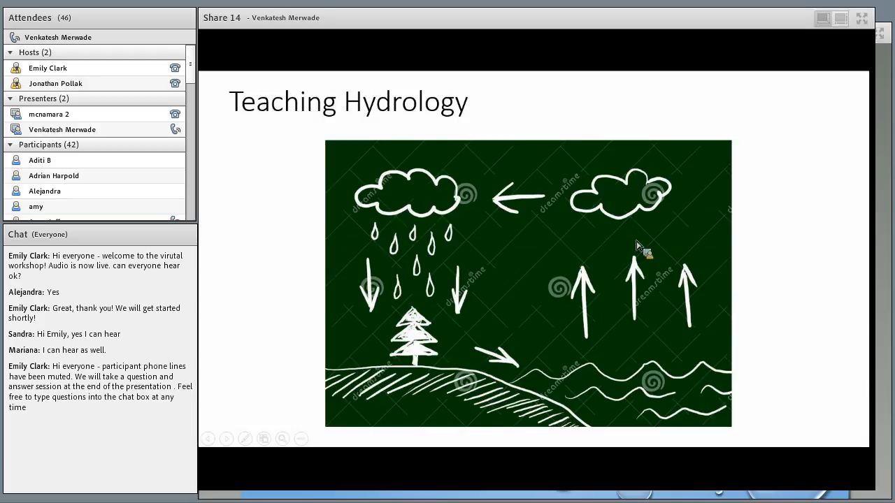
mouse_move(553, 252)
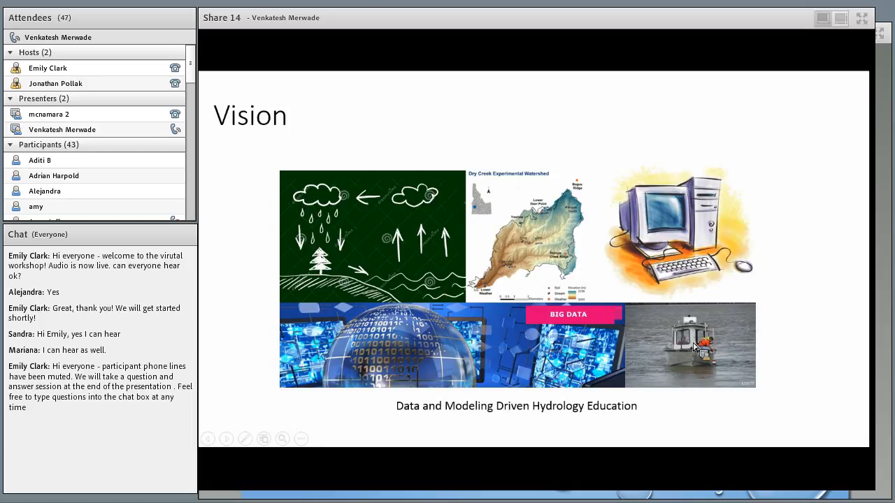
mouse_move(486, 246)
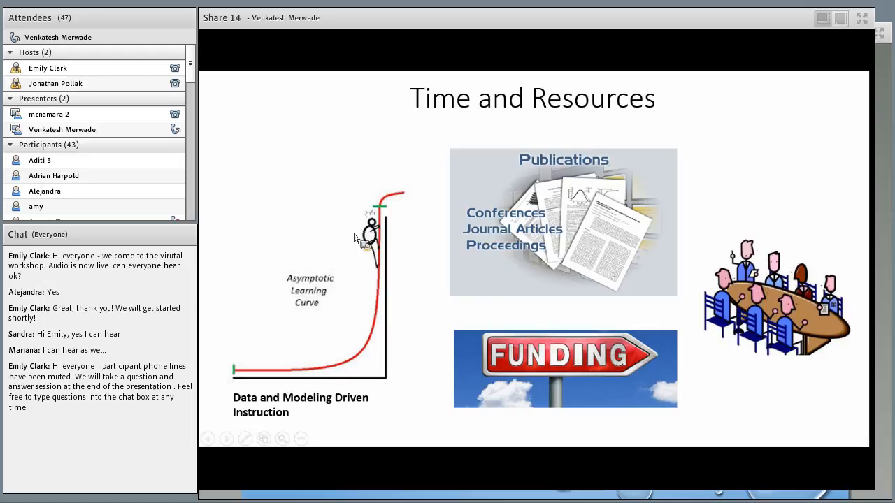
mouse_move(390, 248)
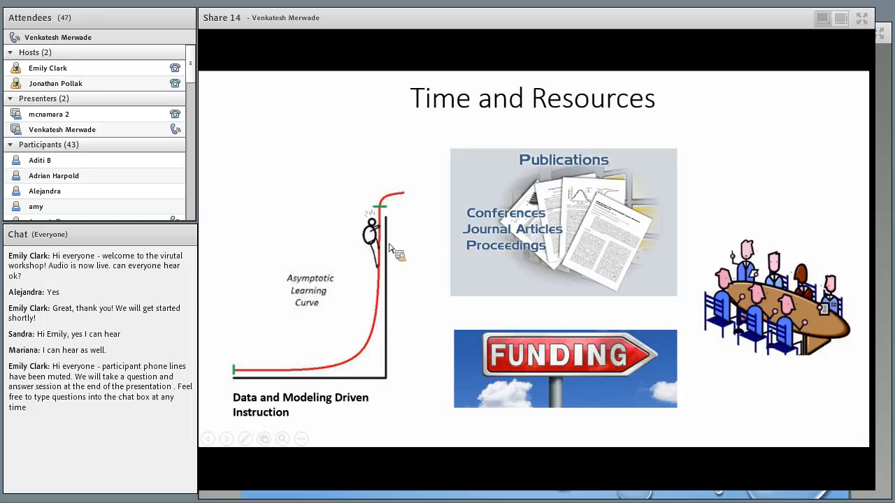
mouse_move(543, 240)
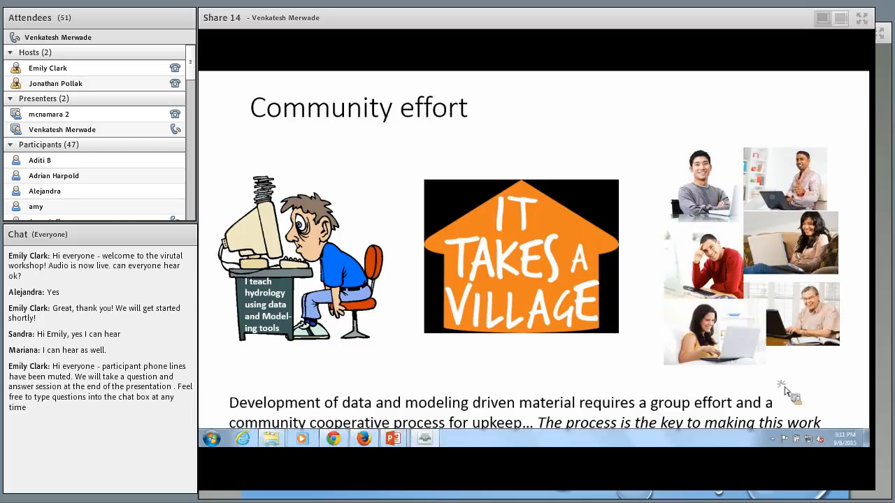
mouse_move(839, 431)
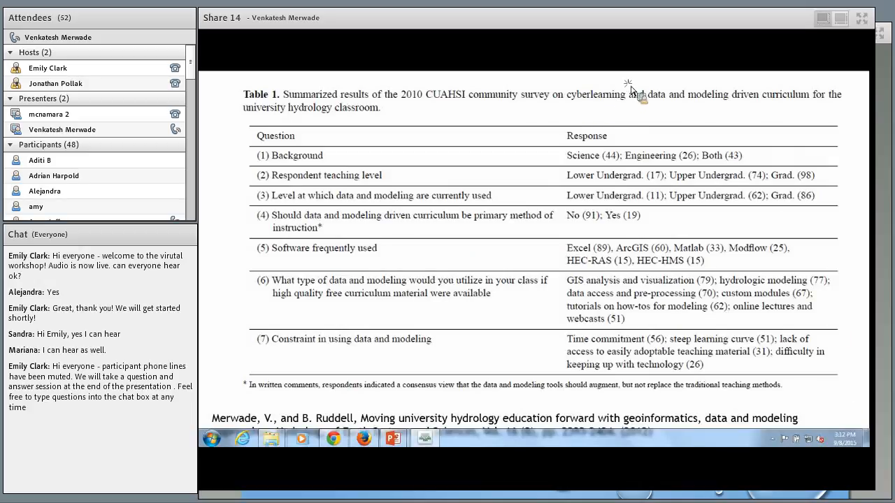
mouse_move(601, 119)
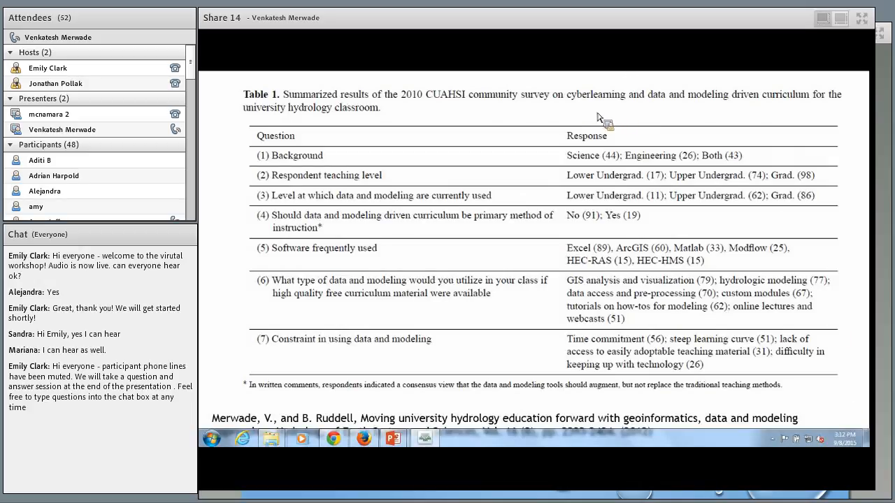
mouse_move(724, 128)
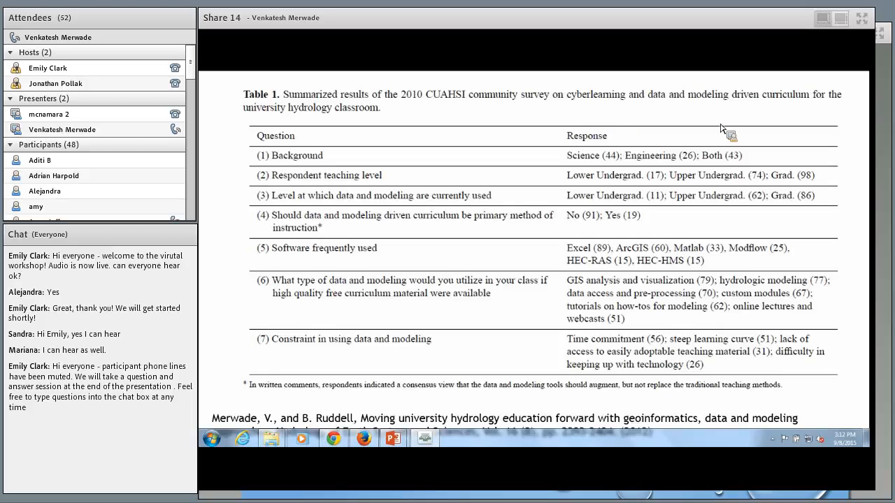
mouse_move(568, 155)
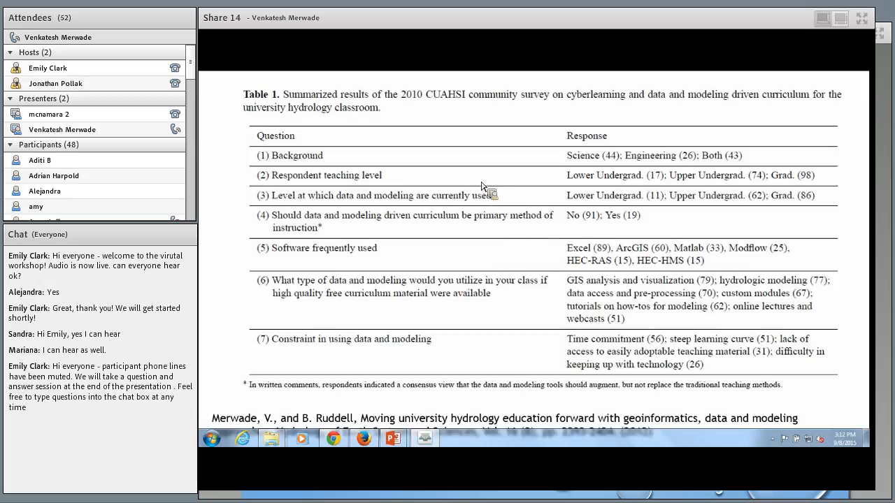
mouse_move(539, 159)
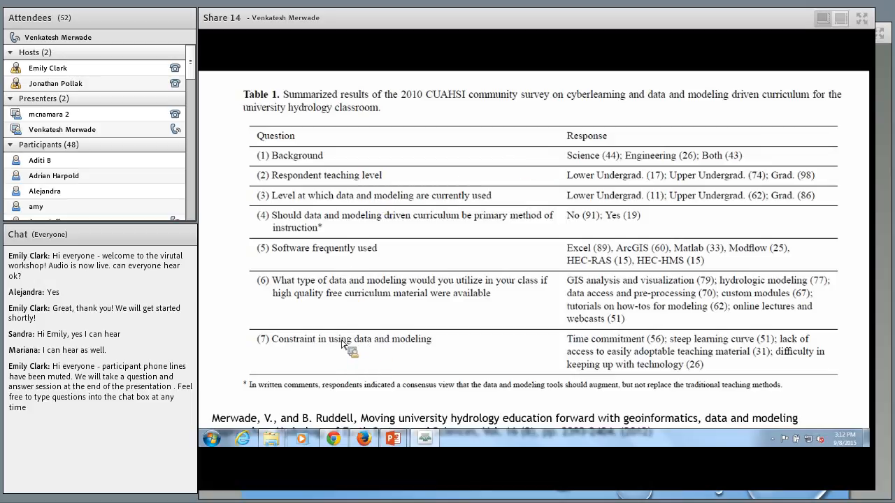
mouse_move(660, 355)
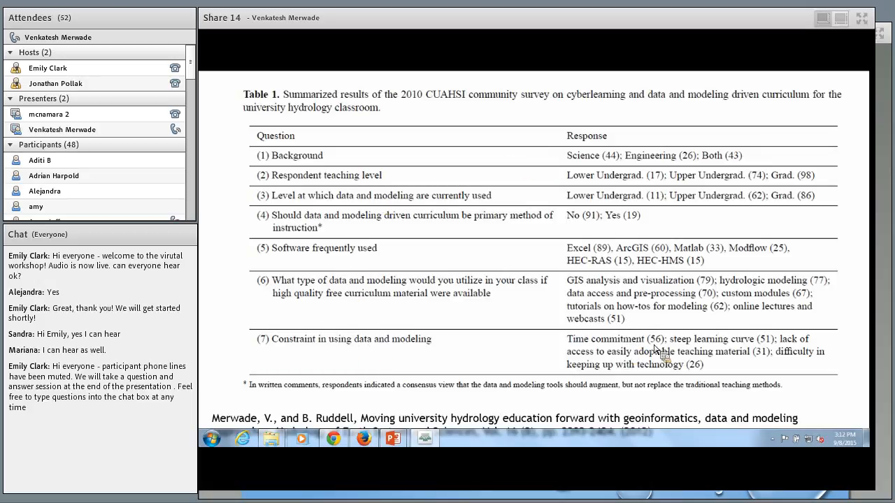
mouse_move(674, 355)
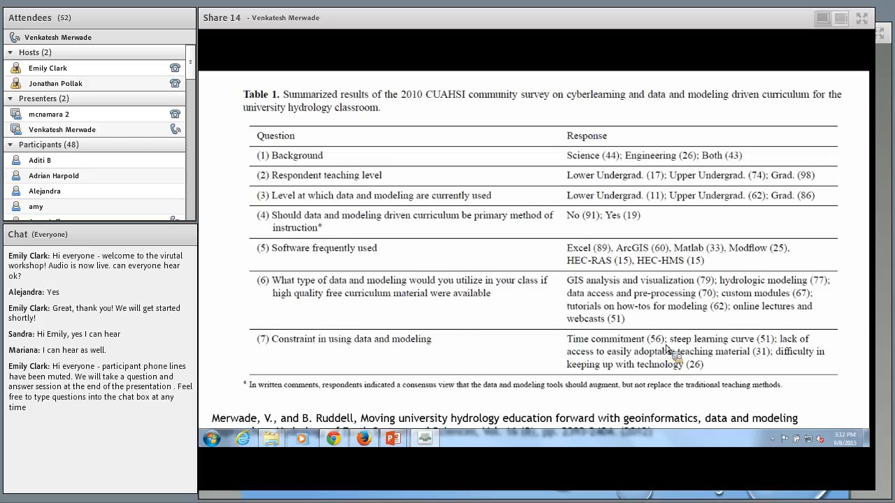
mouse_move(767, 353)
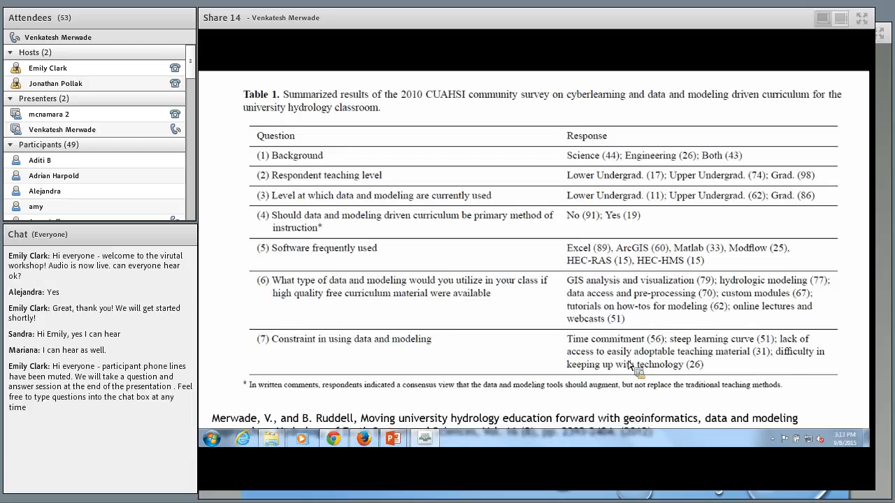
mouse_move(790, 409)
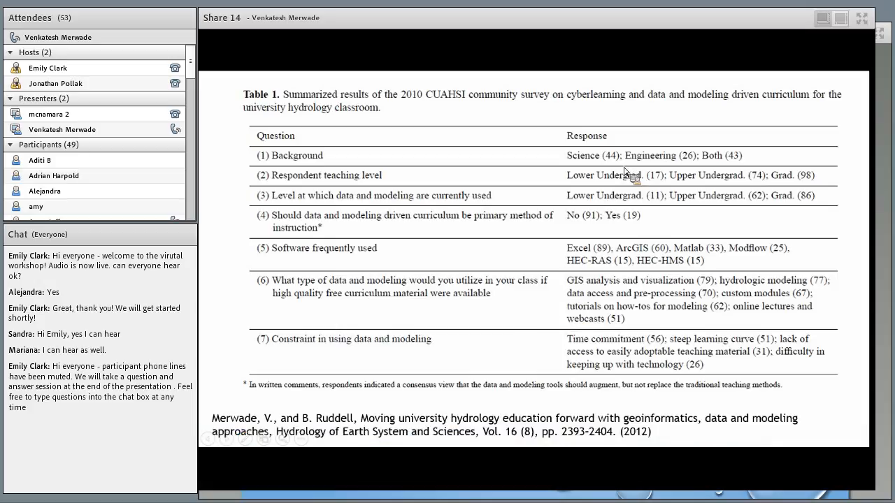
mouse_move(546, 333)
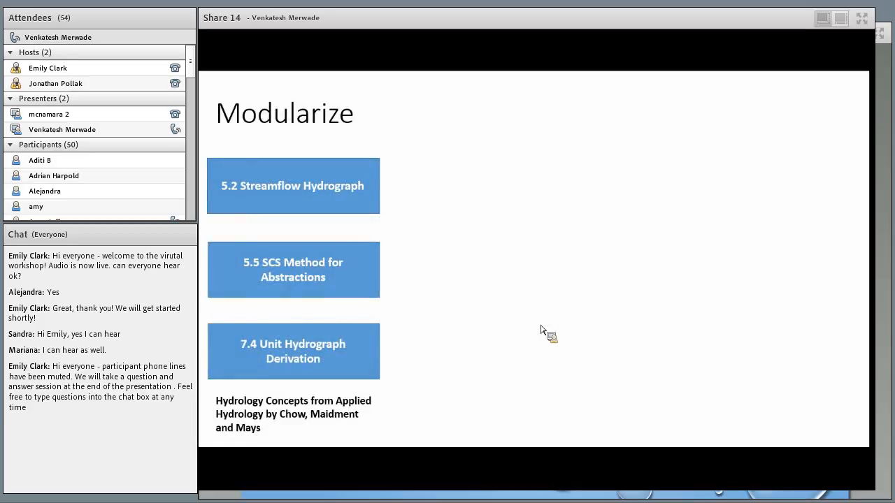
mouse_move(748, 459)
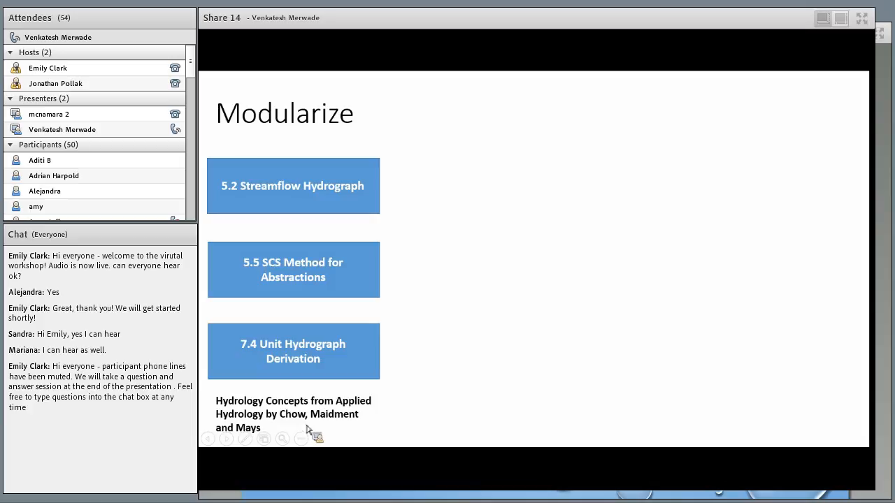
mouse_move(241, 198)
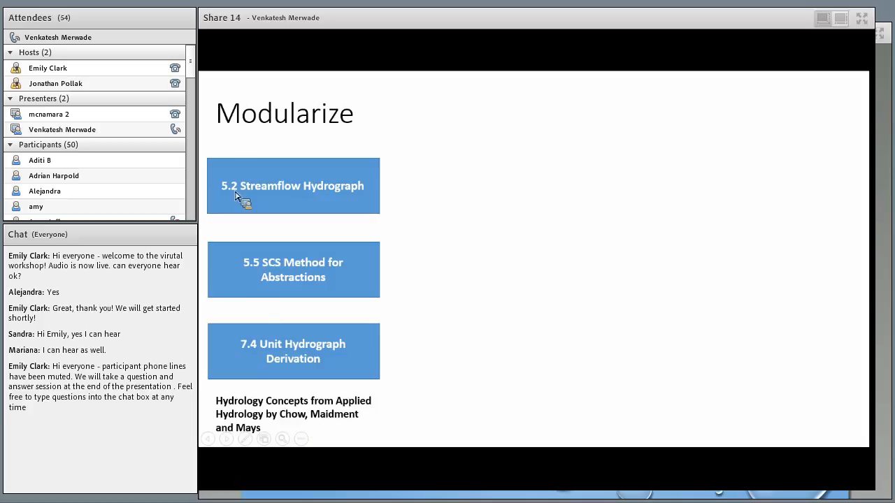
mouse_move(265, 272)
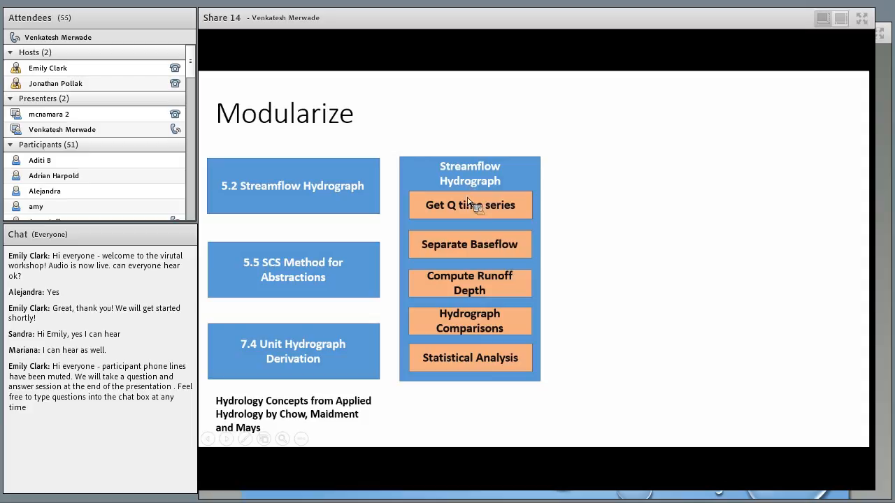
mouse_move(481, 209)
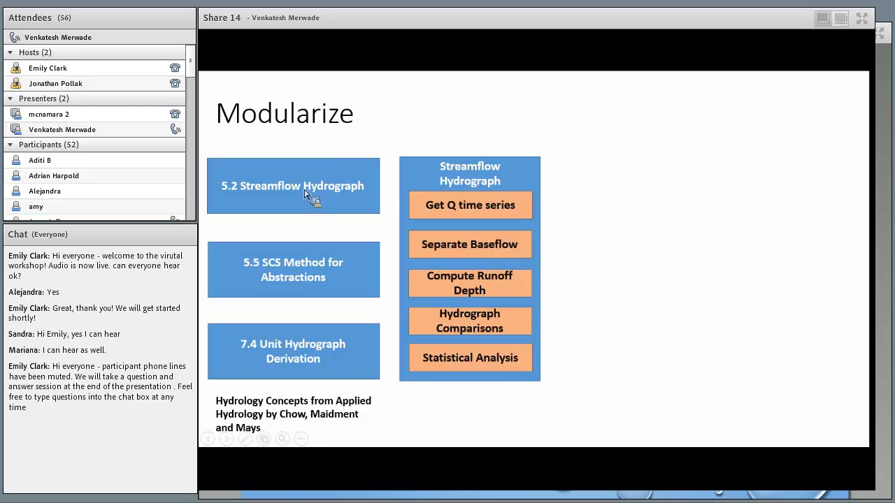
mouse_move(299, 202)
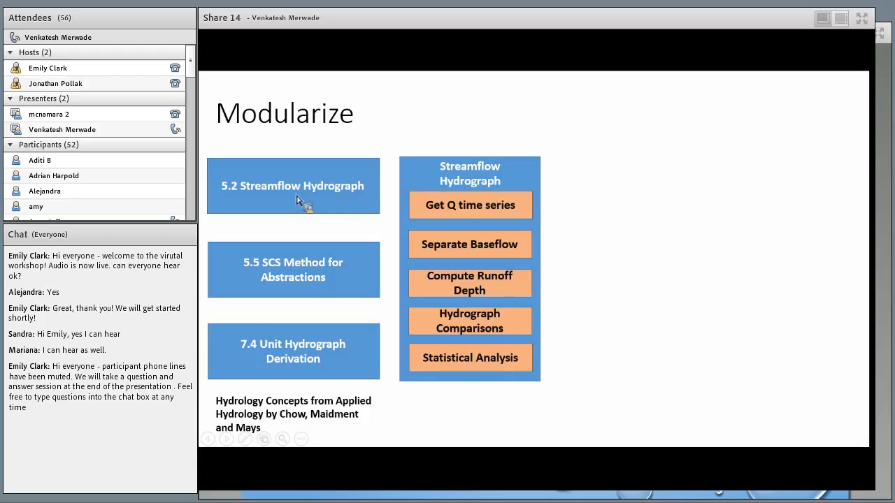
mouse_move(458, 292)
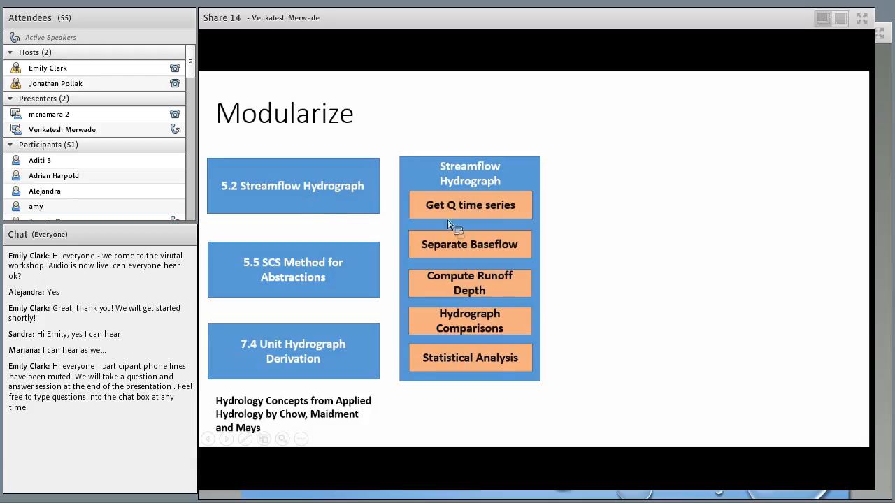
mouse_move(416, 179)
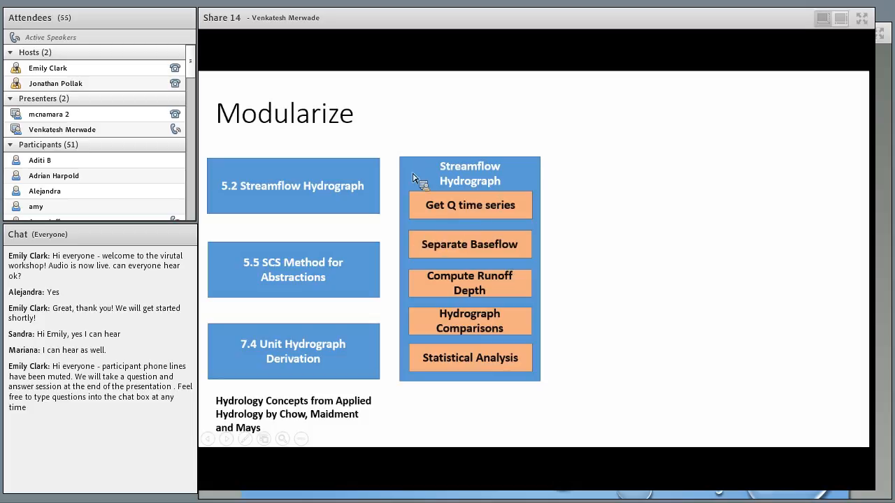
mouse_move(470, 201)
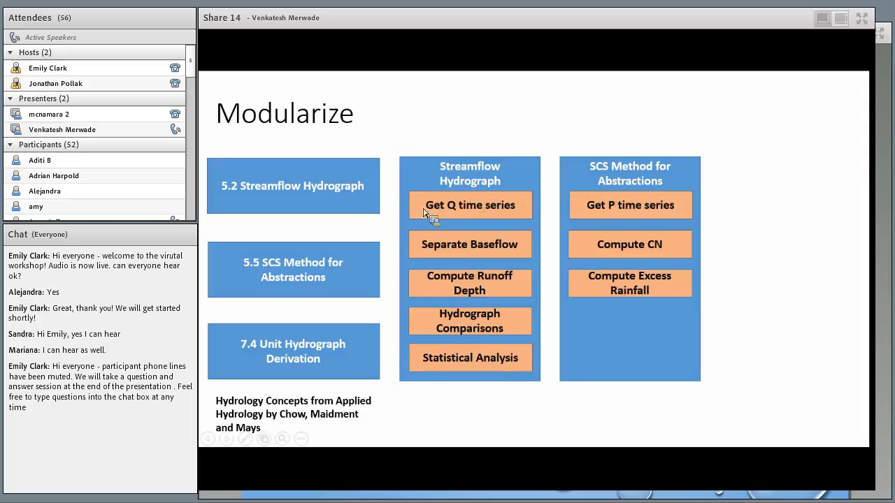
mouse_move(338, 266)
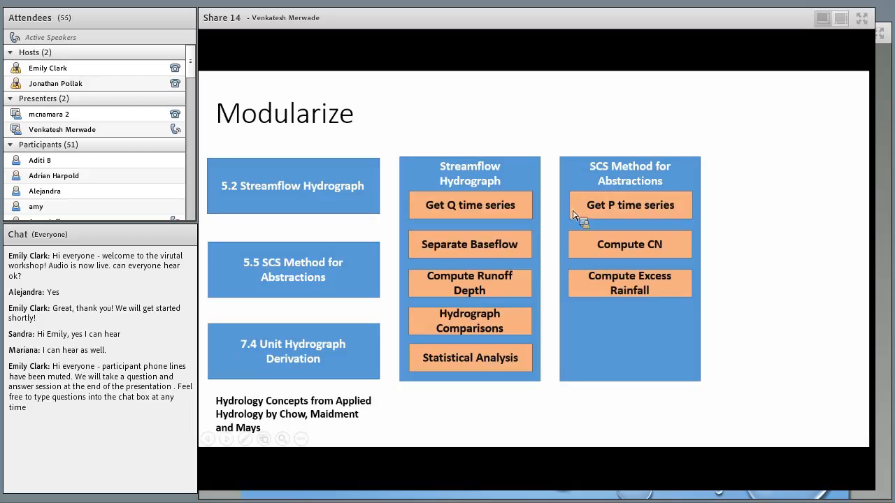
mouse_move(610, 212)
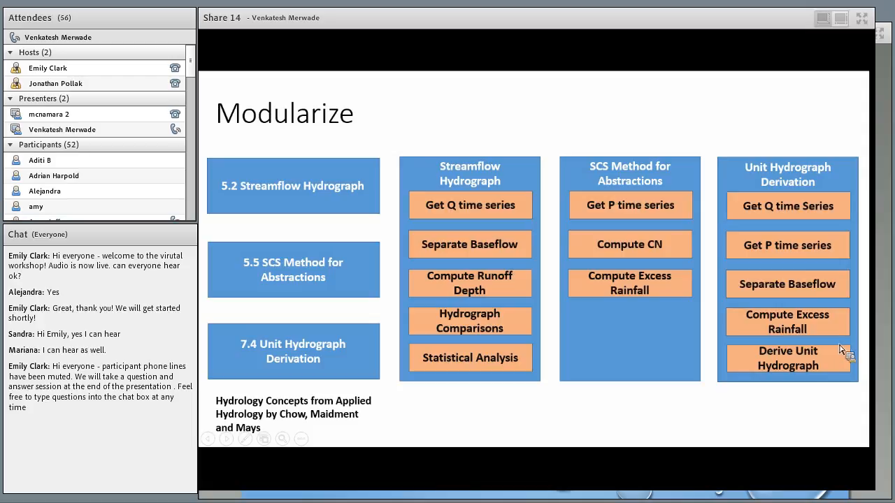
mouse_move(789, 207)
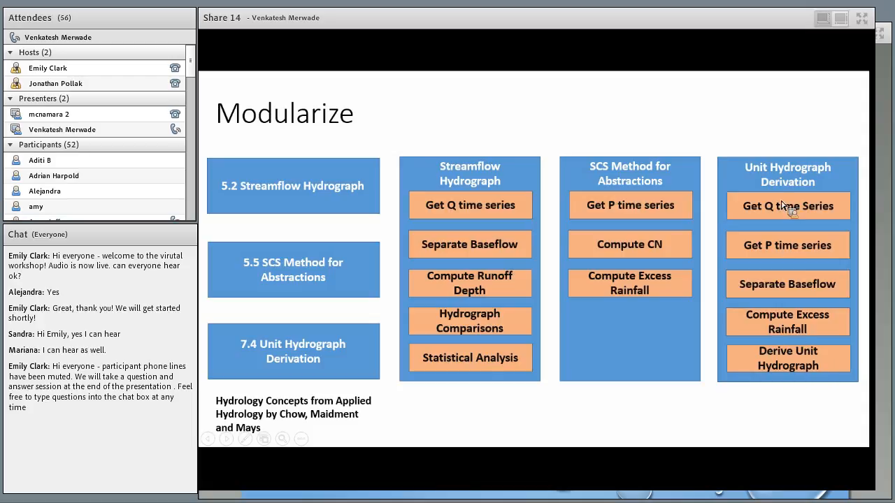
mouse_move(771, 176)
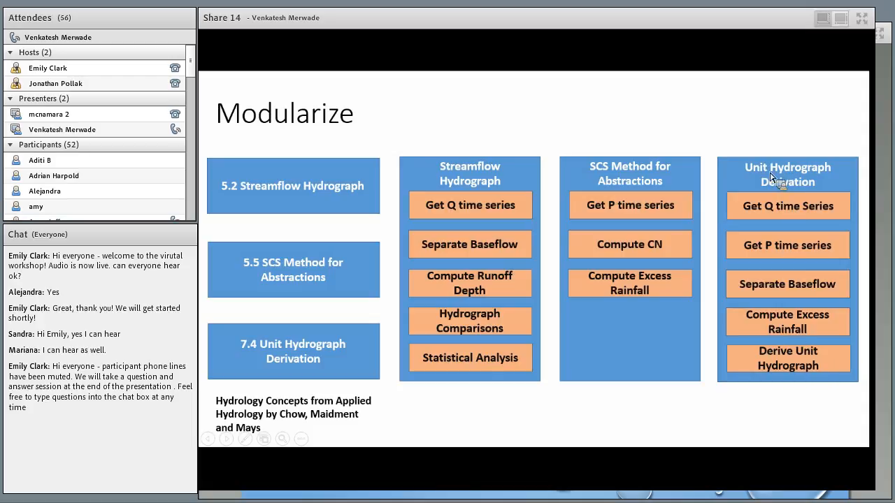
mouse_move(781, 287)
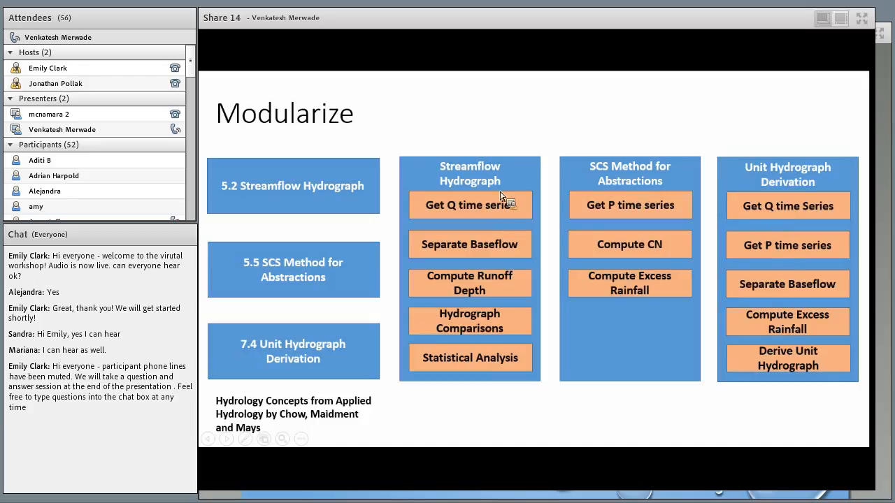
mouse_move(505, 217)
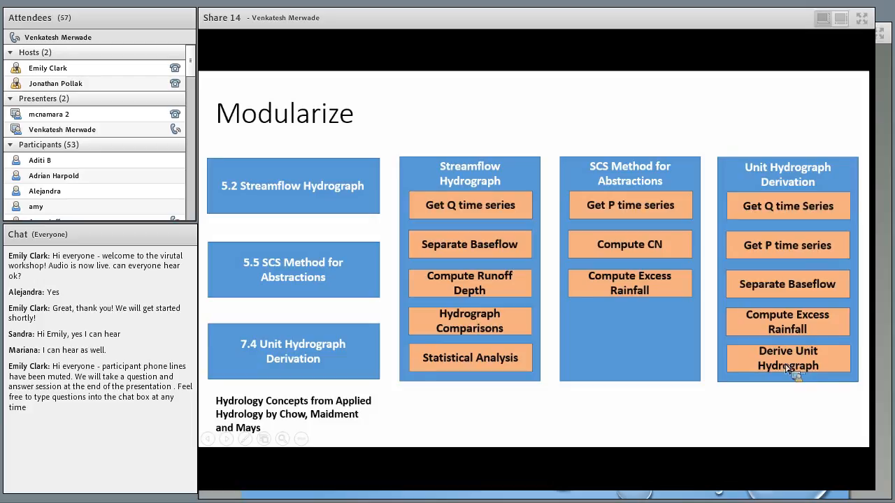
mouse_move(808, 375)
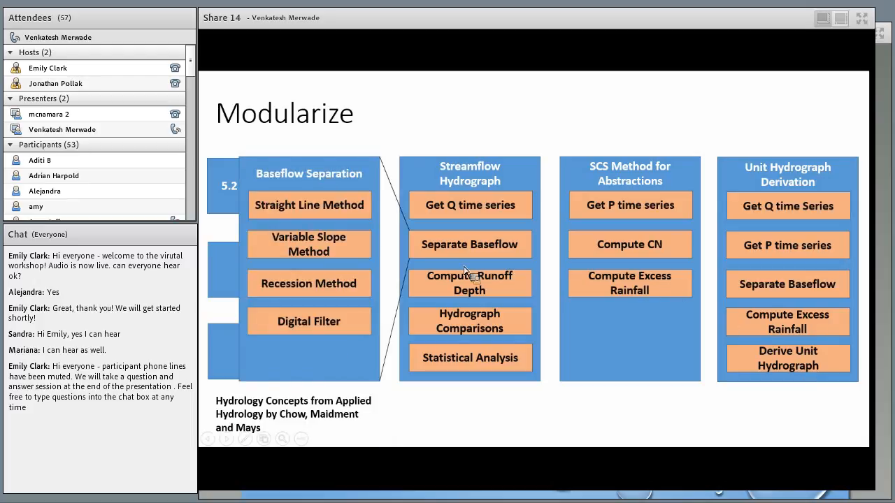
mouse_move(453, 251)
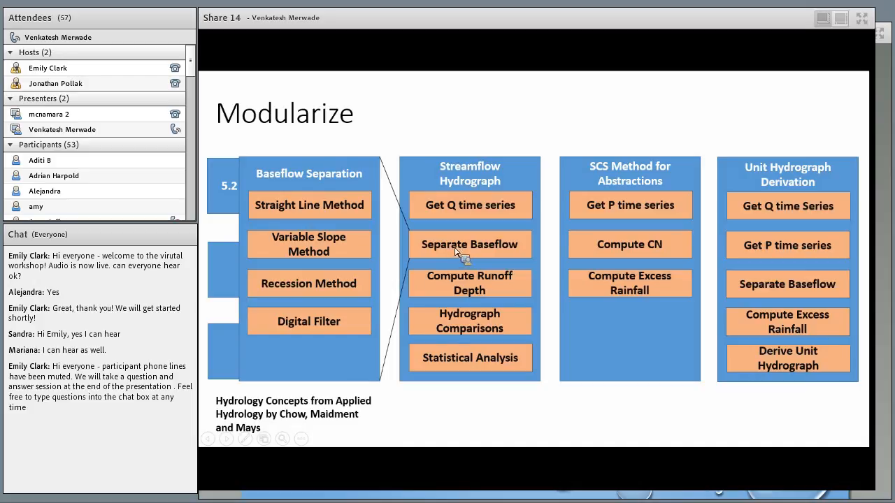
mouse_move(371, 185)
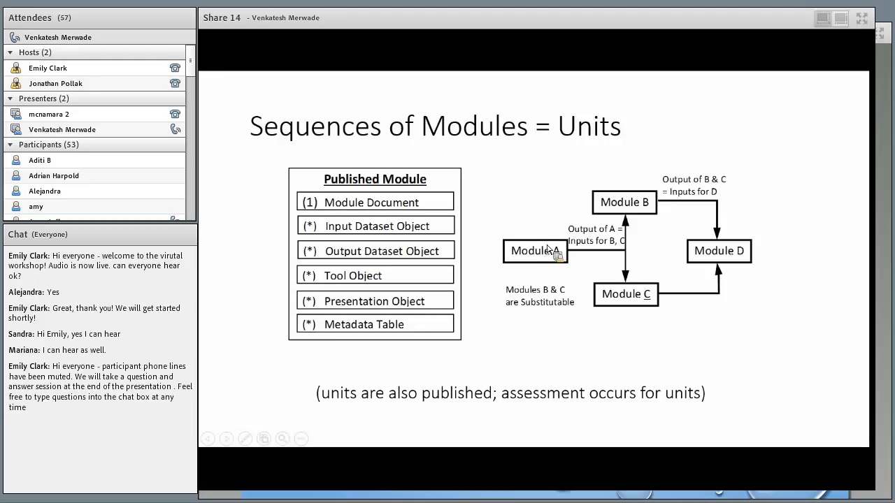
mouse_move(663, 213)
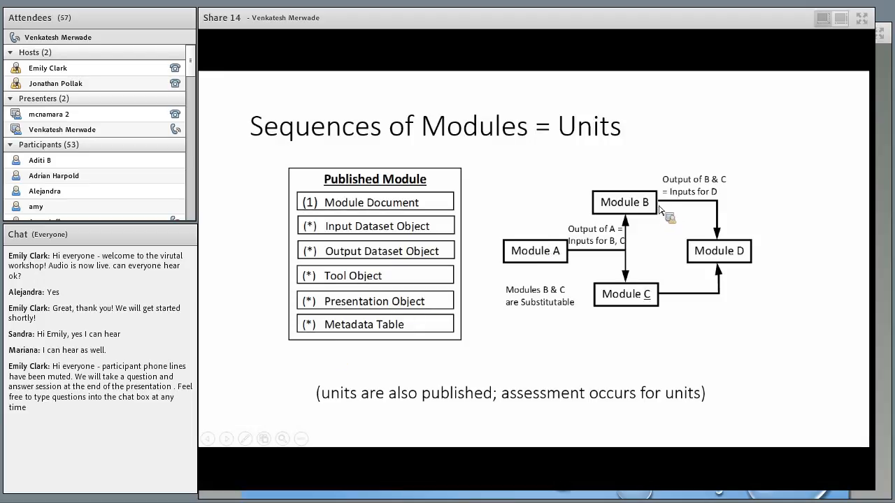
mouse_move(548, 277)
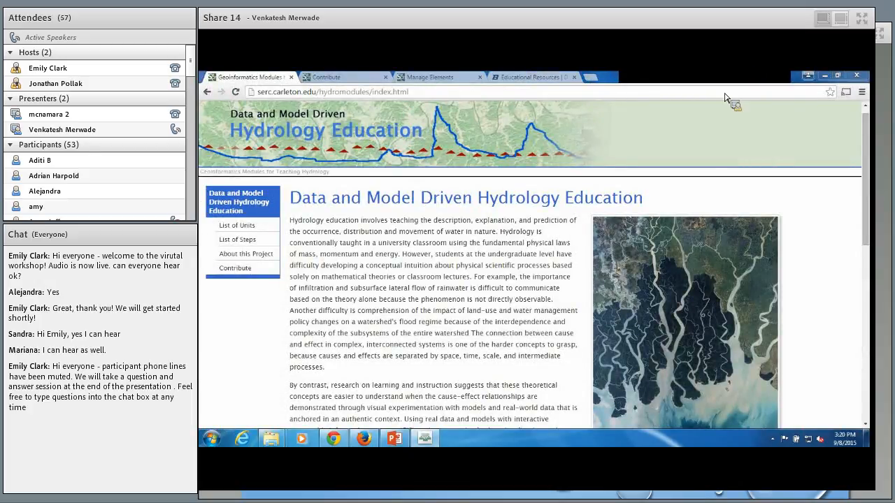
Step: Bring up the List of Steps page listing the 14 hydrology steps from the home page sidebar
scroll(down, 3)
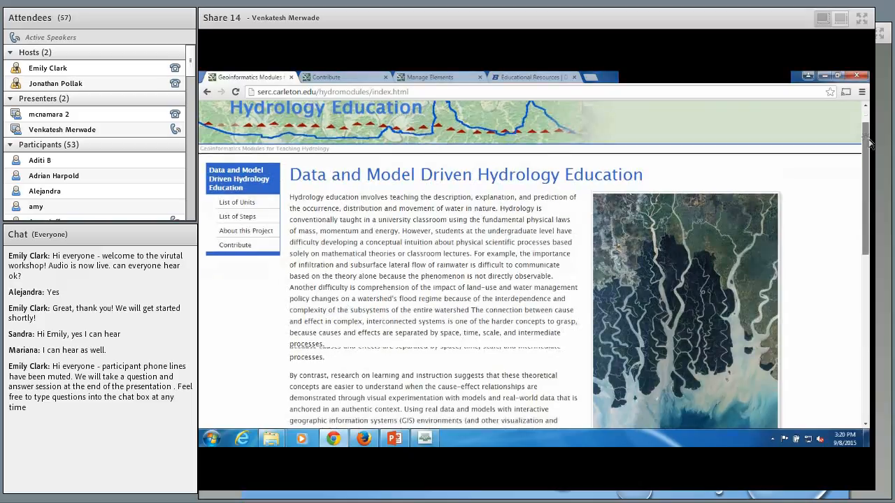
scroll(down, 3)
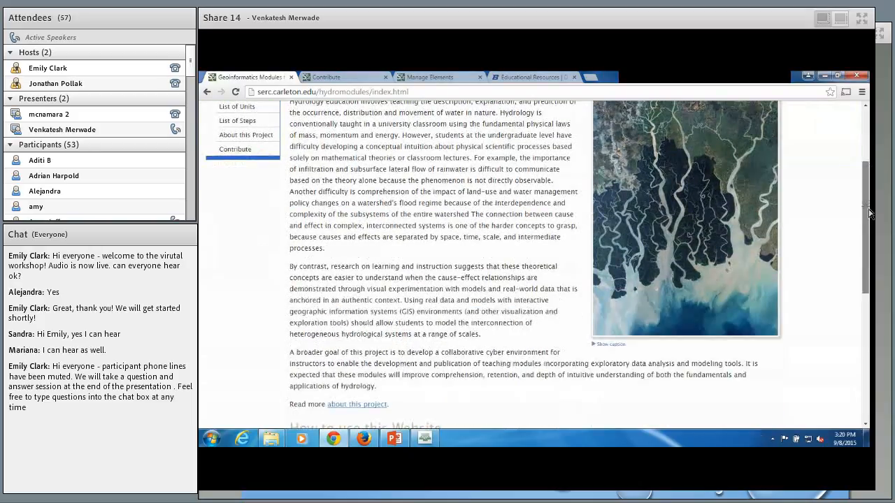
scroll(down, 3)
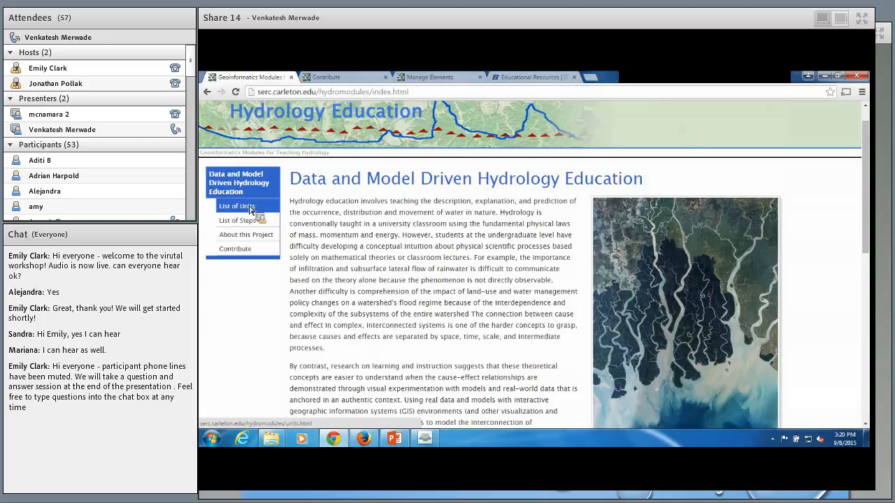
click(237, 221)
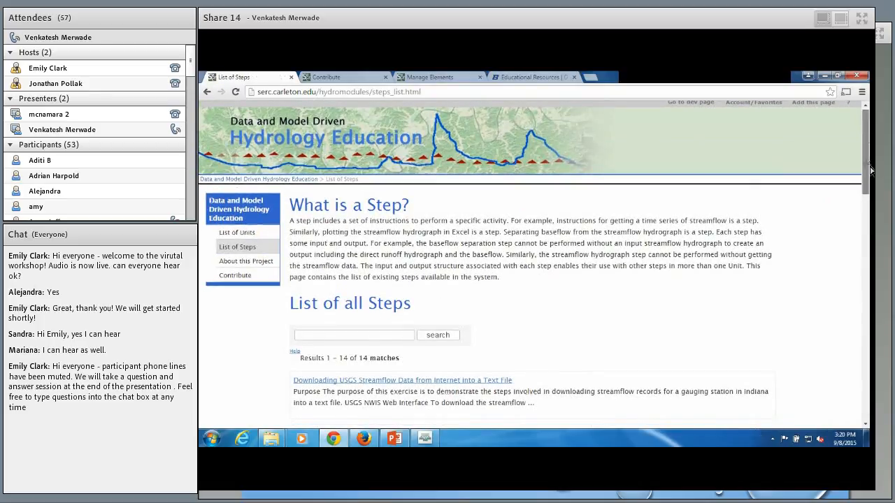
scroll(down, 3)
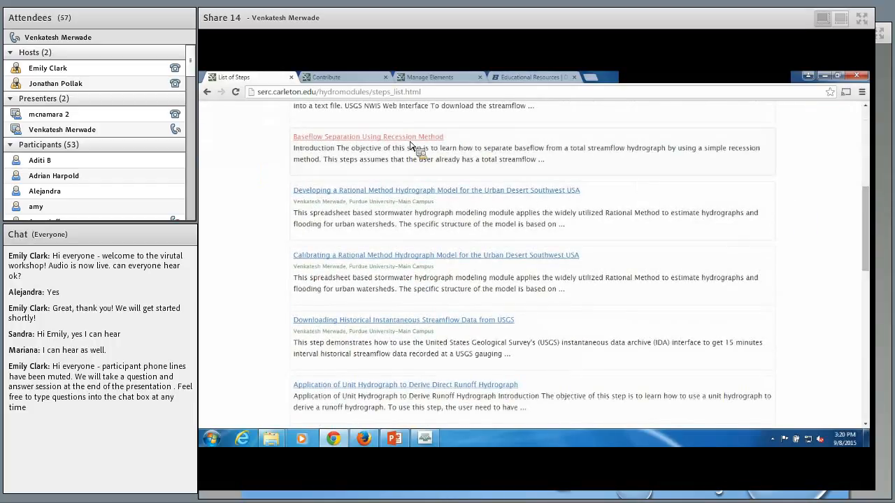
click(368, 137)
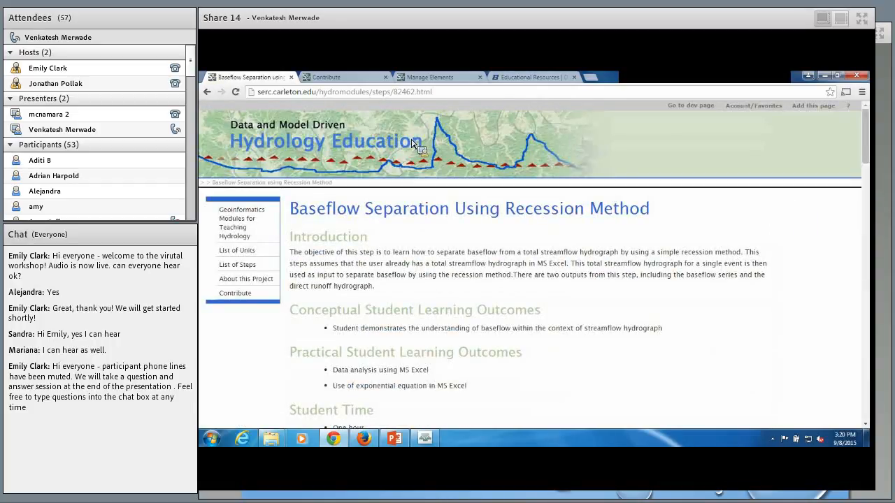
scroll(down, 3)
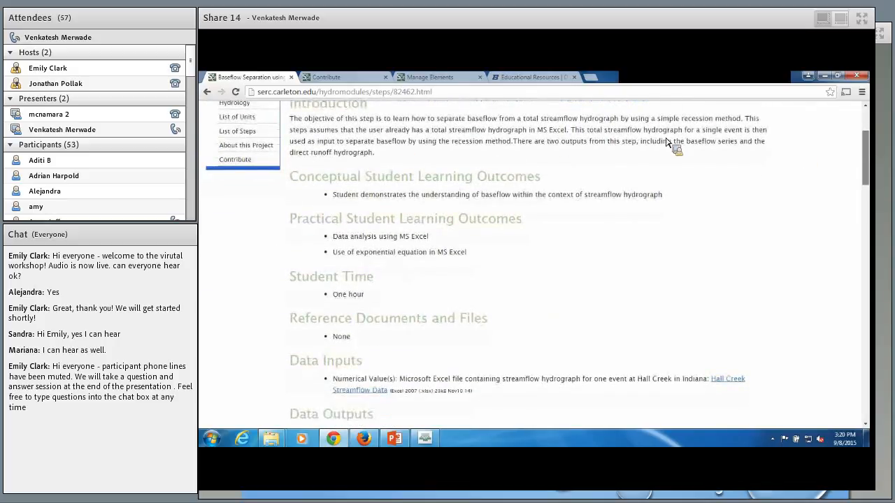
scroll(down, 3)
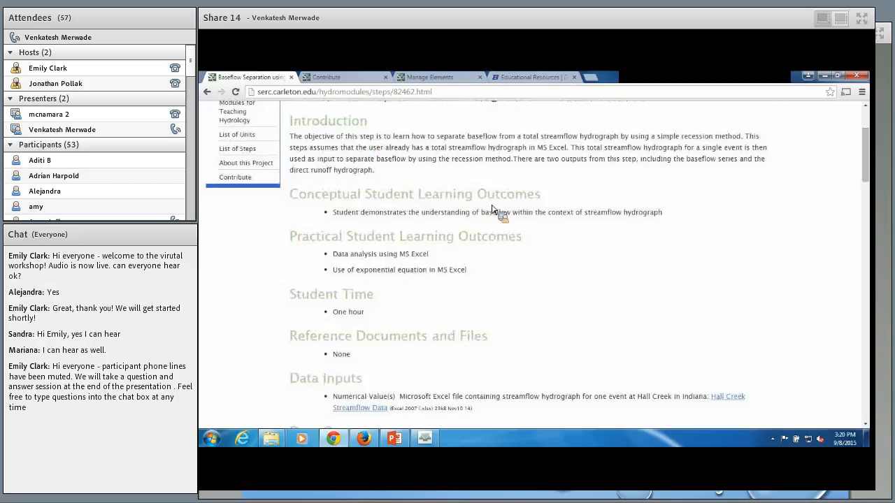
scroll(down, 3)
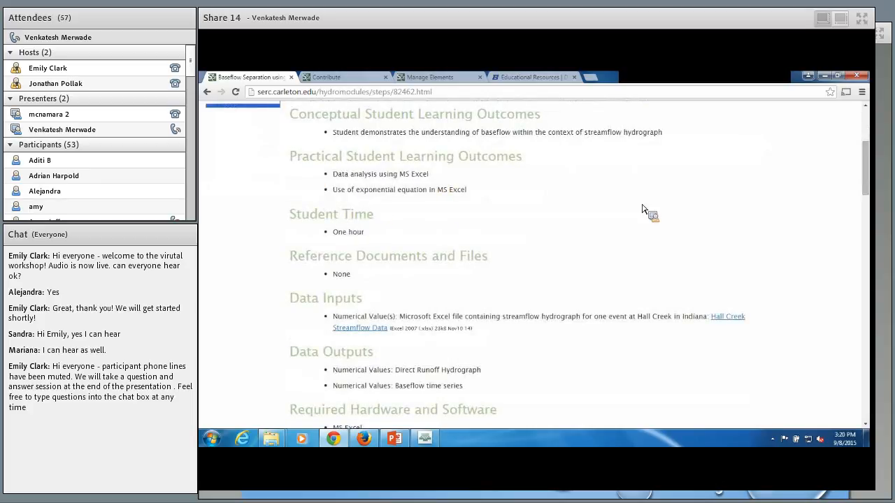
scroll(down, 3)
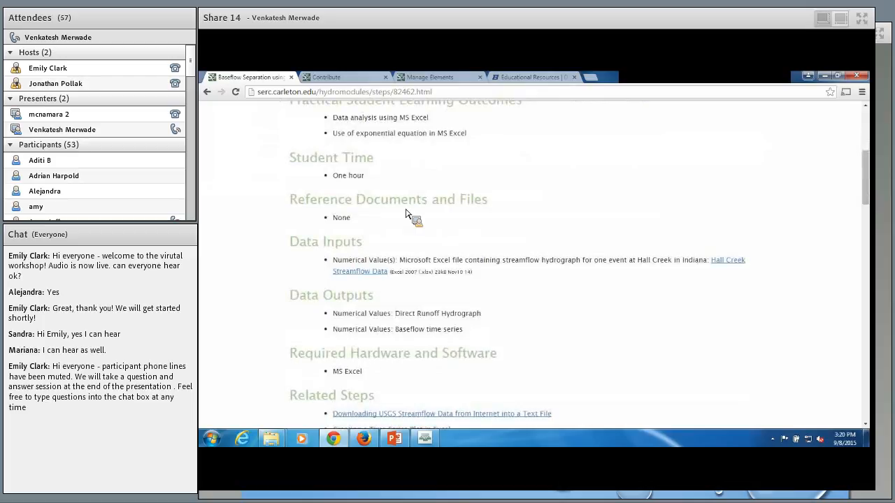
mouse_move(349, 249)
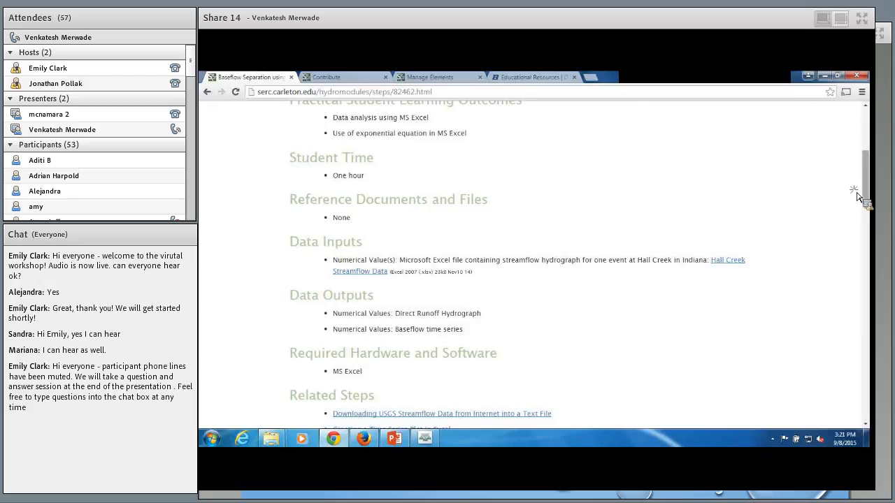
scroll(down, 3)
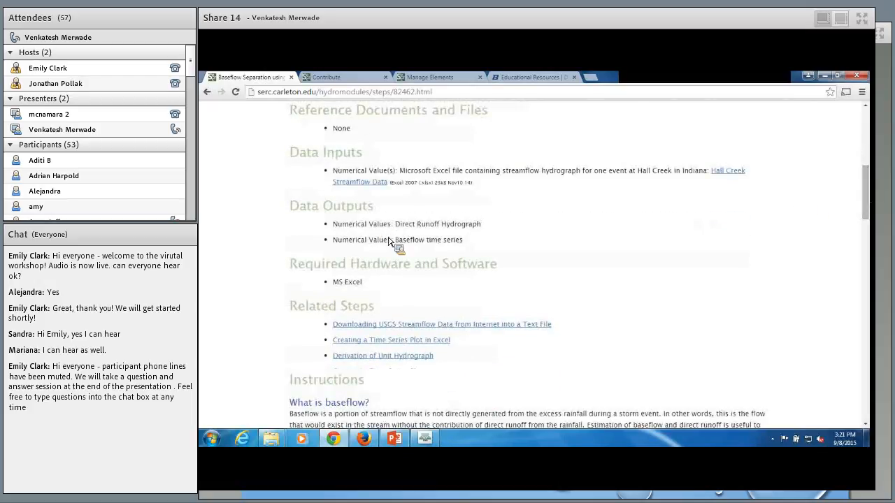
scroll(down, 3)
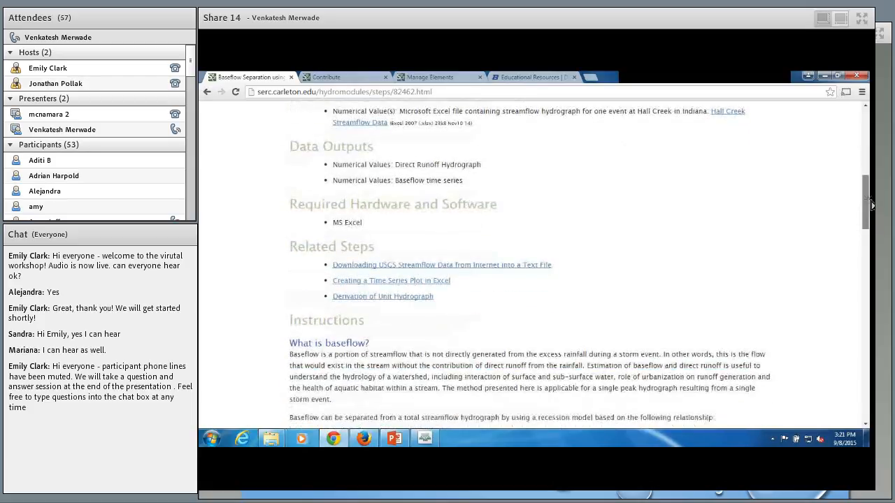
scroll(down, 3)
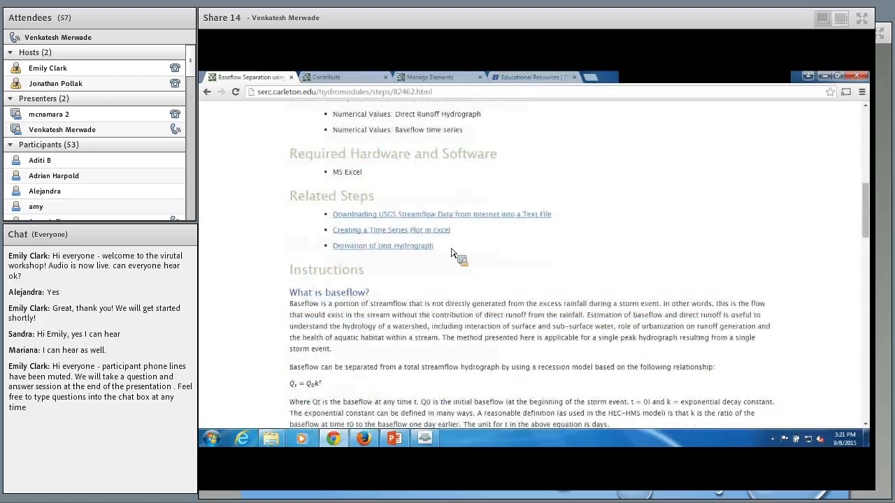
mouse_move(460, 243)
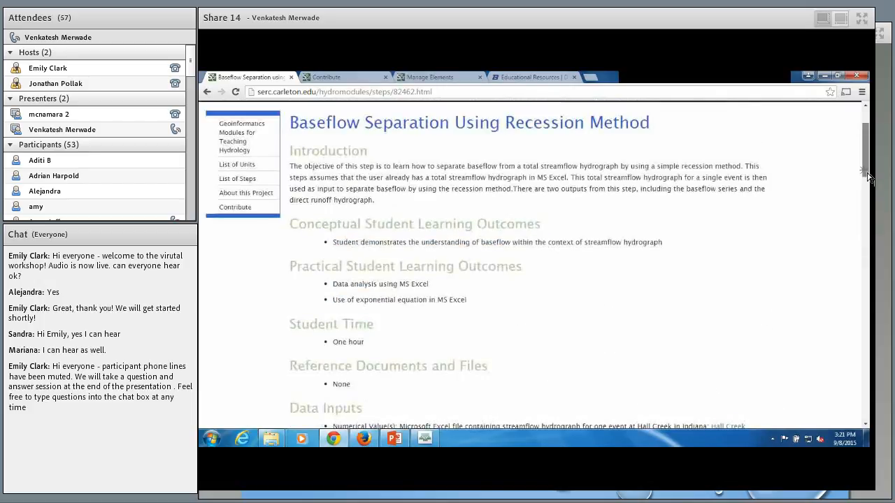
scroll(down, 3)
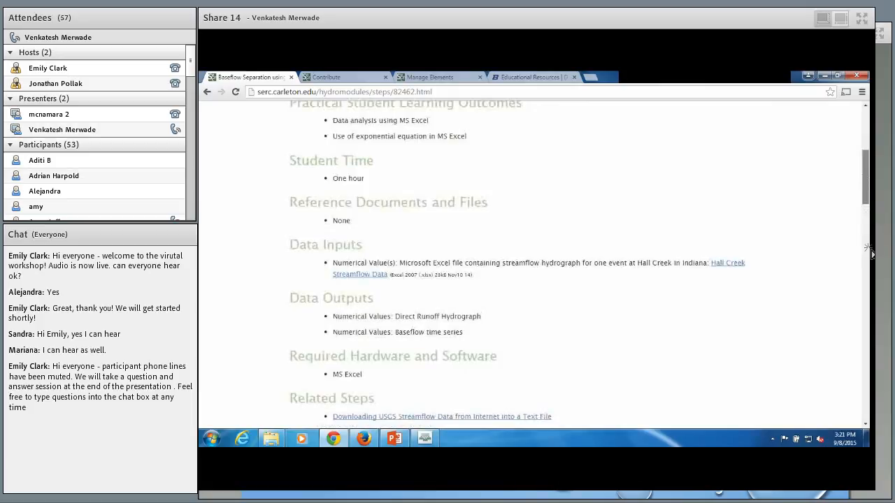
scroll(down, 3)
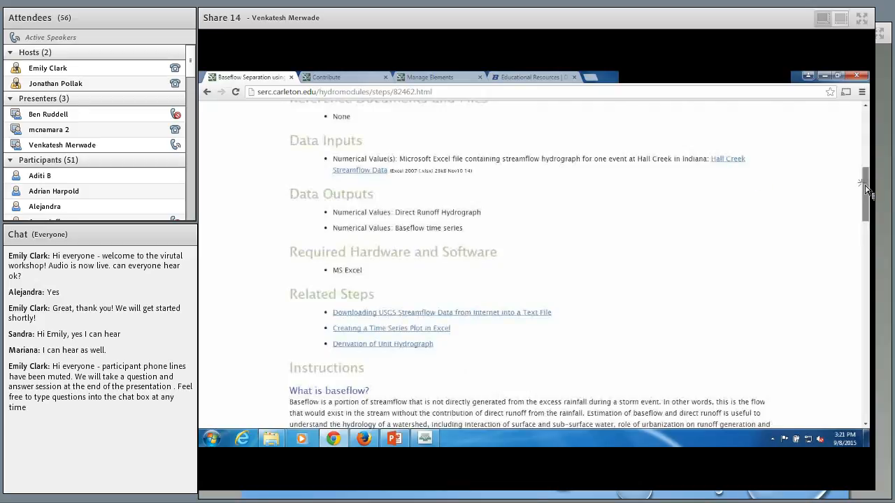
scroll(down, 3)
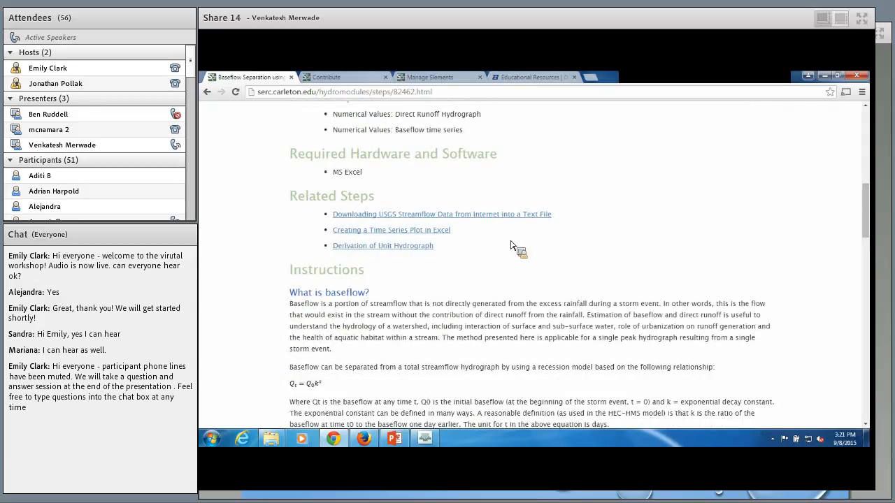
mouse_move(408, 231)
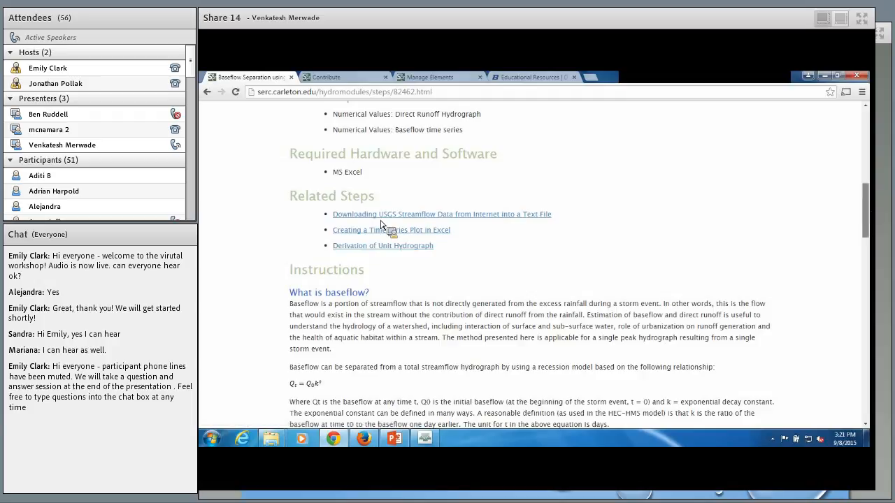
scroll(down, 3)
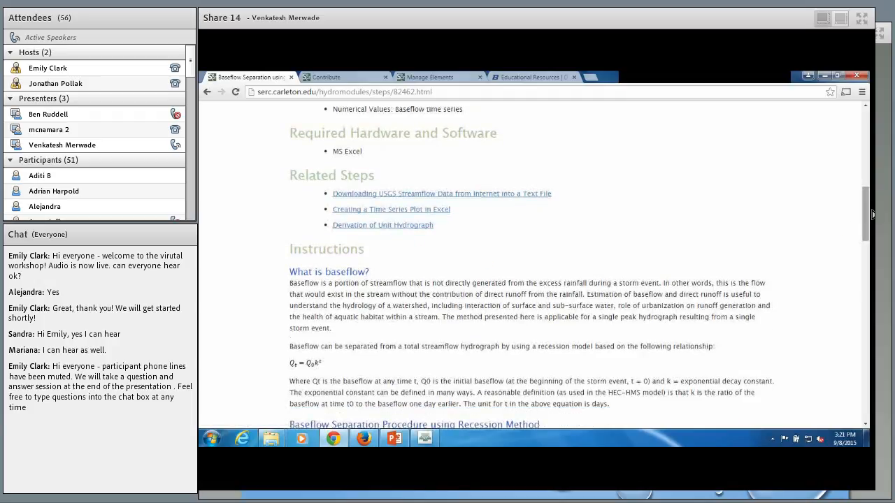
scroll(down, 3)
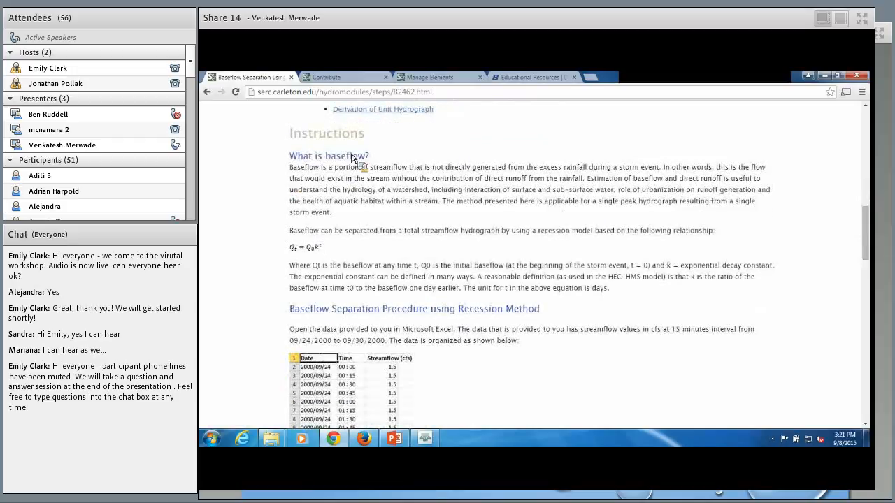
scroll(down, 3)
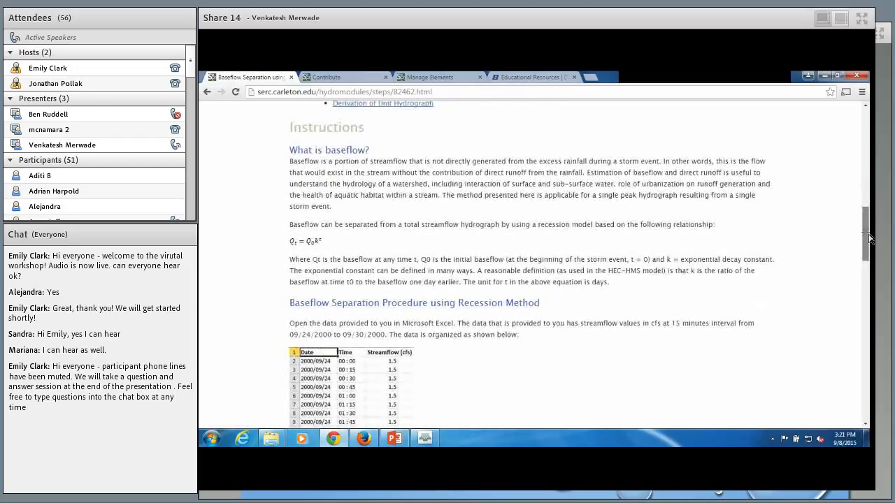
scroll(down, 3)
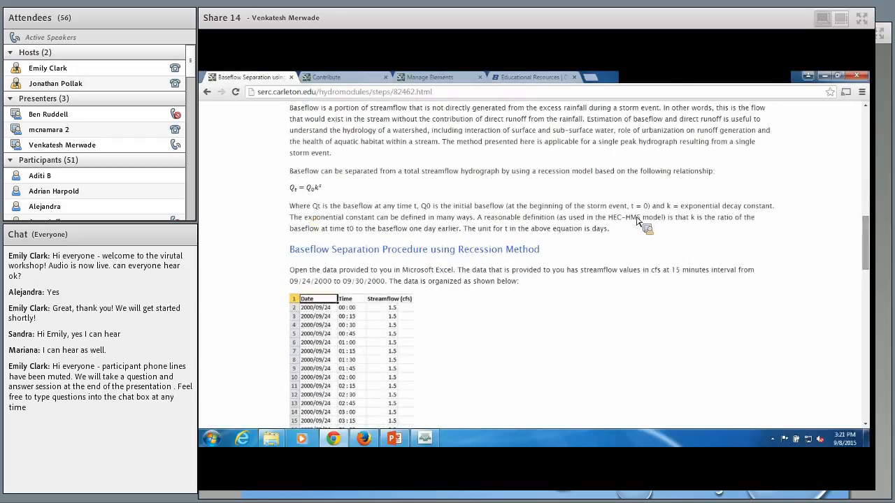
scroll(down, 3)
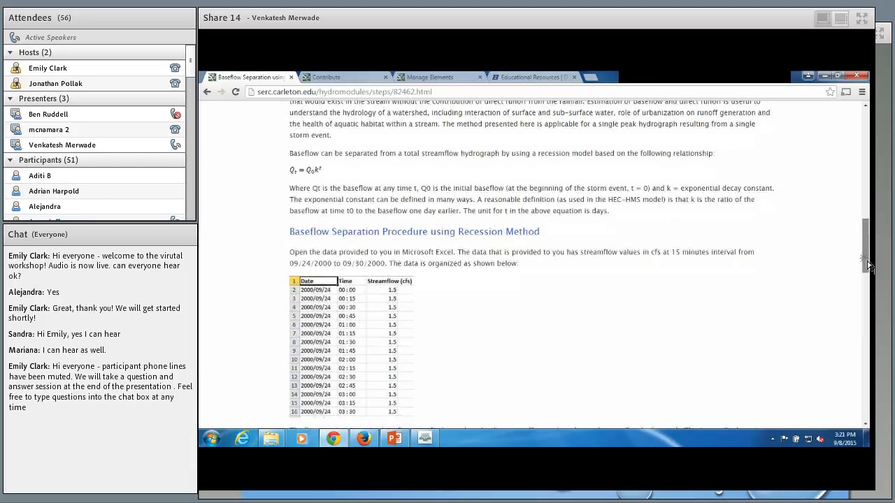
scroll(down, 3)
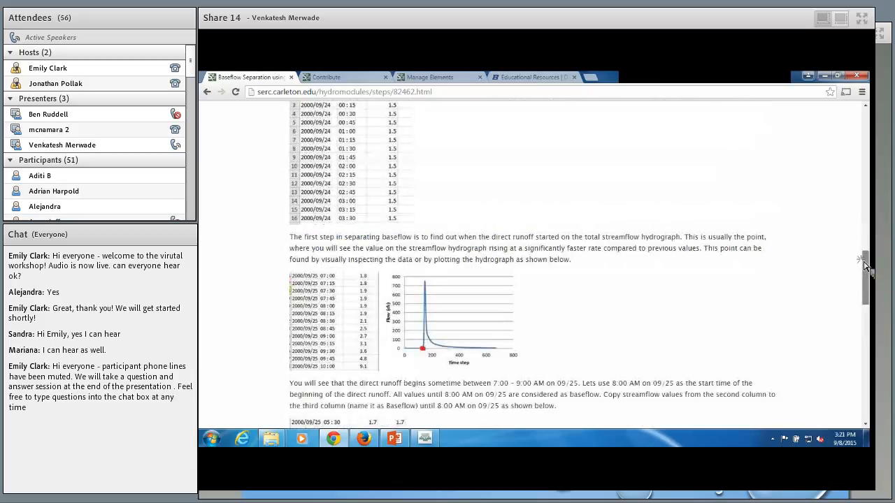
scroll(down, 3)
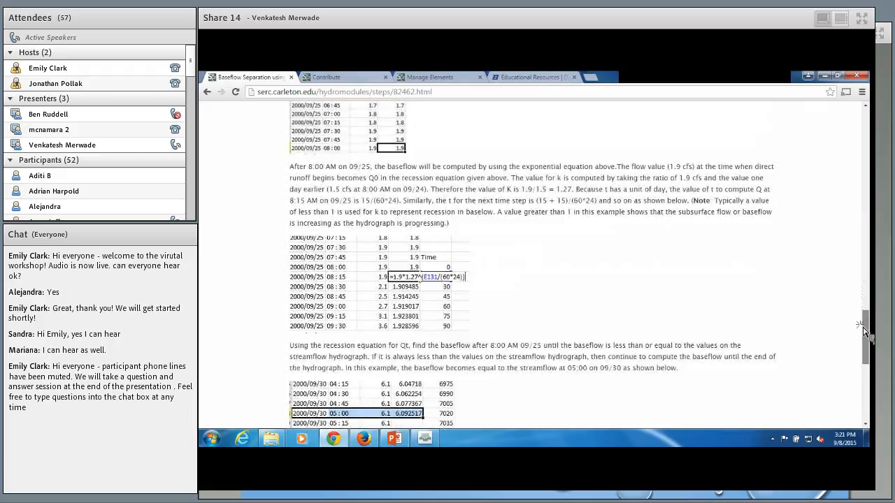
scroll(down, 3)
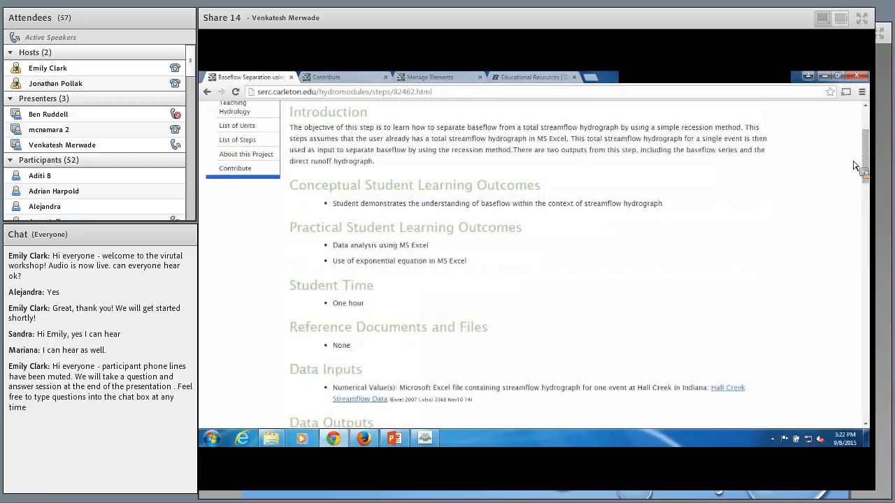
Step: Navigate via the sidebar to the List of Units page showing the Unit Hydrograph and Rational Method units
click(237, 140)
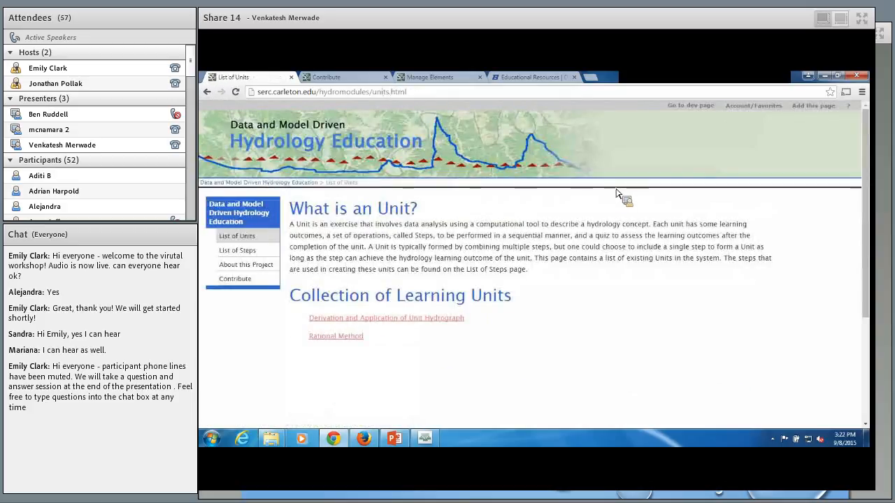
click(237, 250)
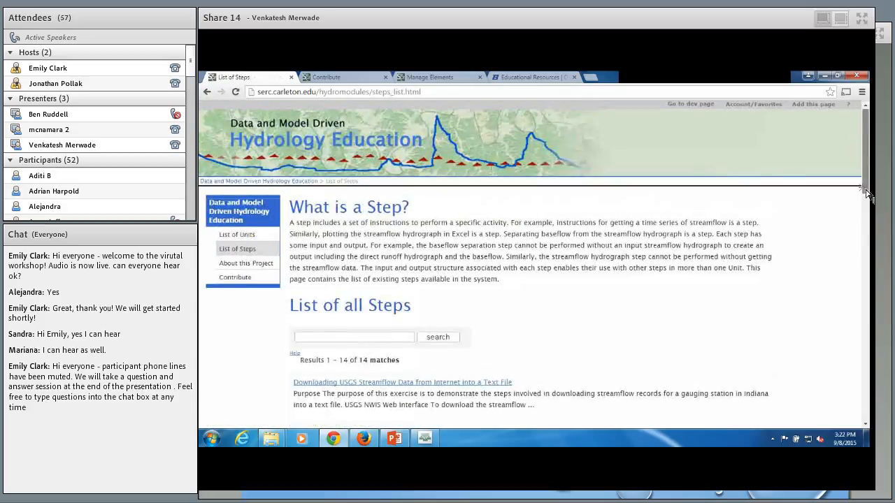
scroll(down, 3)
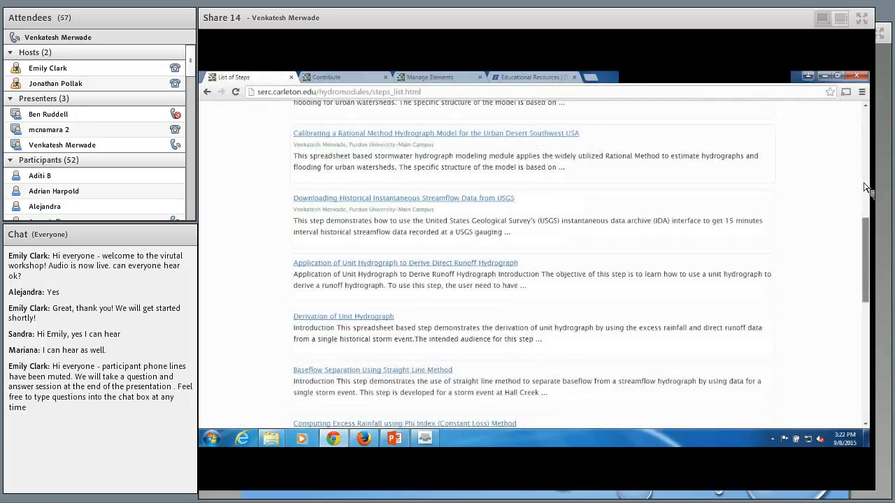
scroll(down, 3)
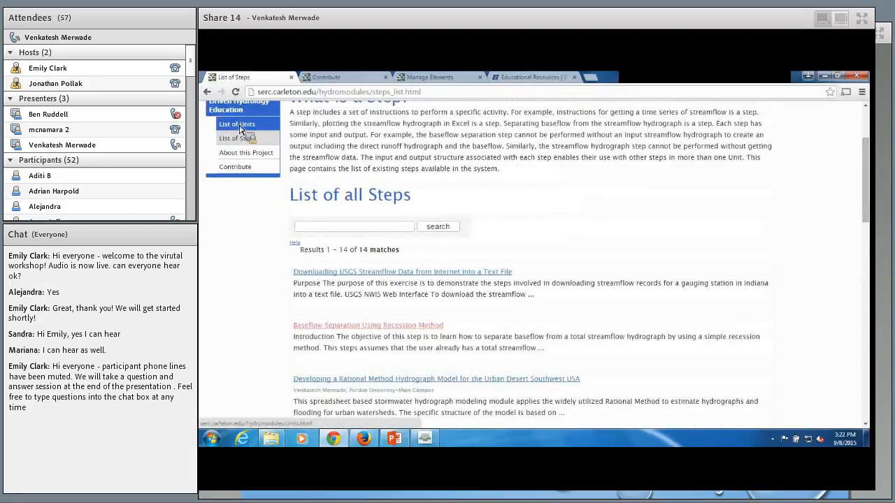
click(238, 123)
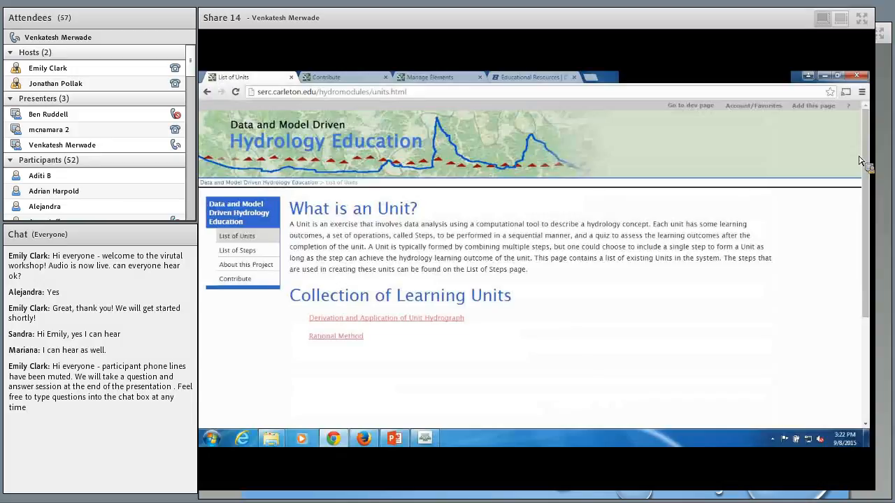
scroll(down, 3)
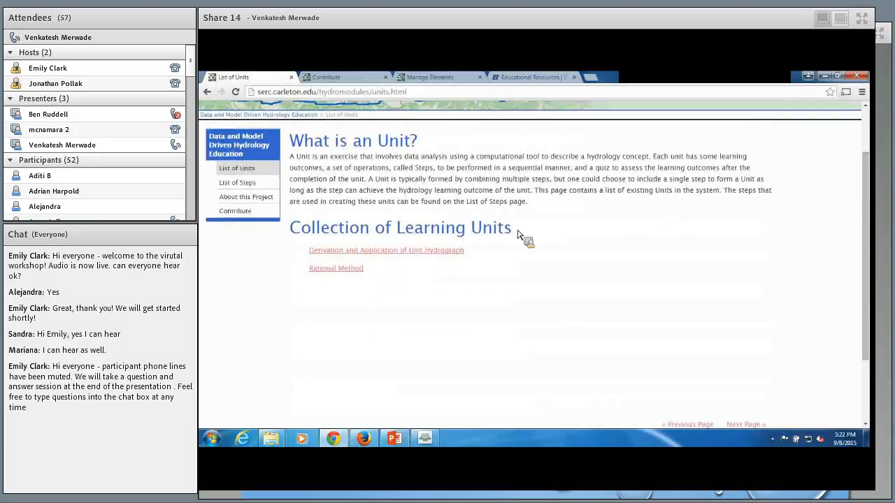
mouse_move(391, 257)
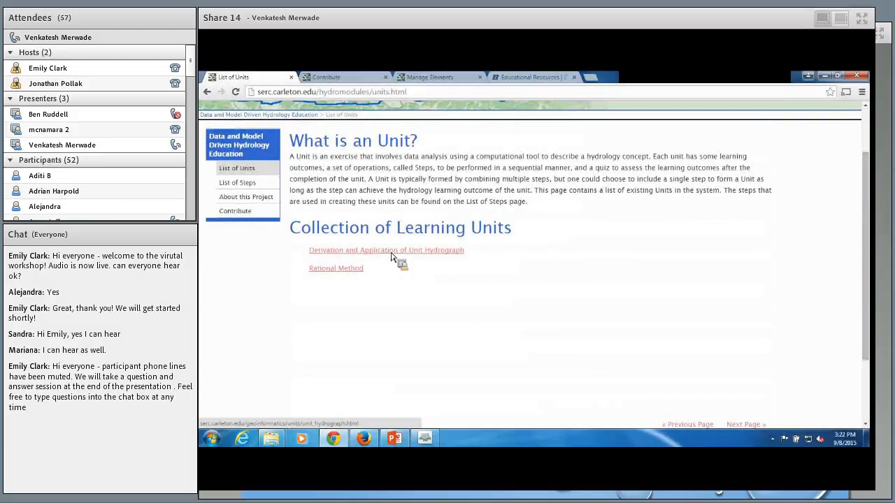
Step: Review the Derivation and Application of Unit Hydrograph unit page down to its six steps and quiz
click(386, 249)
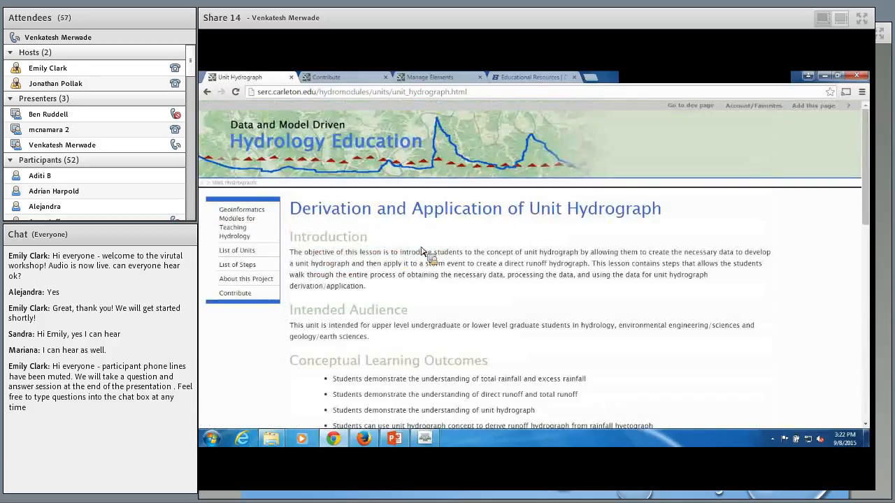
scroll(down, 3)
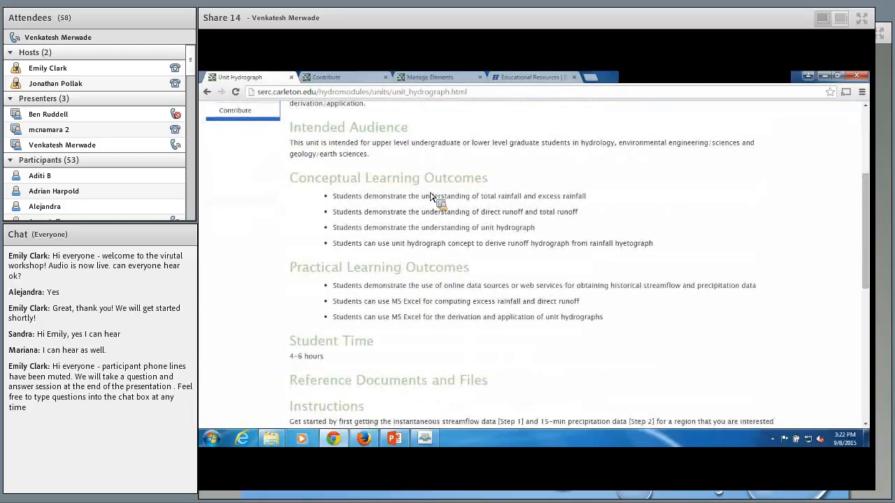
scroll(down, 3)
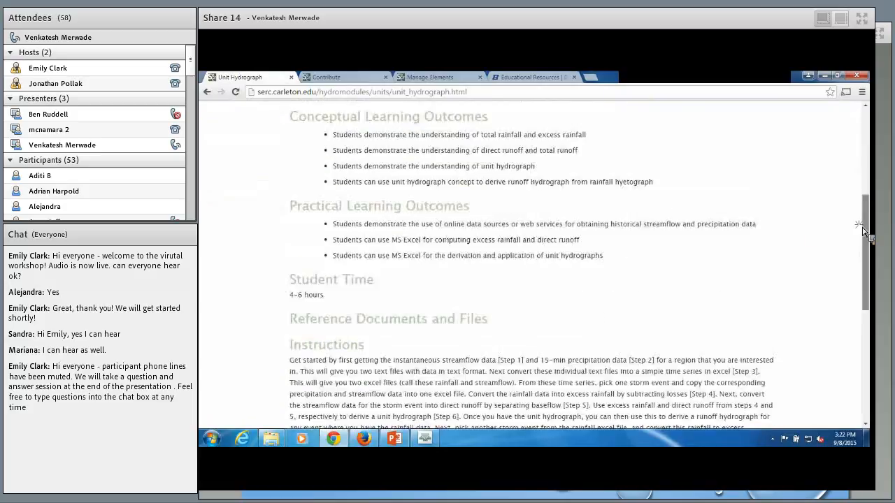
scroll(down, 3)
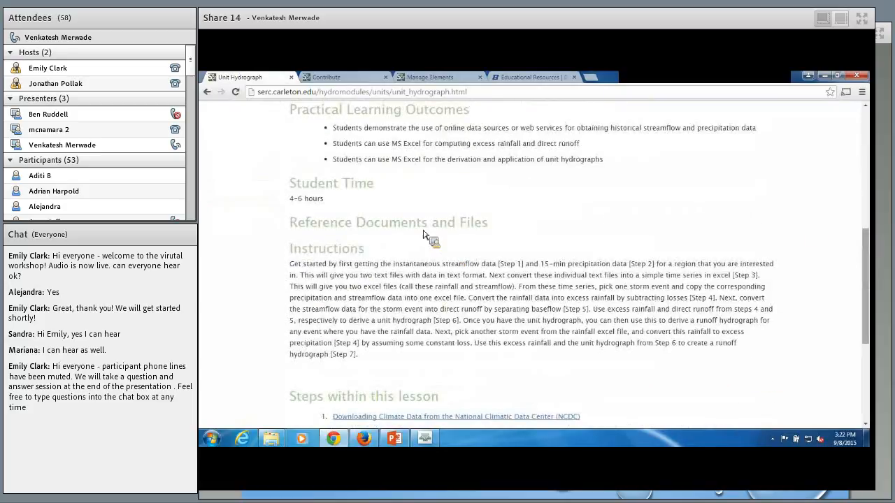
scroll(down, 3)
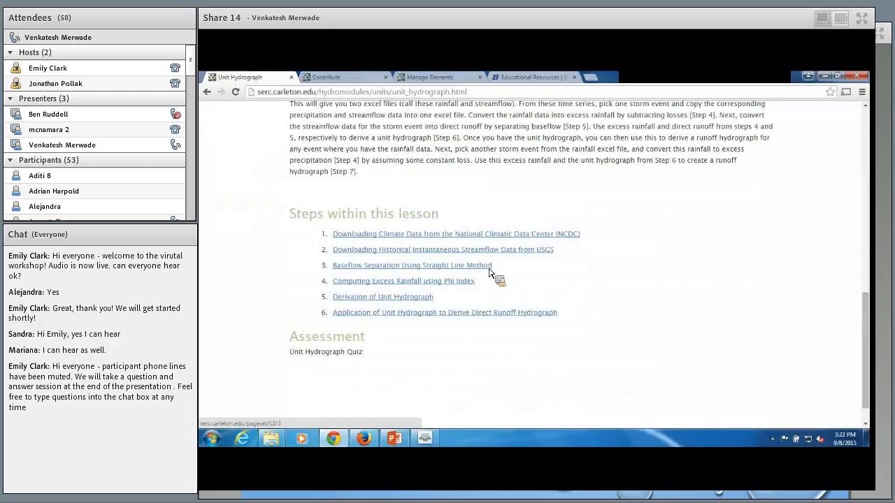
mouse_move(678, 296)
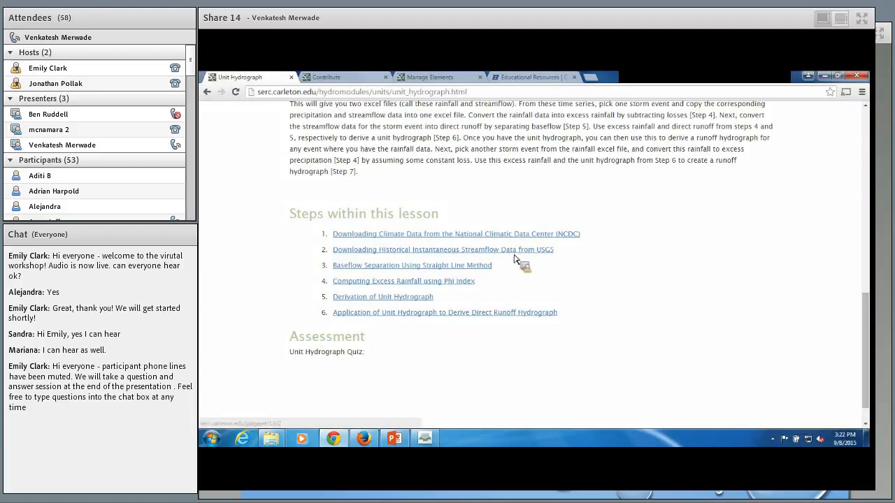
mouse_move(402, 277)
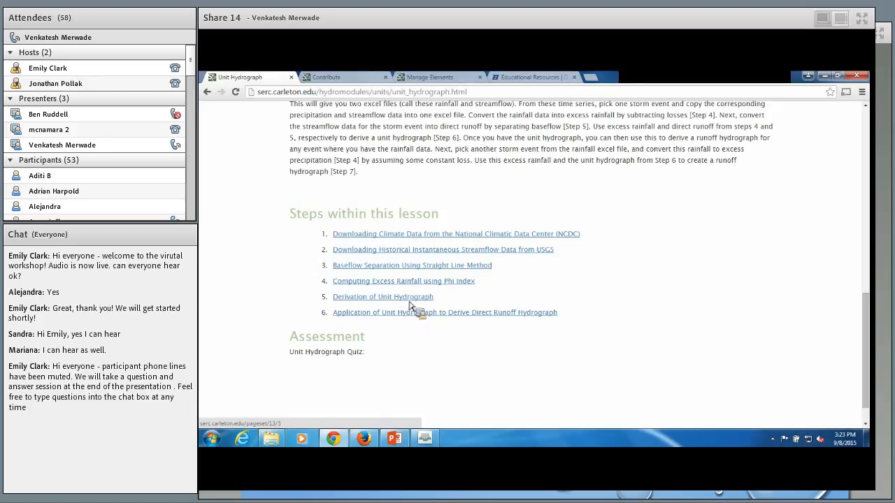
scroll(up, 3)
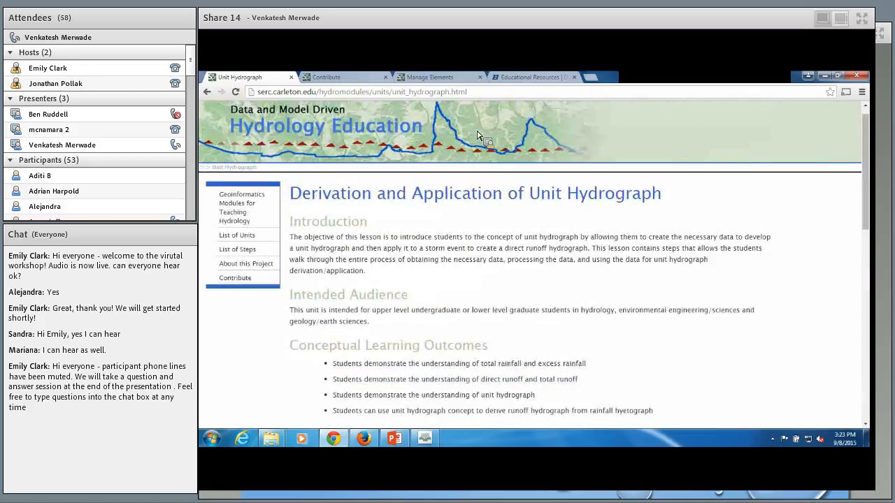
mouse_move(237, 249)
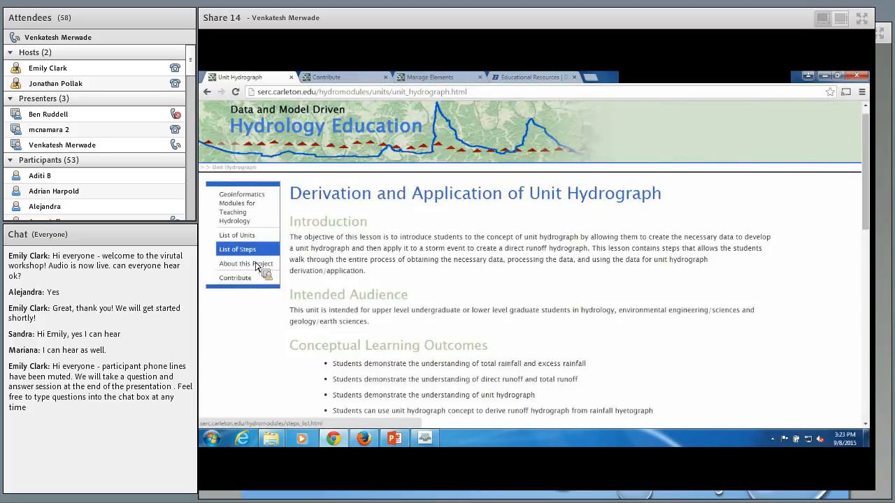
Step: Show the Contribute to this Project page from the left sidebar
click(235, 277)
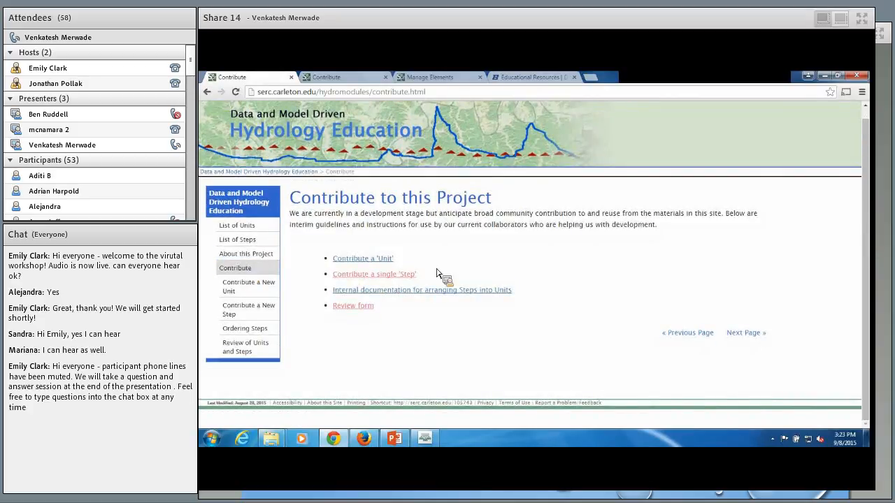
mouse_move(374, 274)
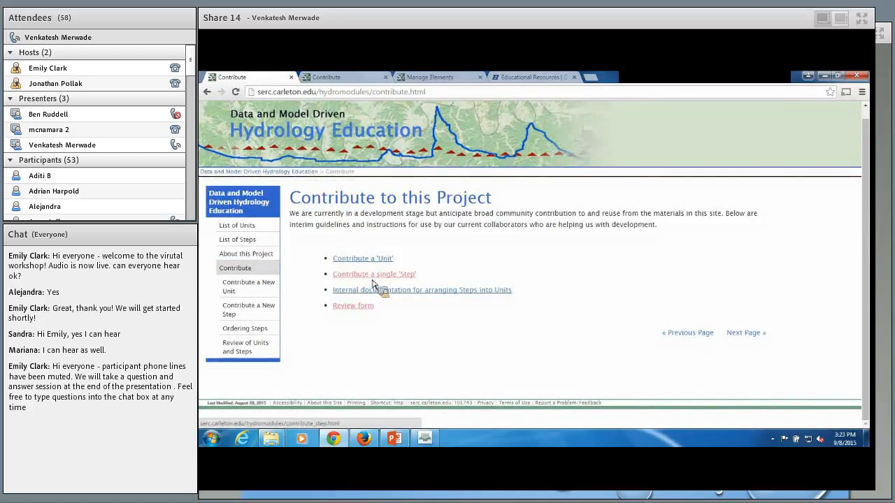
mouse_move(390, 283)
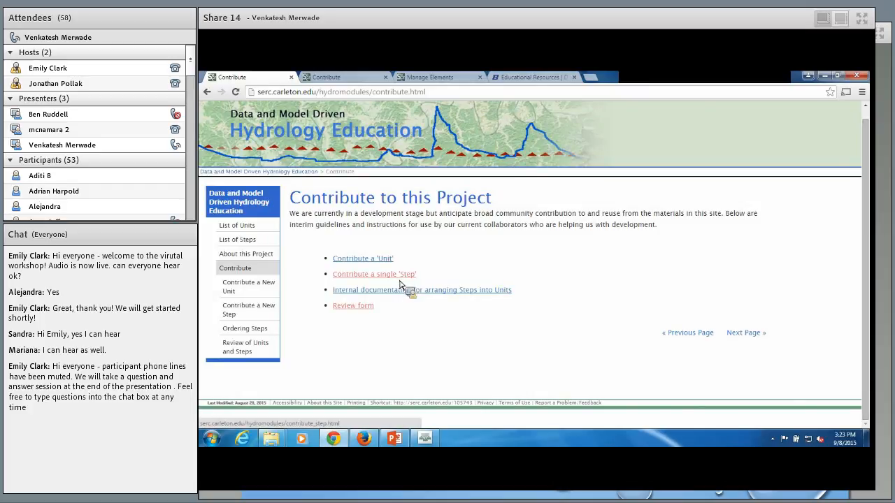
mouse_move(366, 286)
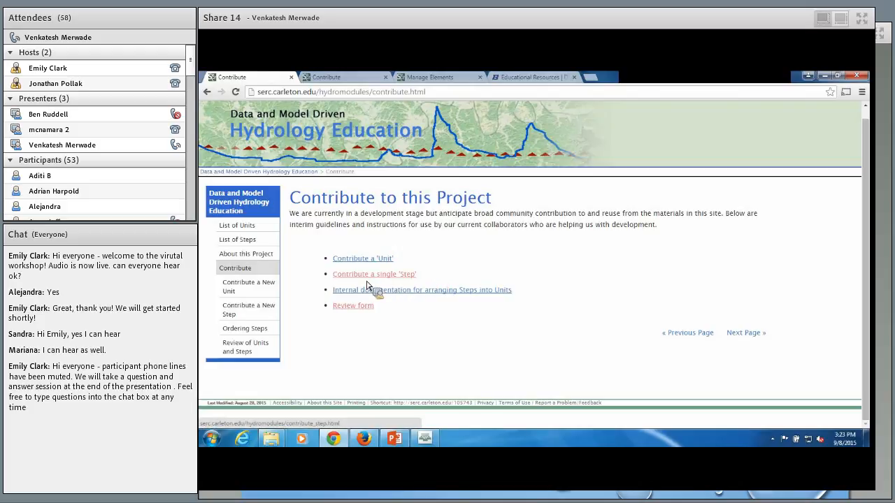
Step: Fill in the Contribute a New Step form with the title 'getting data from cuahsi his'
click(375, 272)
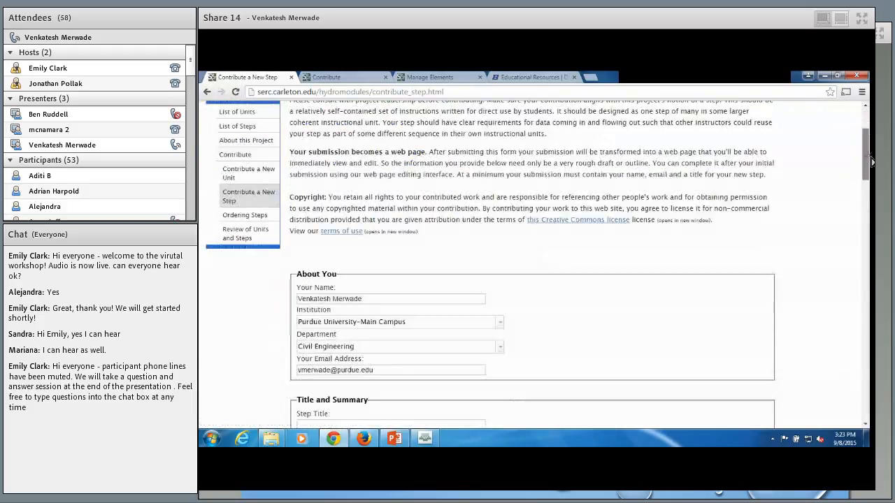
scroll(down, 3)
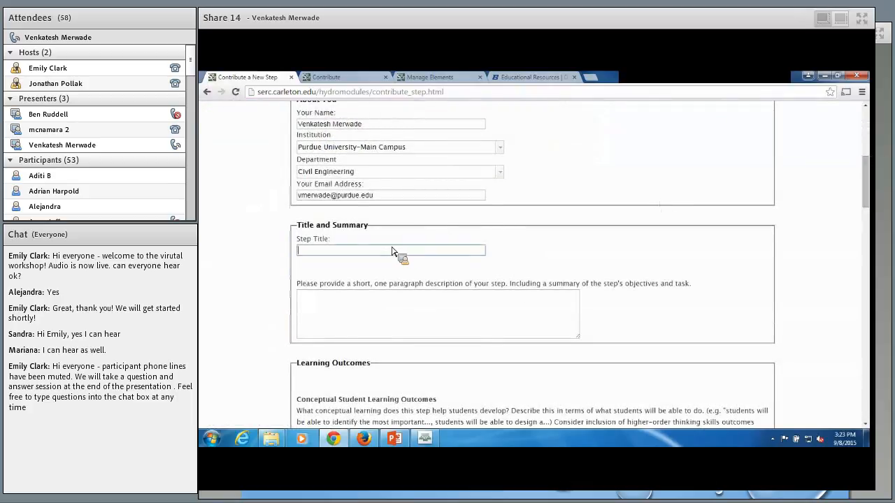
mouse_move(557, 236)
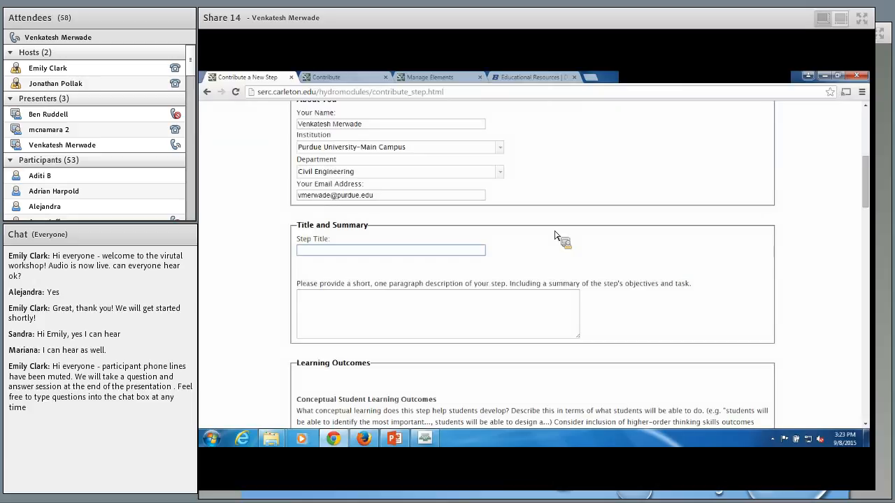
text(getting dat)
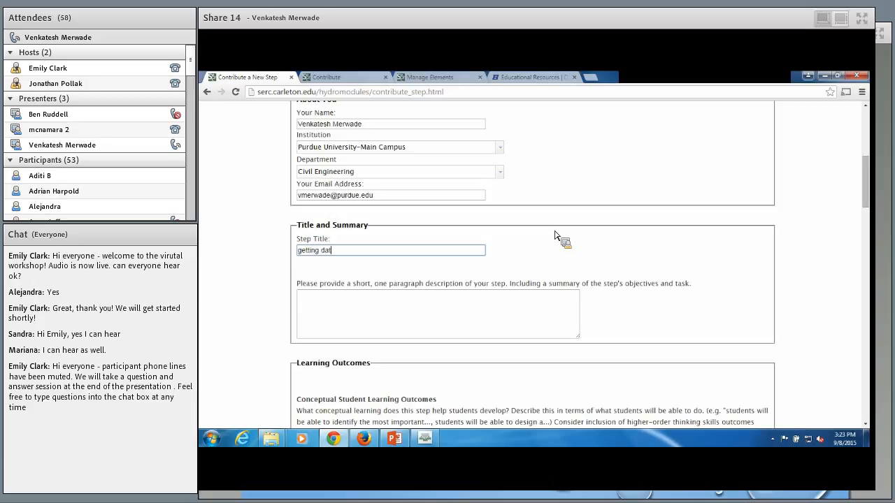
text(a from cuahsi)
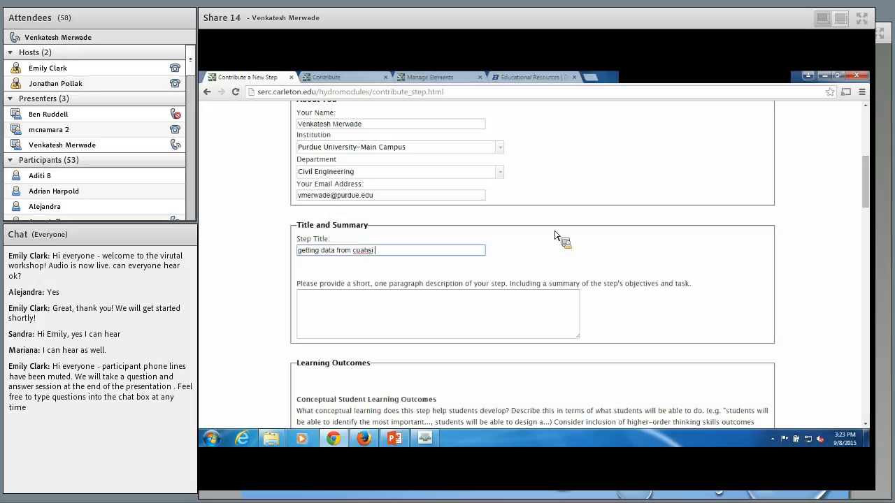
text(hi)
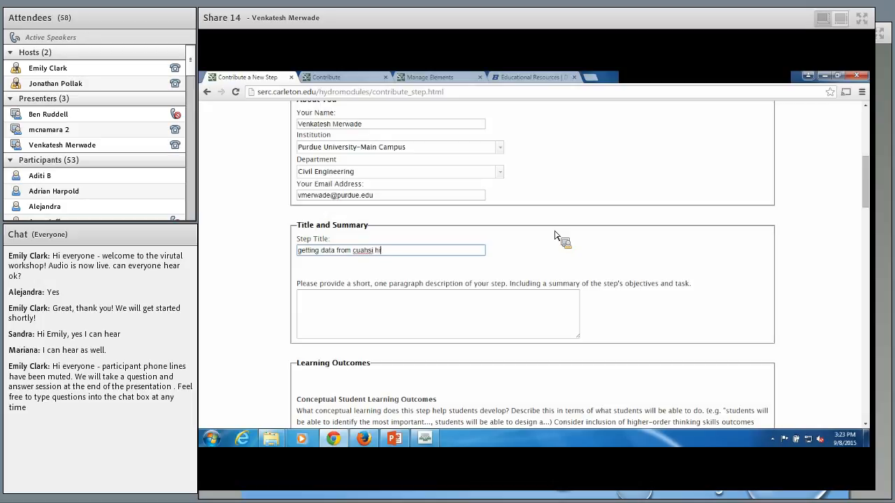
Step: Submit the new step form and reach the thank-you confirmation page
scroll(down, 3)
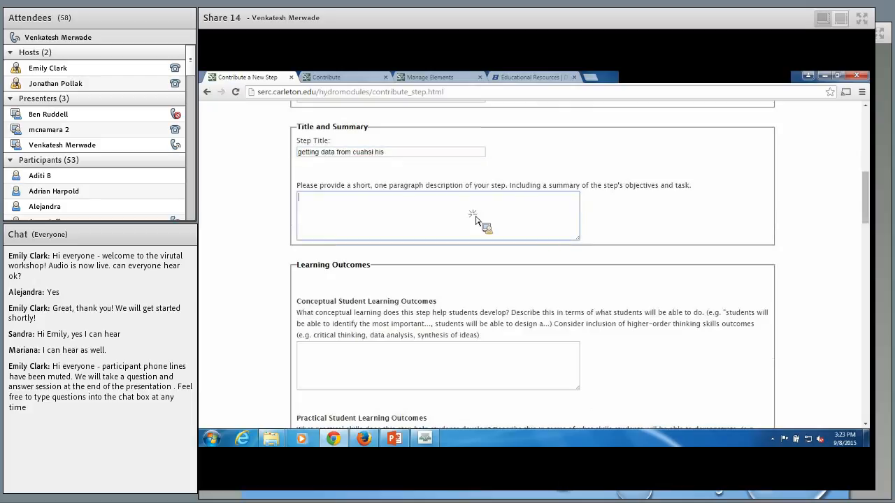
scroll(down, 3)
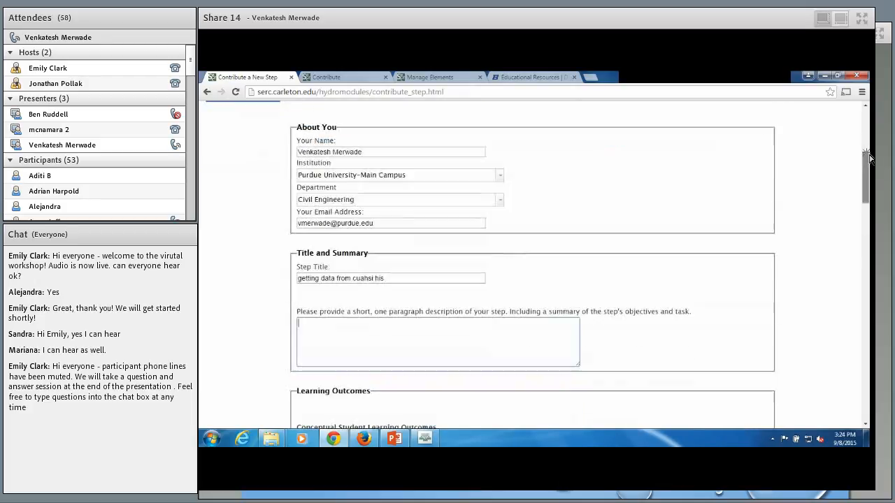
scroll(down, 3)
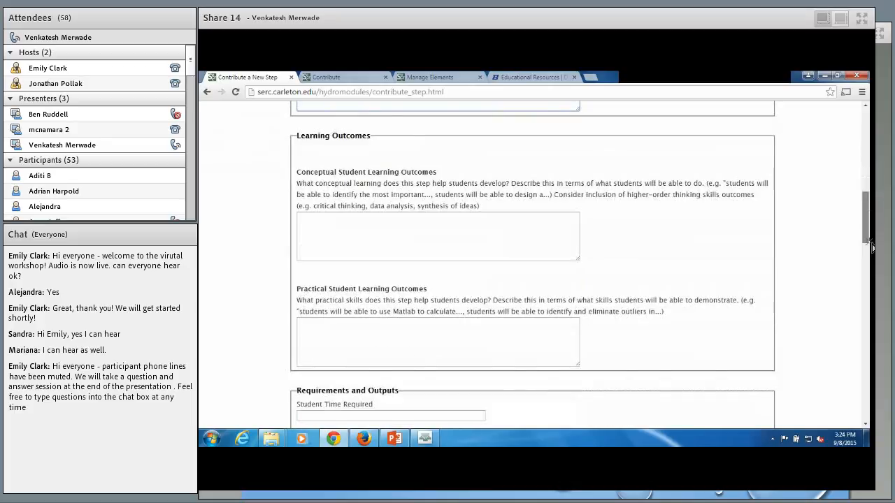
scroll(down, 3)
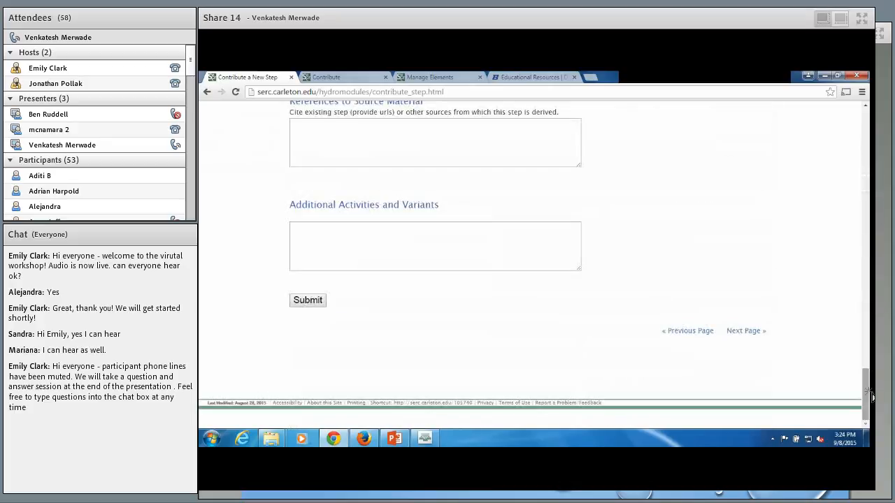
click(308, 299)
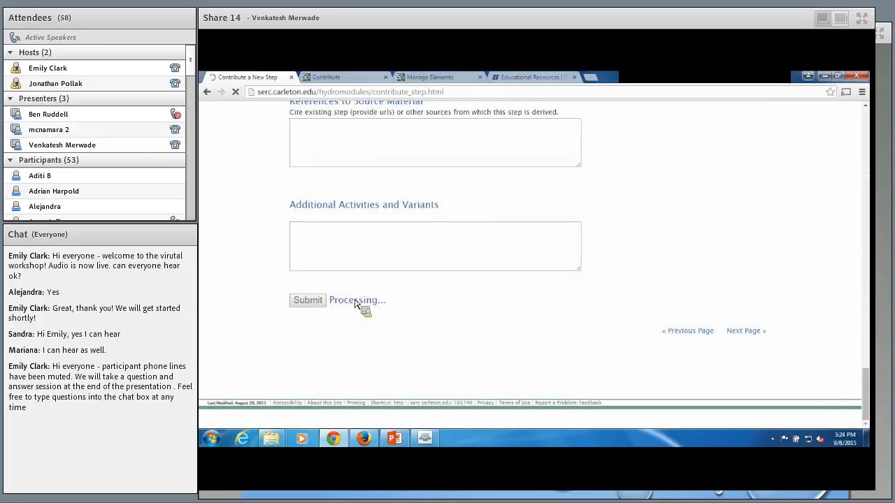
click(308, 299)
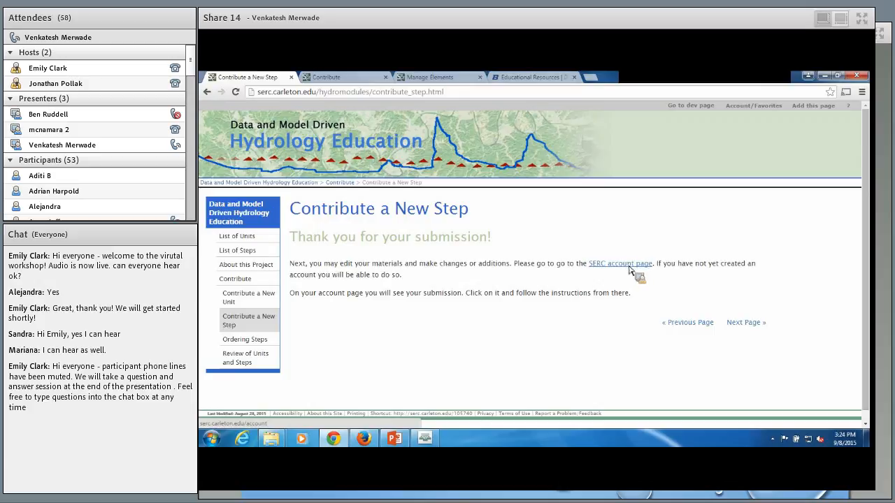
Step: From the account submissions page, turn the 'getting data from cuahsi his' submission into a development page and view it
click(621, 263)
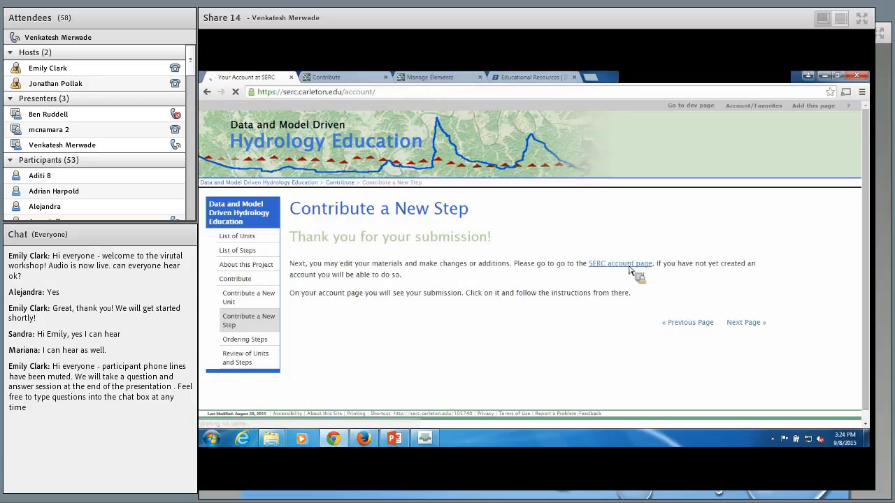
click(621, 263)
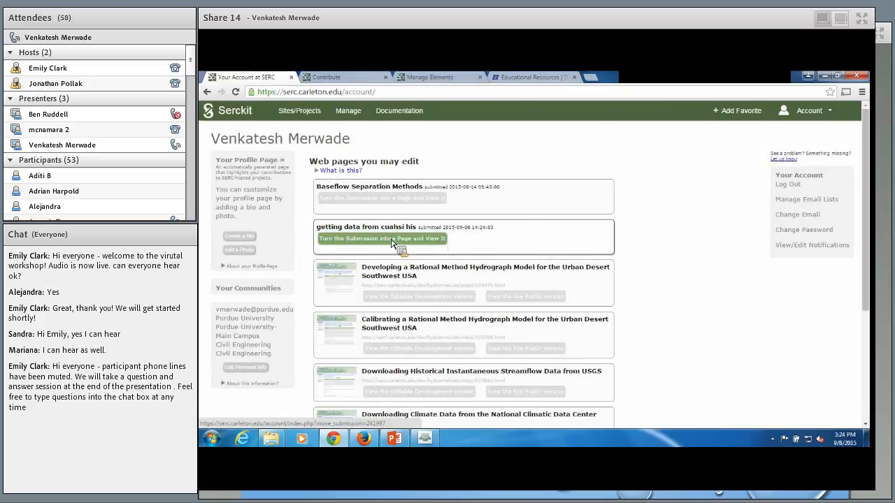
click(382, 238)
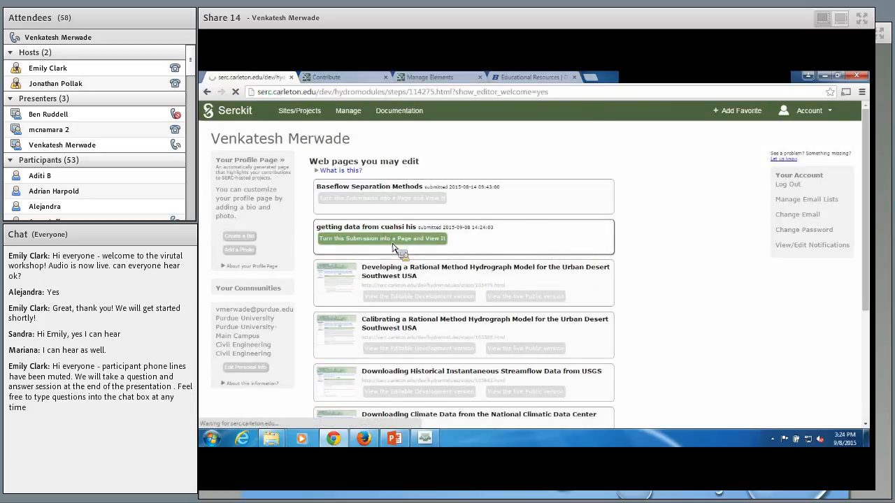
click(382, 237)
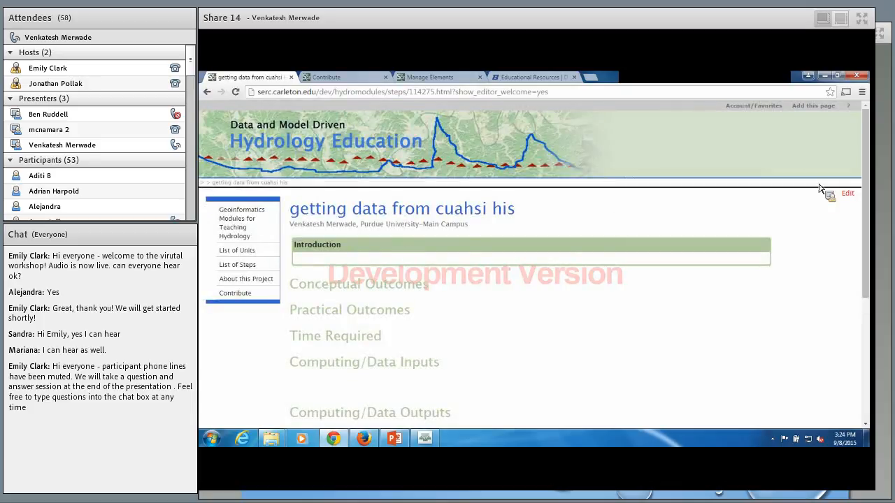
scroll(down, 3)
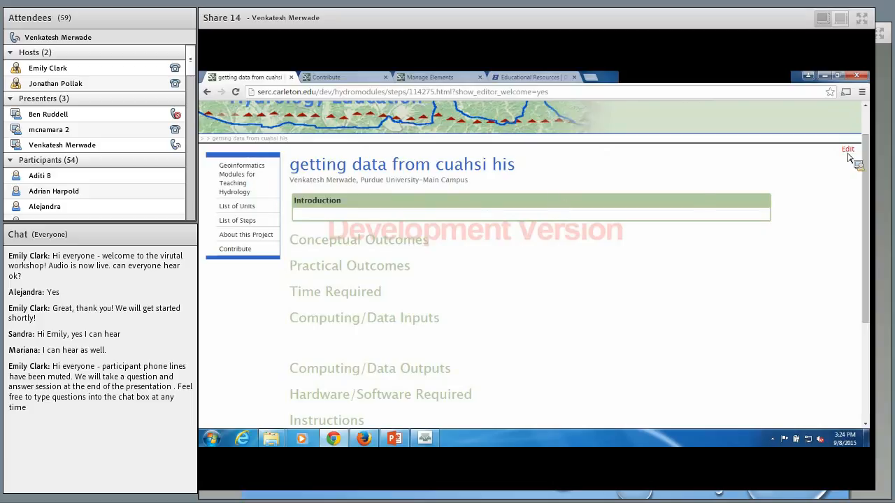
Step: Switch the 'getting data from cuahsi his' step page into edit mode with its blank sections
click(847, 148)
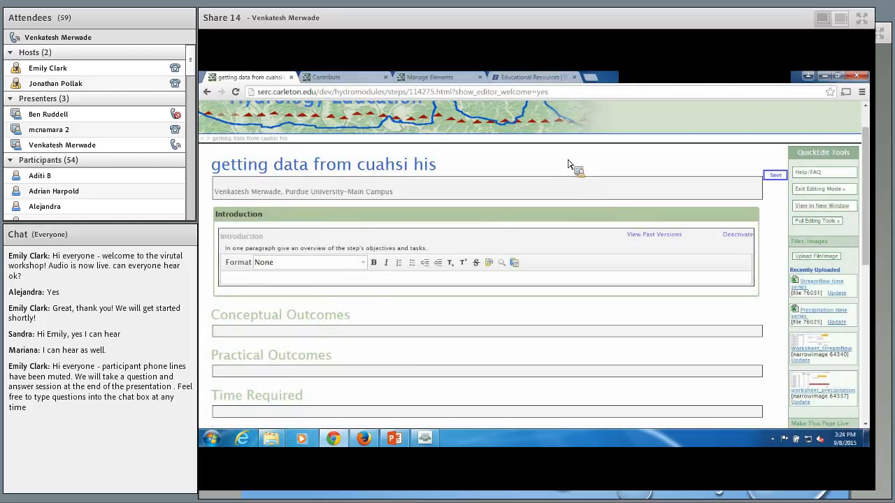
scroll(down, 3)
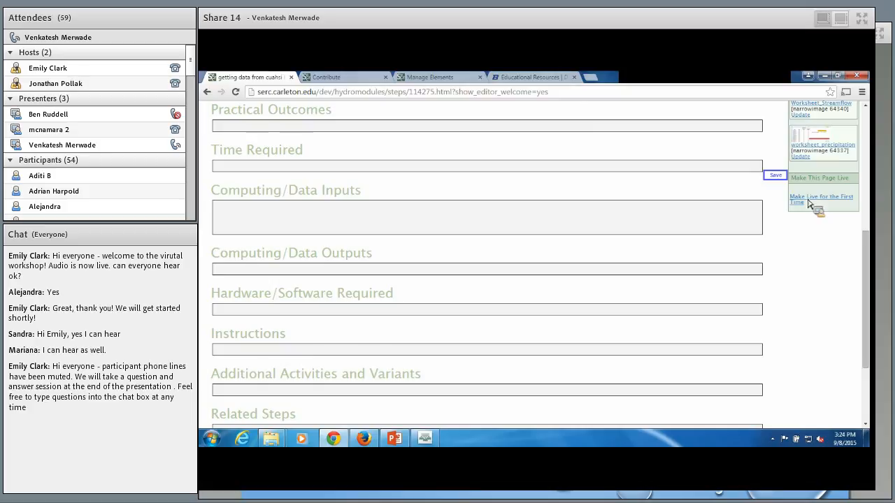
mouse_move(813, 207)
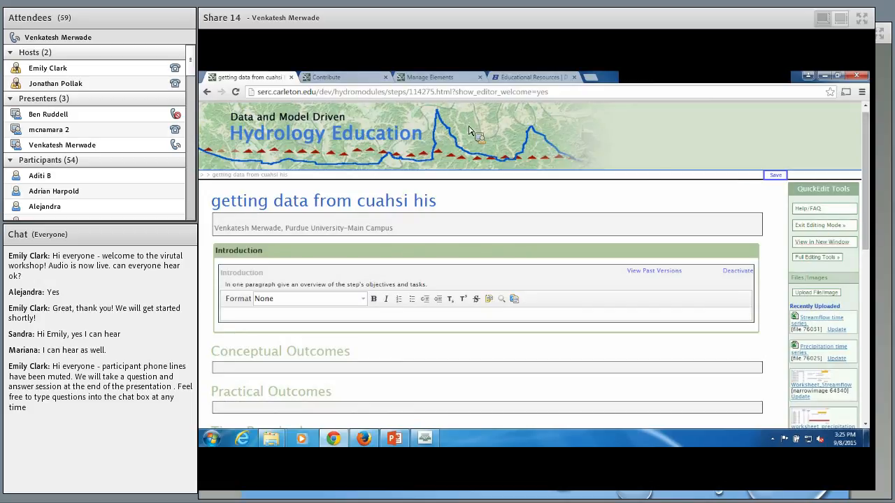
Step: Return through the Contribute and home pages to the List of Units page with its two learning units
click(342, 77)
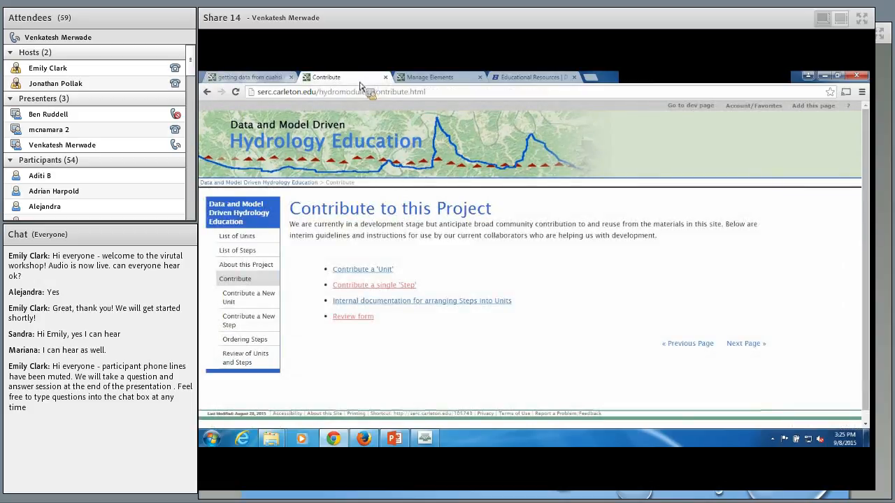
click(430, 77)
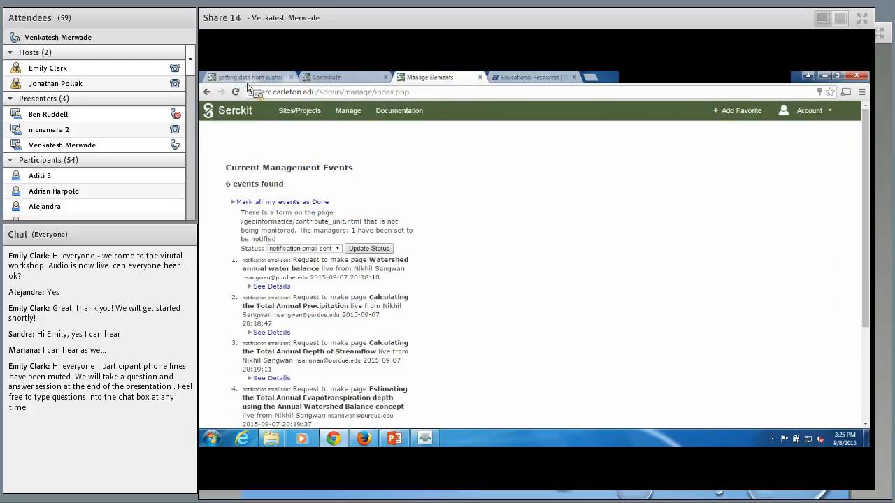
click(343, 77)
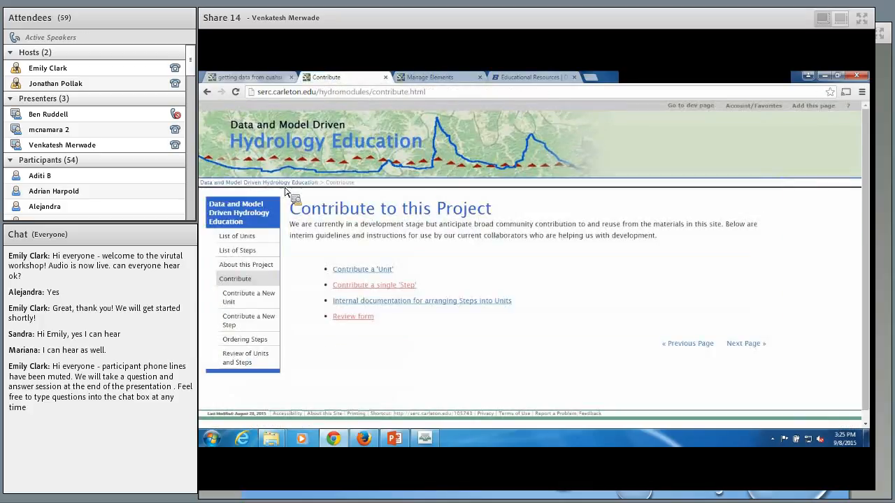
click(237, 212)
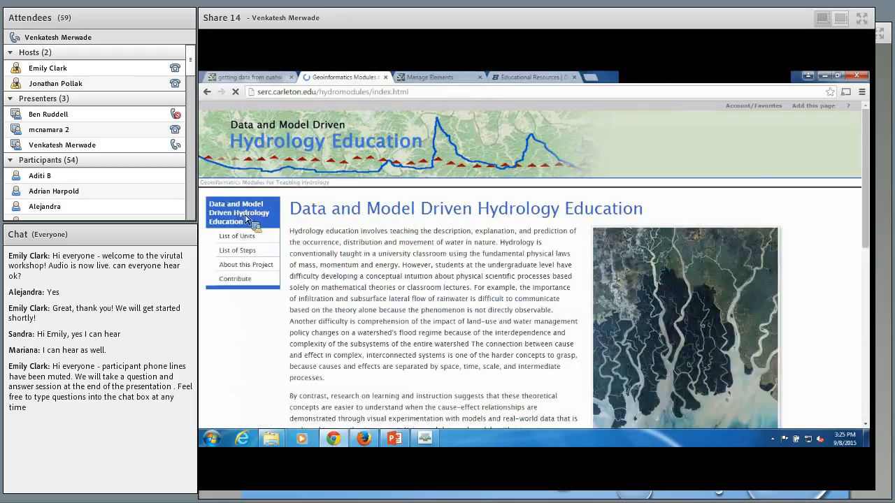
click(237, 235)
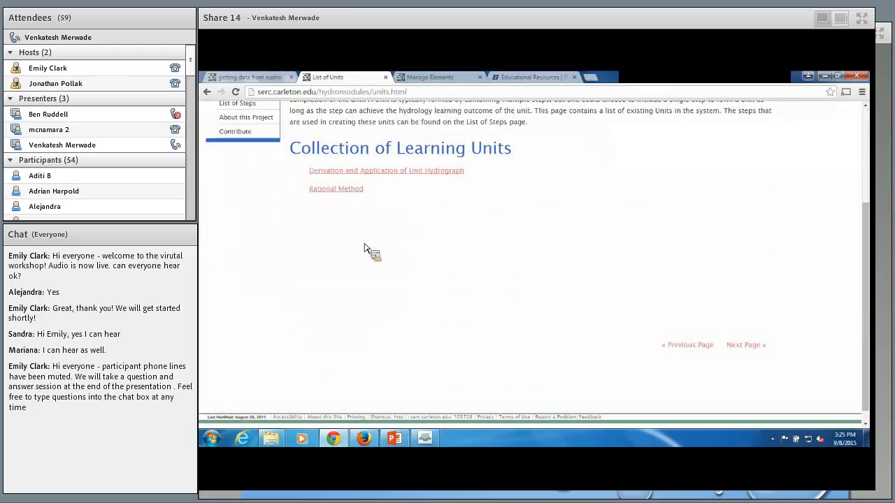
mouse_move(509, 87)
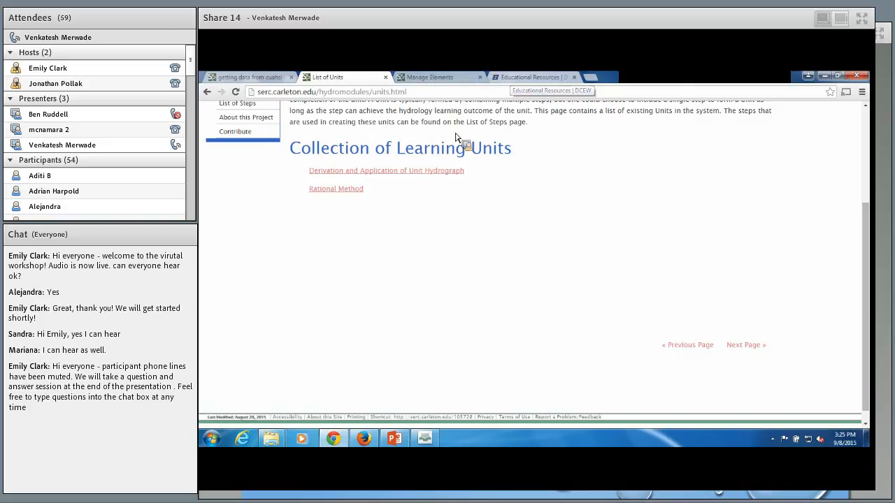
mouse_move(453, 90)
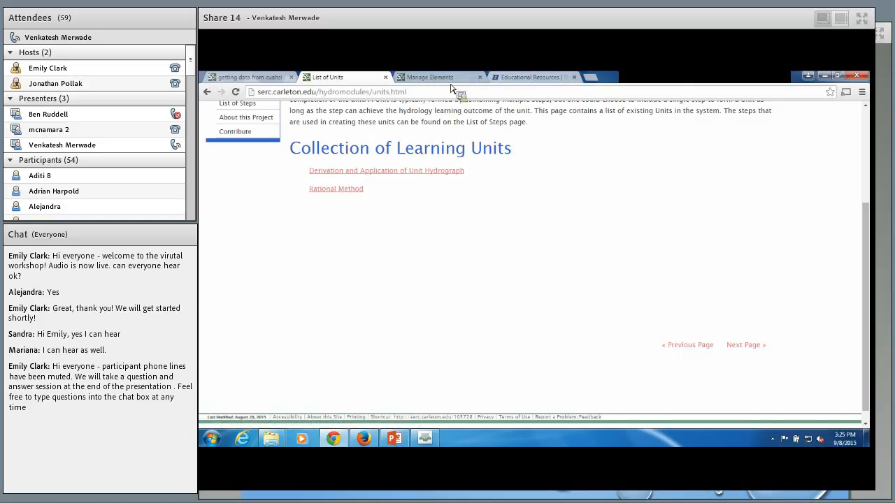
Step: Make the 'Watershed annual water balance' page live now from the management events page, then reload List of Units
click(431, 77)
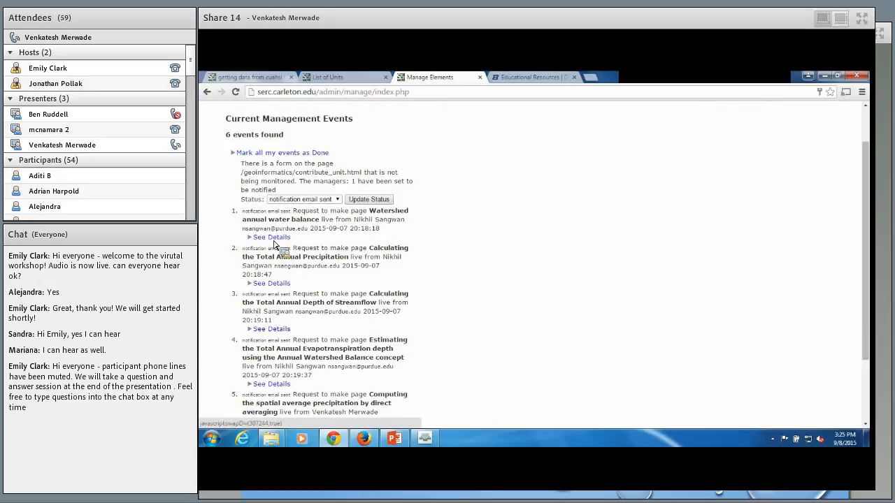
click(271, 238)
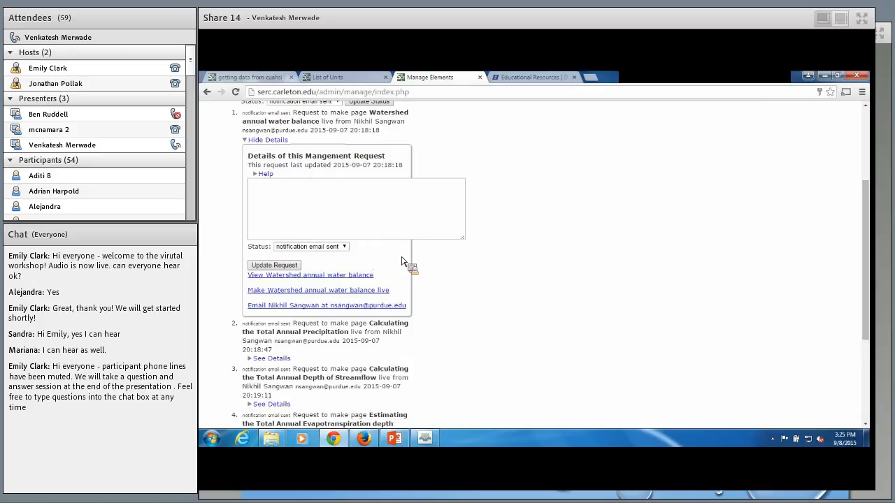
mouse_move(344, 296)
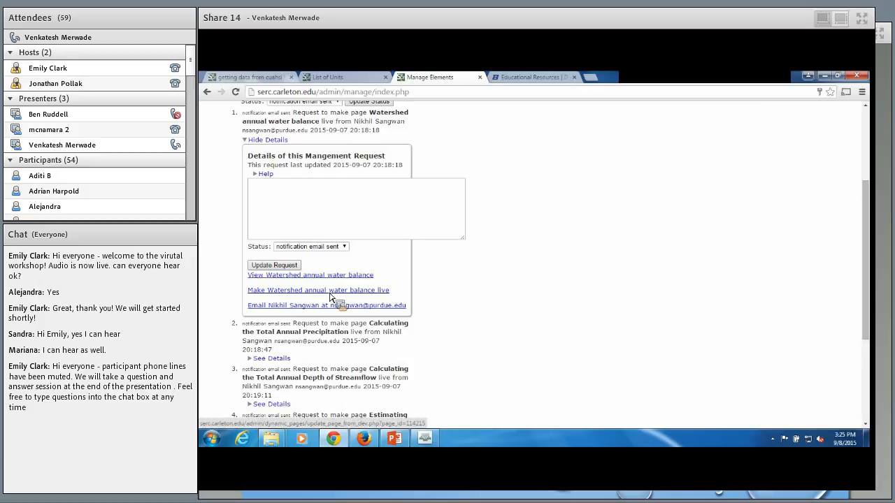
click(319, 289)
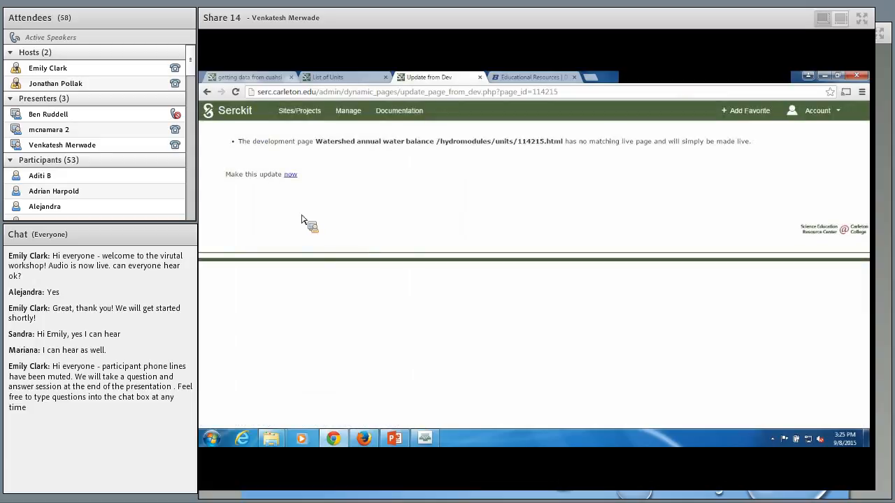
click(289, 174)
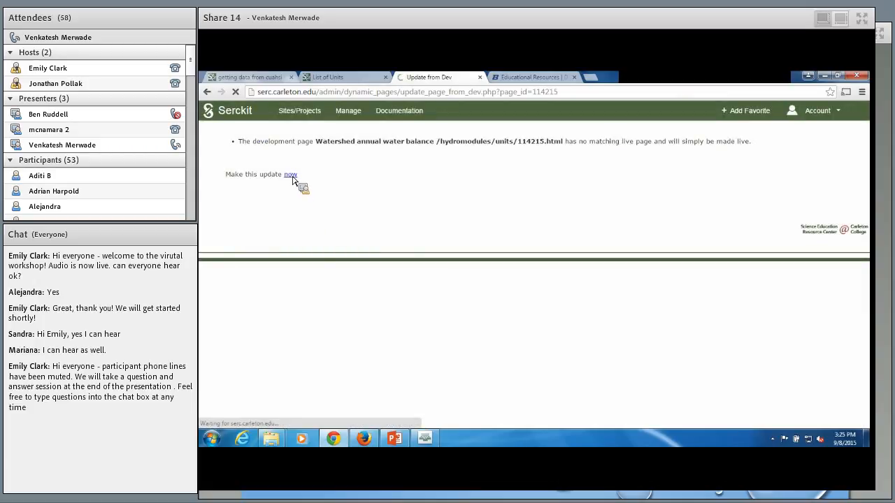
click(290, 173)
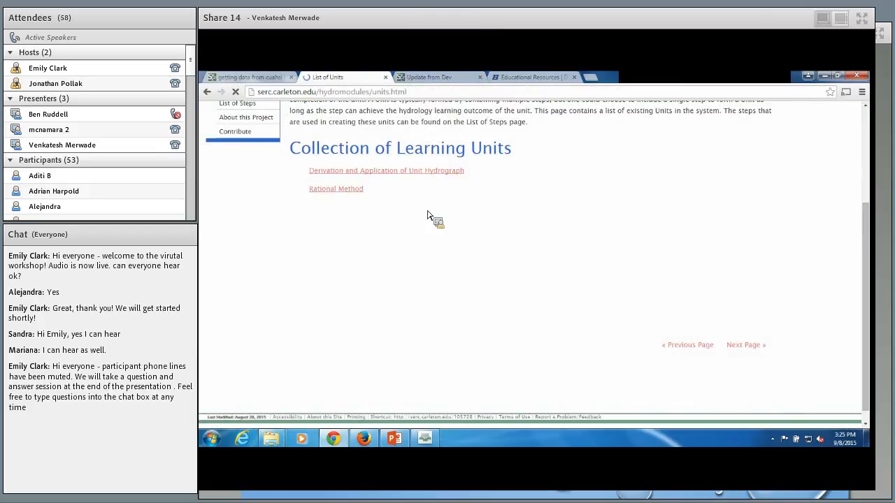
Step: Review the Collection of Learning Units, then return to the 'getting data from cuahsi his' edit page
click(329, 93)
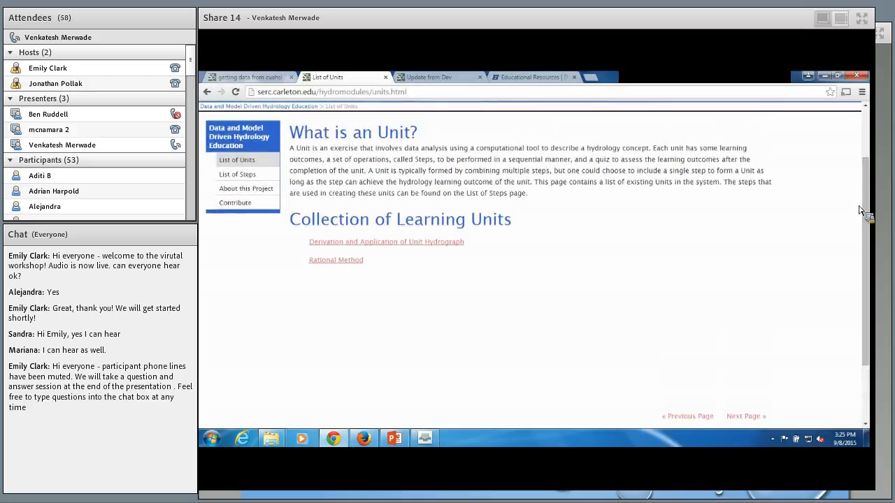
mouse_move(336, 258)
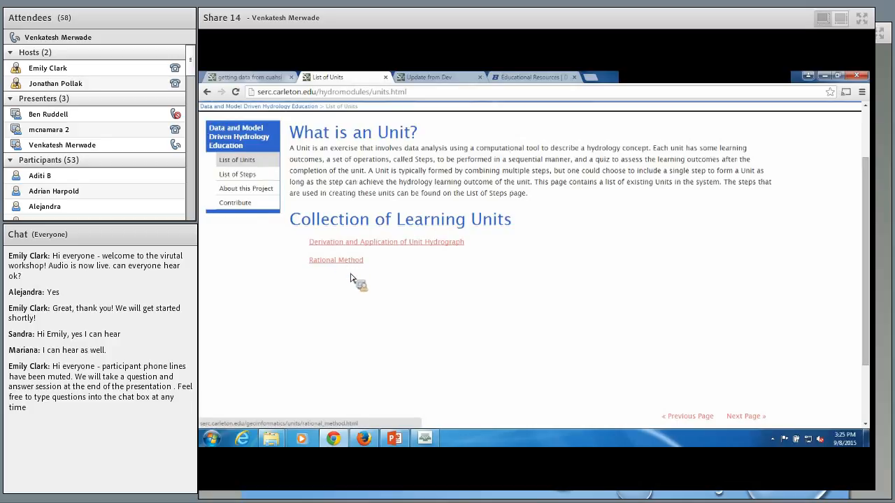
mouse_move(254, 77)
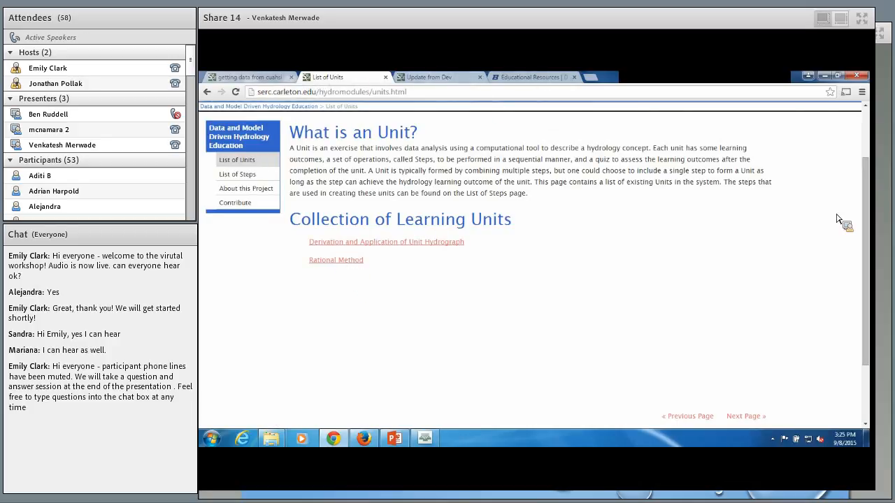
scroll(up, 3)
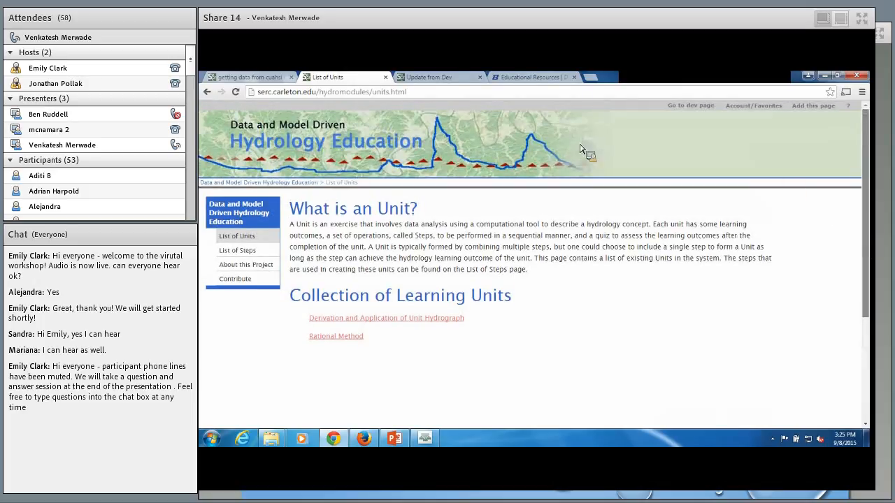
click(249, 77)
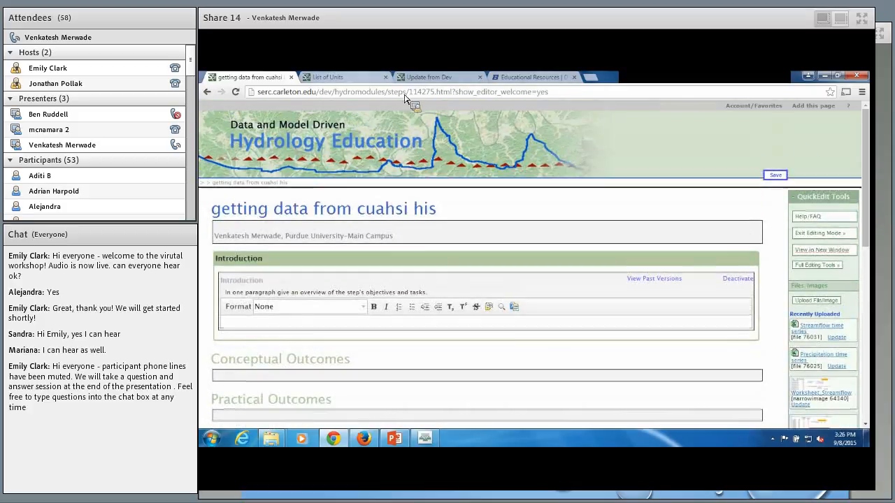
Step: Minimize the hydro-modules browser window so the shared screen shows the desktop
click(342, 77)
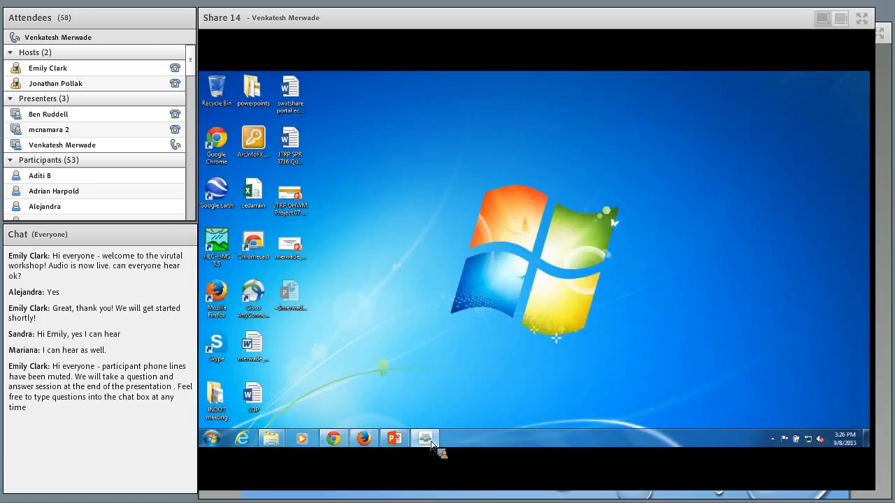
Step: Bring the SERC Hydro-modules Demo PowerPoint back to the front from the taskbar
click(395, 439)
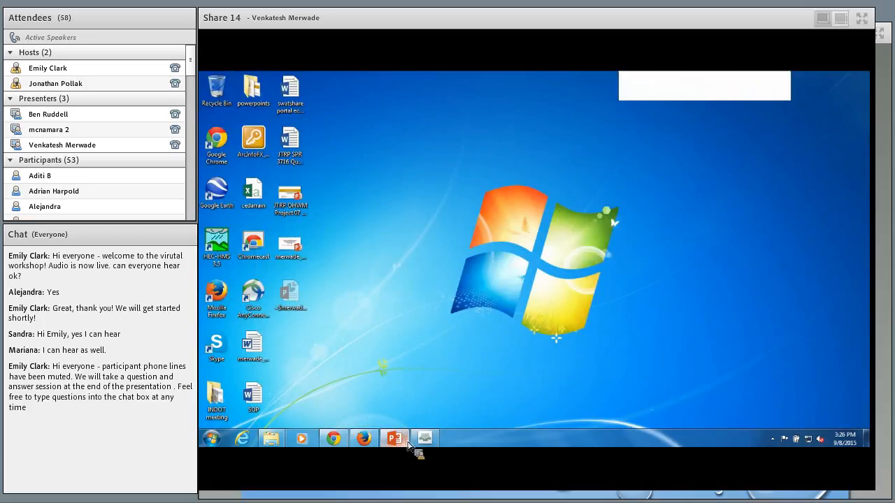
click(394, 439)
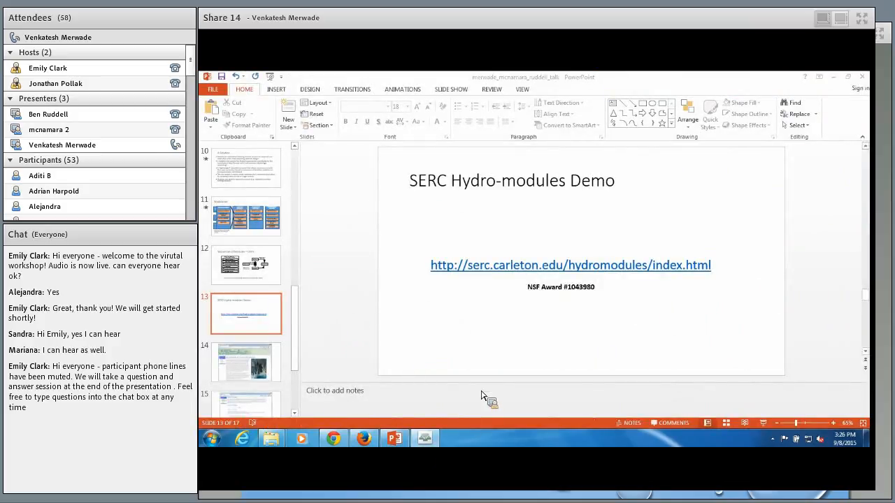
mouse_move(692, 105)
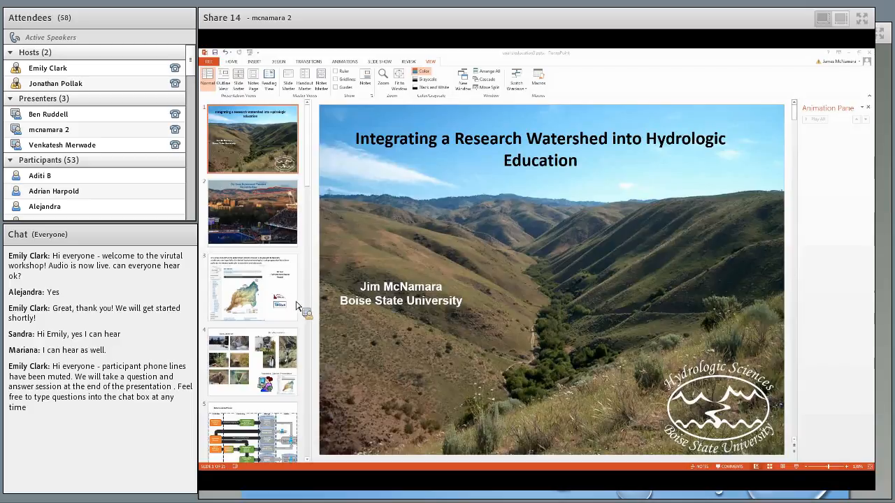
mouse_move(249, 337)
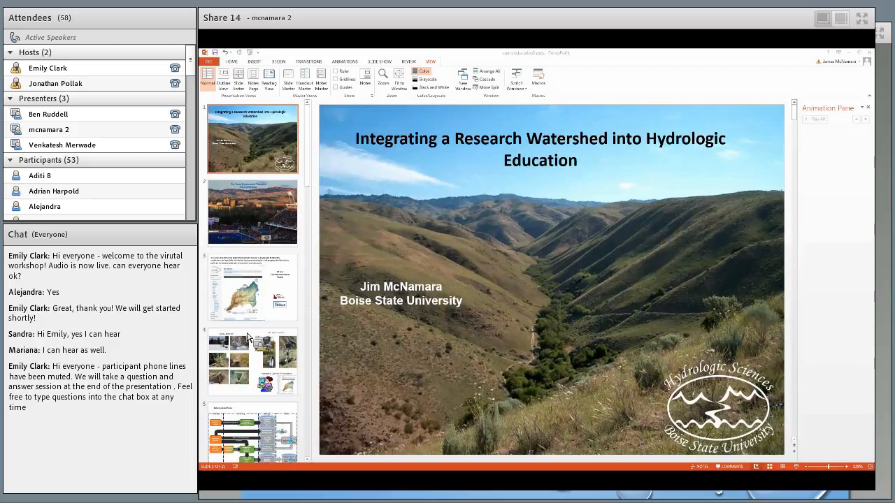
mouse_move(302, 439)
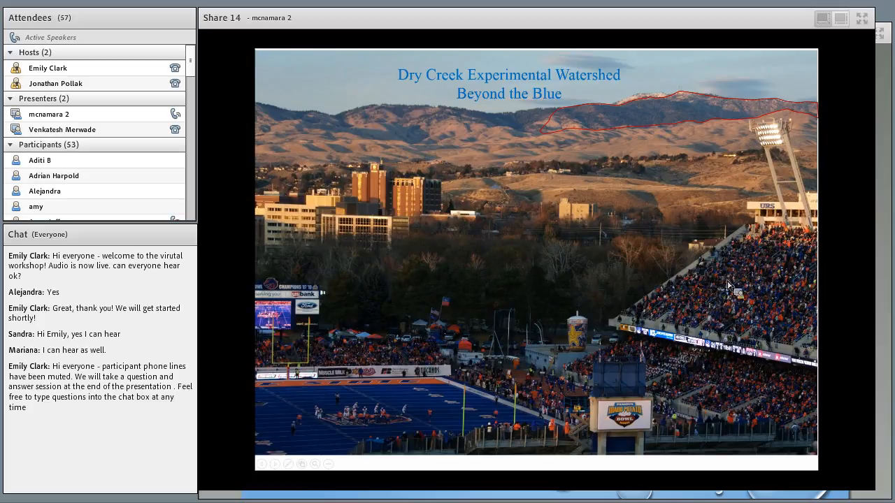
mouse_move(628, 138)
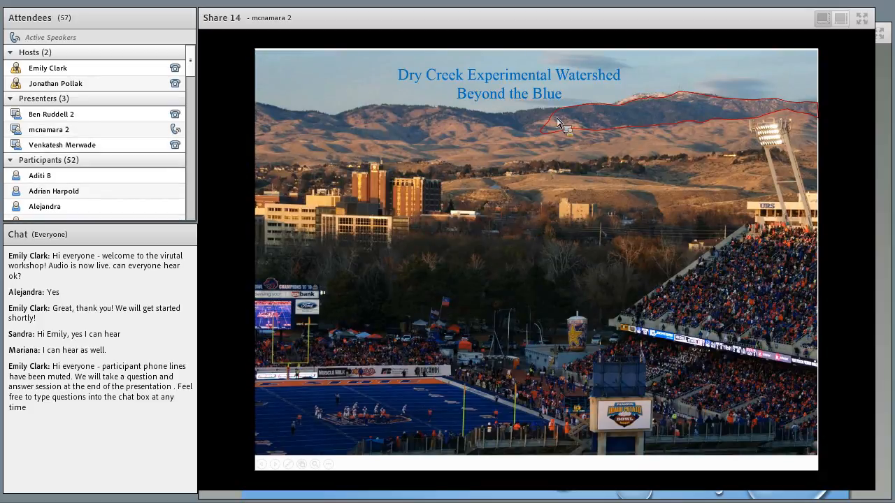
mouse_move(657, 98)
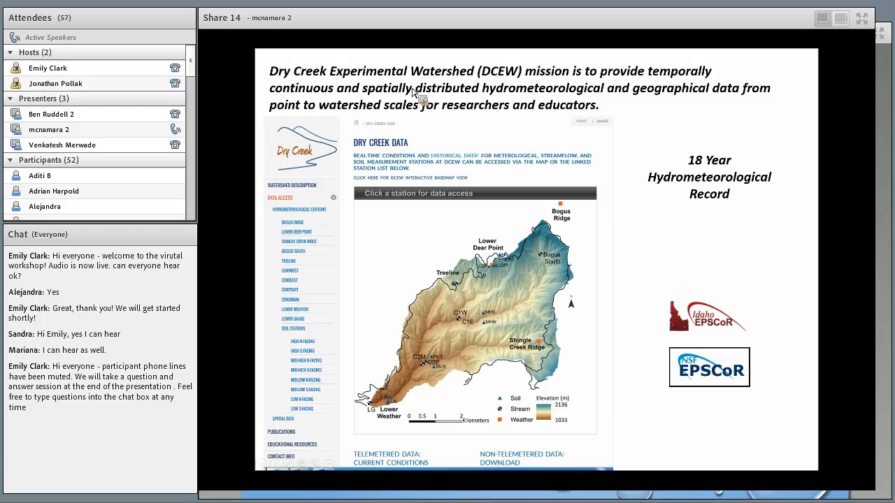
mouse_move(580, 117)
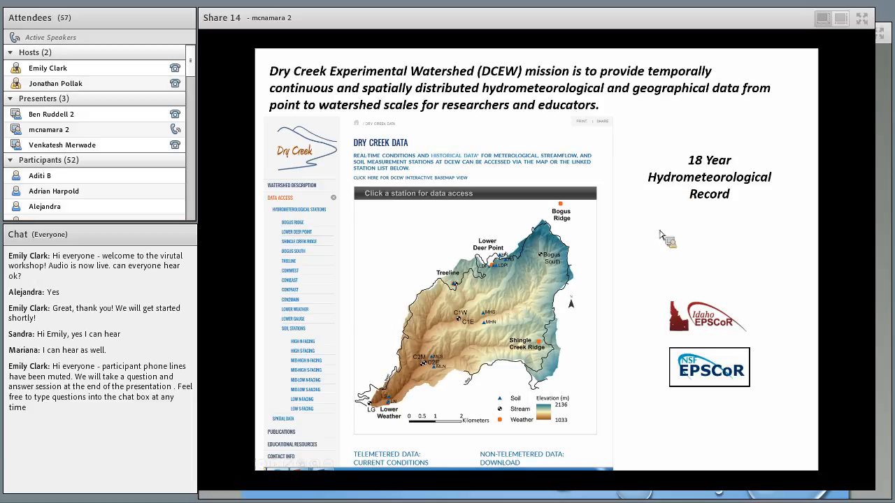
mouse_move(618, 222)
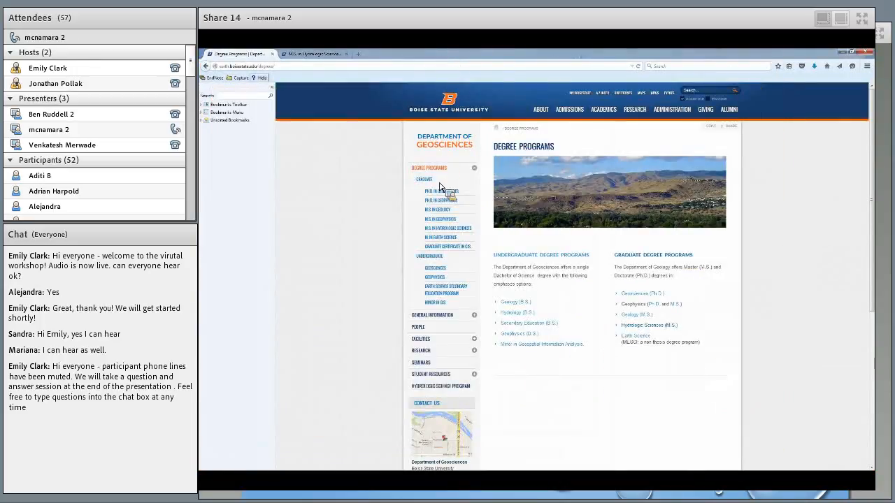
Step: Go to the Dry Creek data access site and show the Treeline station's Monthly Data plots
click(245, 65)
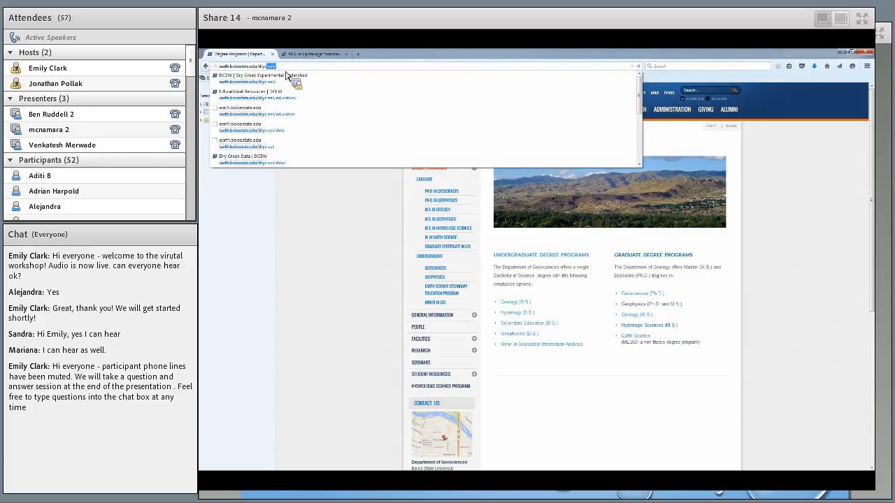
click(259, 75)
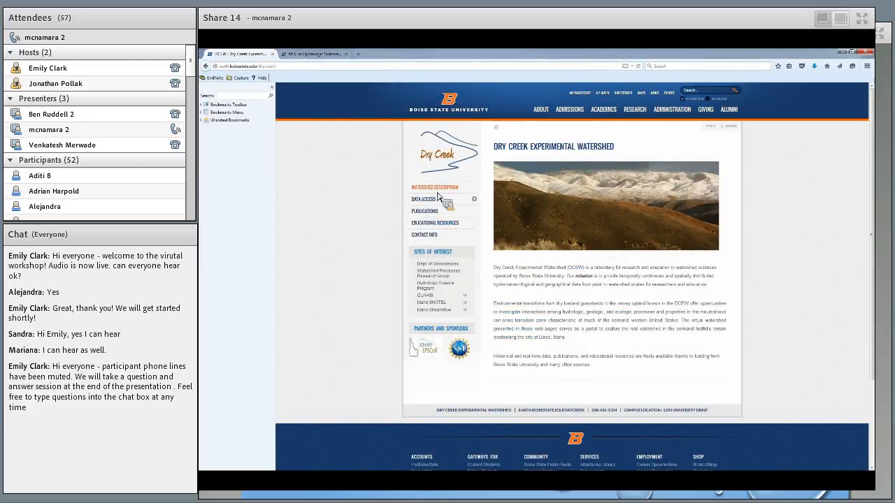
click(425, 198)
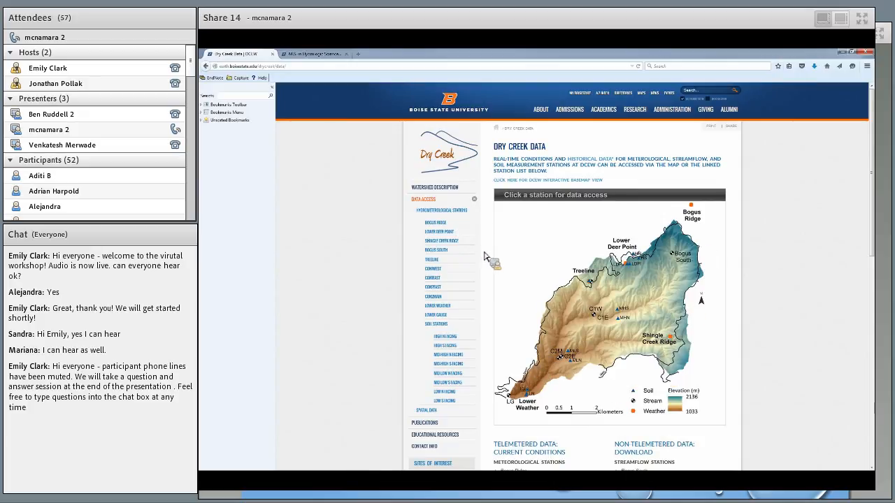
mouse_move(532, 343)
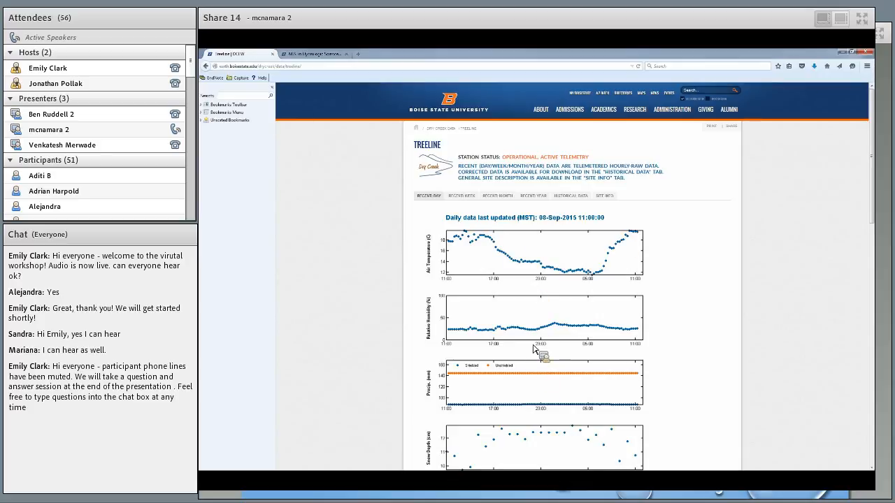
mouse_move(548, 225)
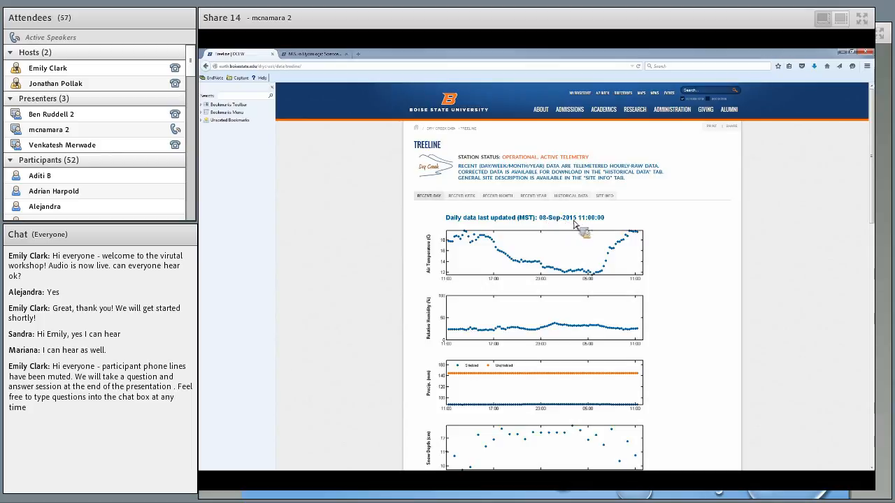
mouse_move(587, 227)
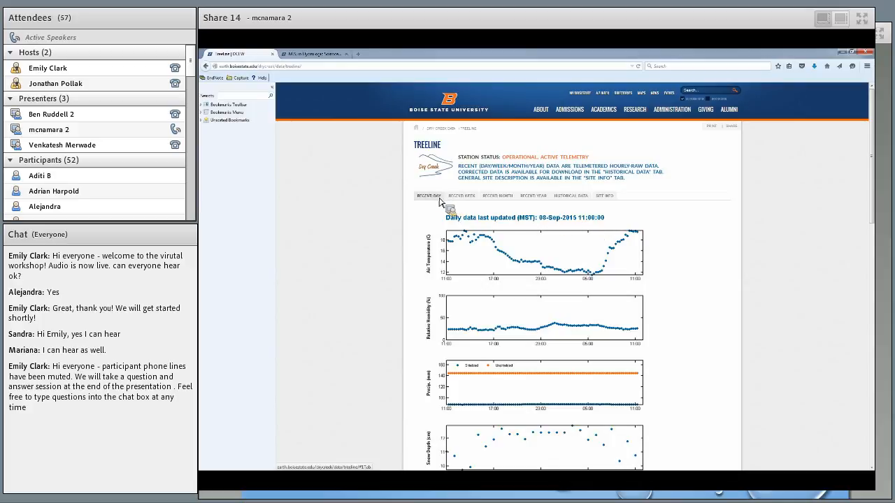
click(498, 195)
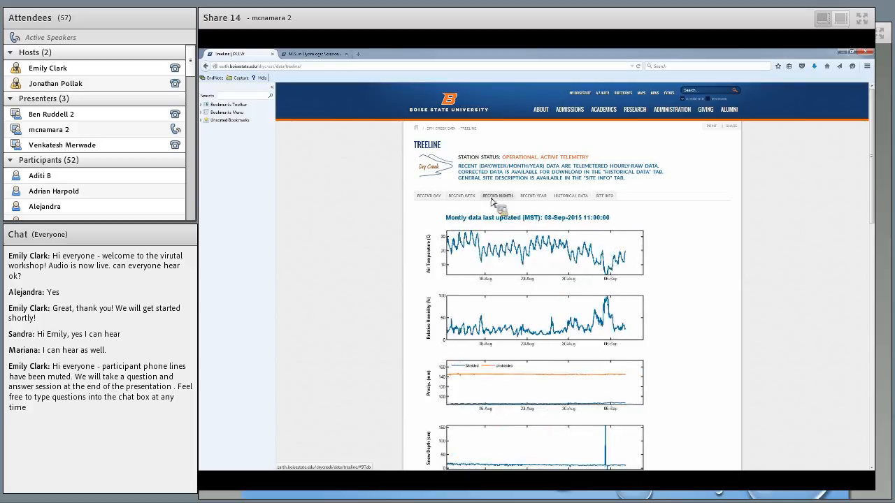
Step: View the Treeline Yearly then Weekly Data plots in full, then move to Historical Data
click(533, 196)
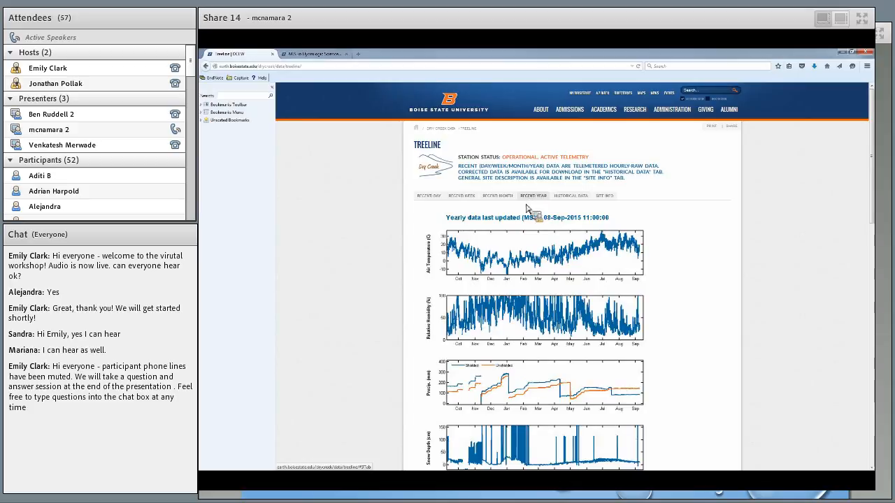
click(461, 196)
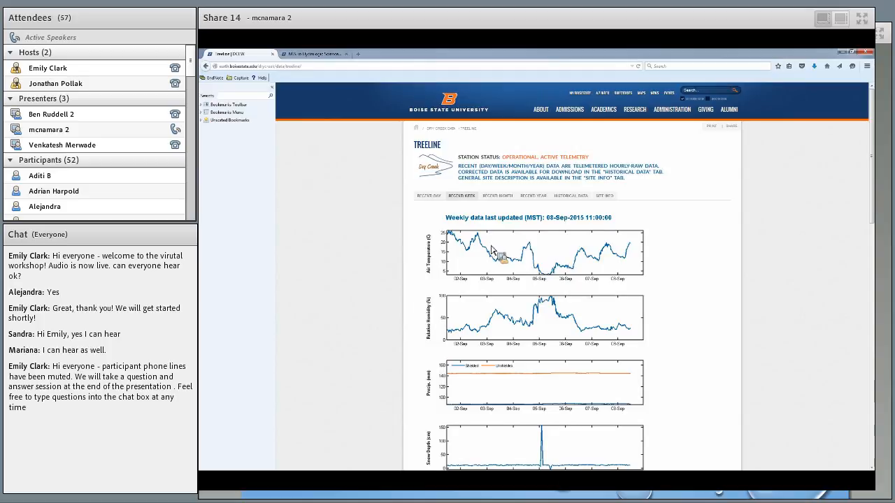
scroll(down, 3)
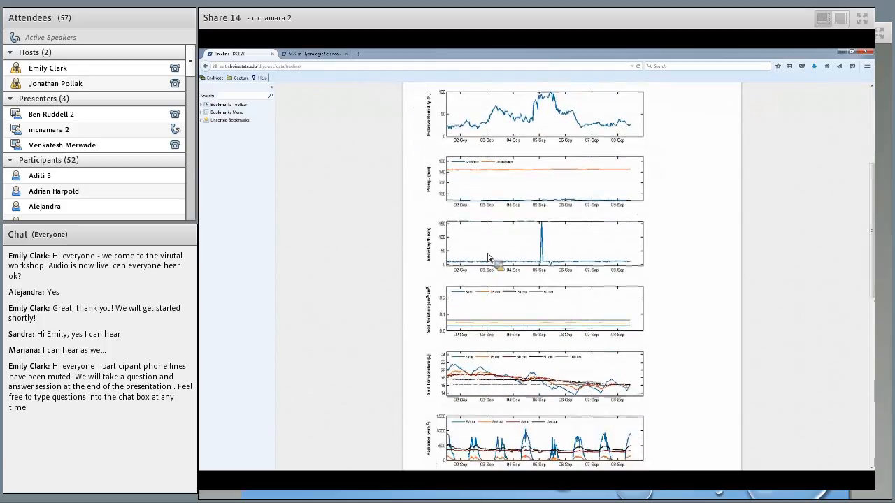
scroll(down, 3)
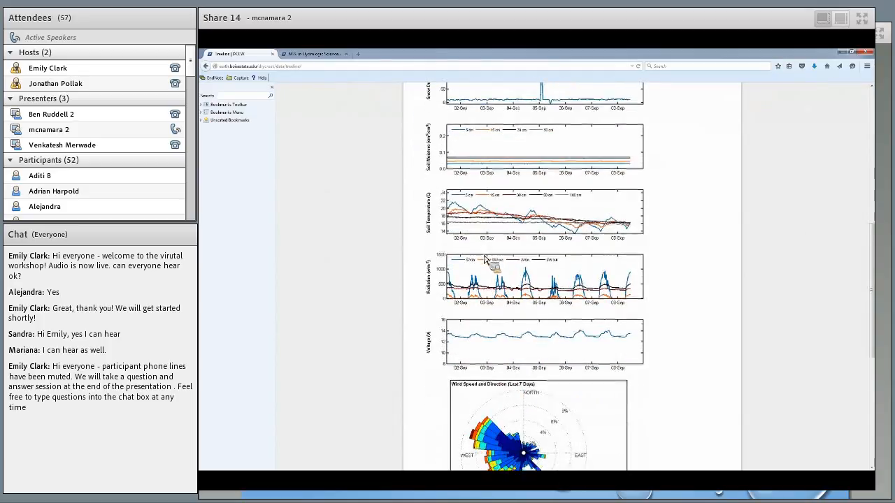
scroll(down, 3)
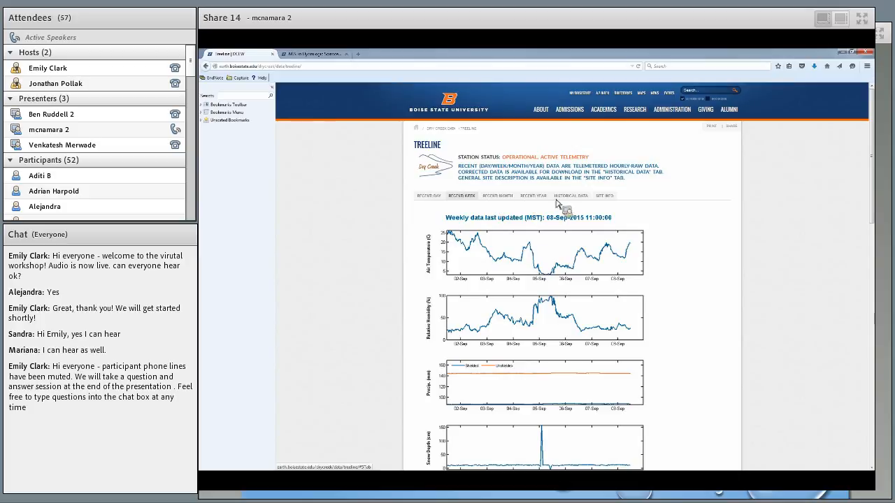
click(571, 196)
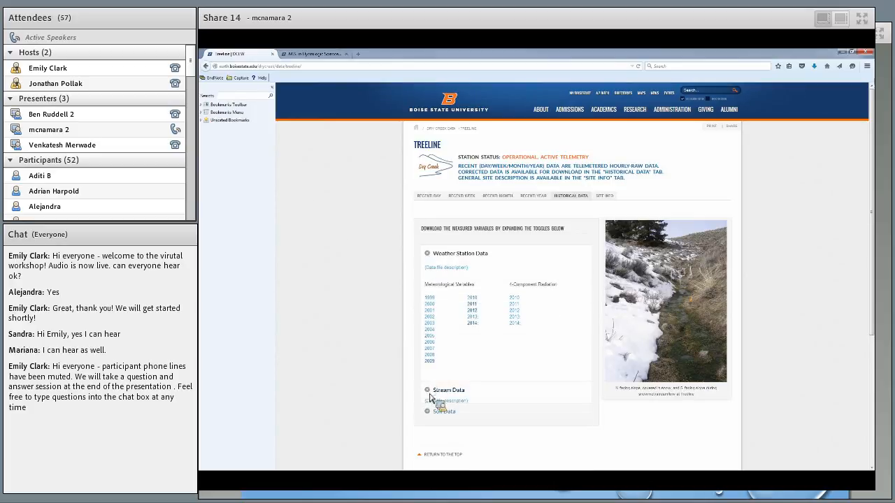
Step: Request the 2004 Treeline weather station summary file from the historical downloads
scroll(down, 3)
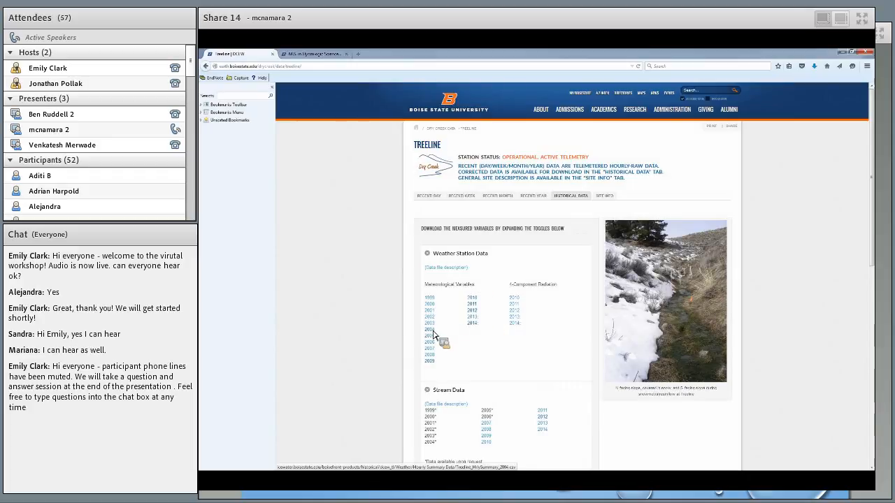
click(430, 330)
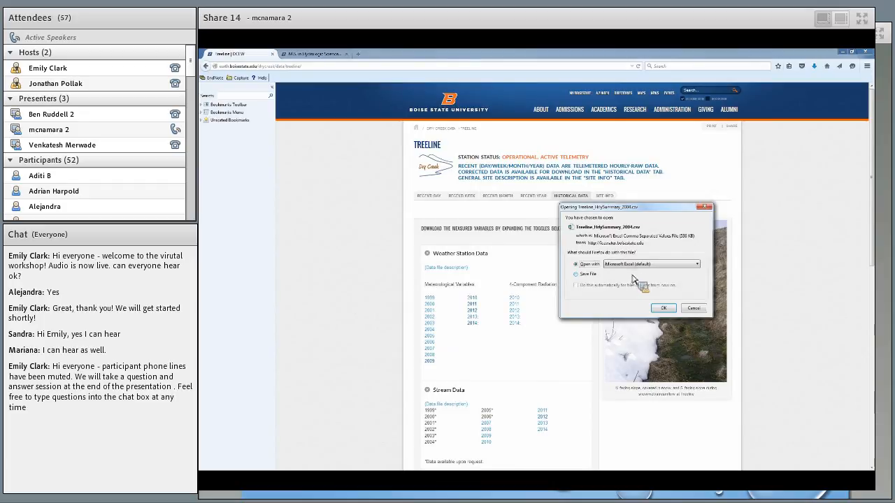
Step: View the 2004 Treeline summary in Excel, then close it without saving
click(693, 308)
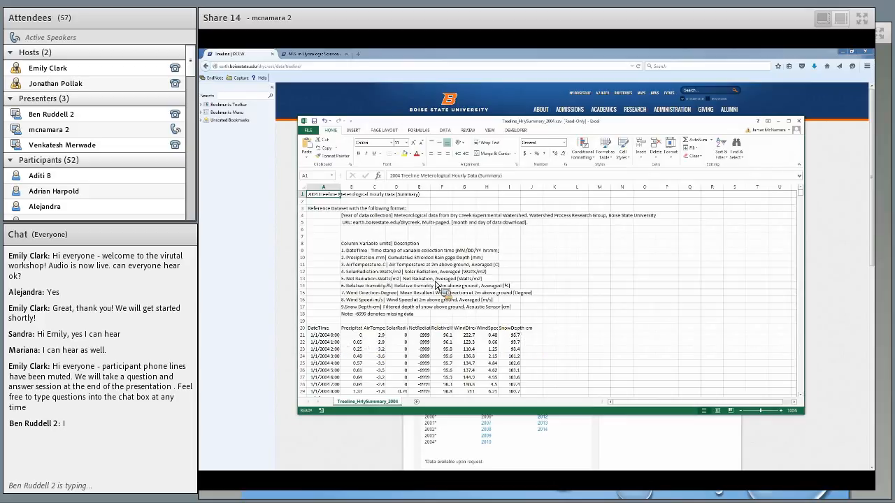
scroll(down, 3)
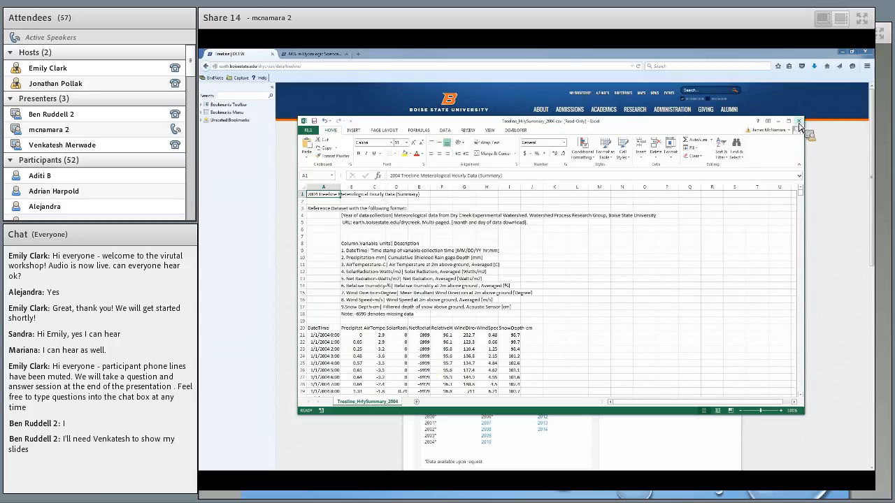
click(799, 120)
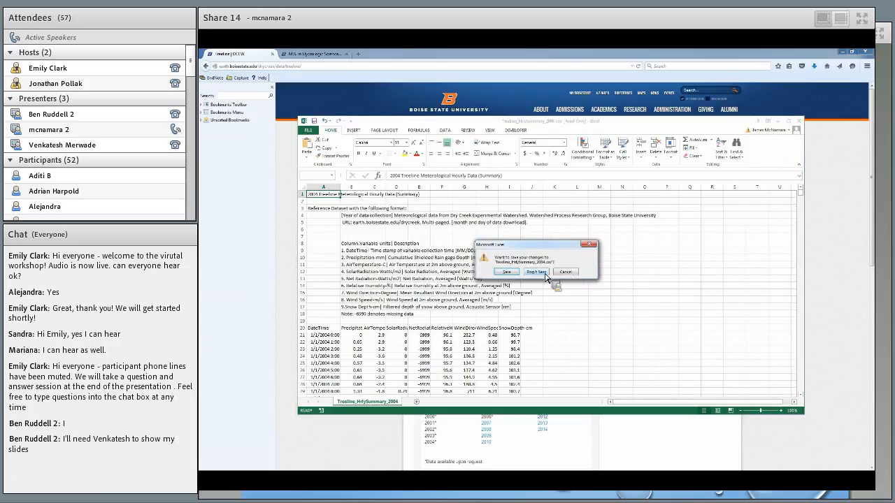
click(536, 271)
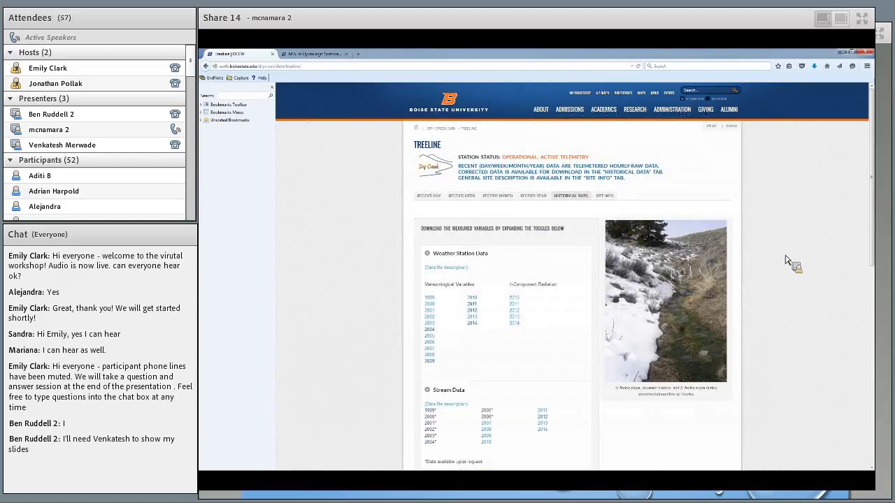
Step: Return via the Dry Creek home page to the Data page with the watershed station map
scroll(down, 3)
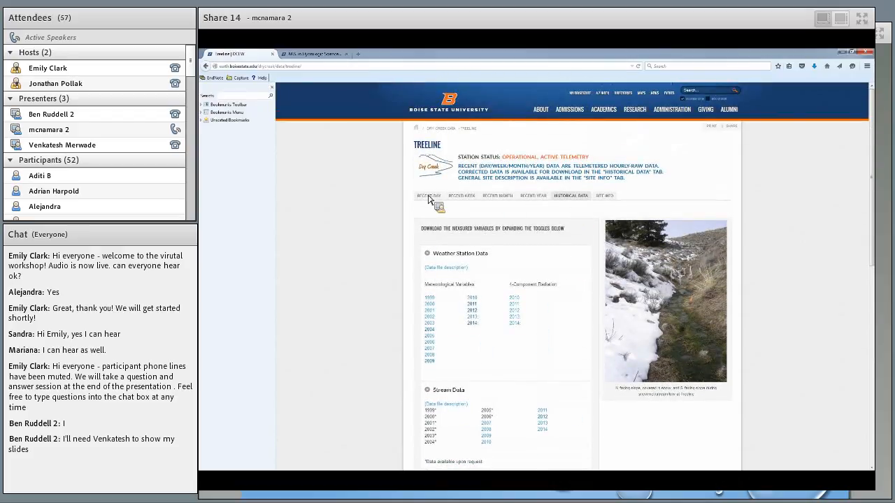
click(207, 66)
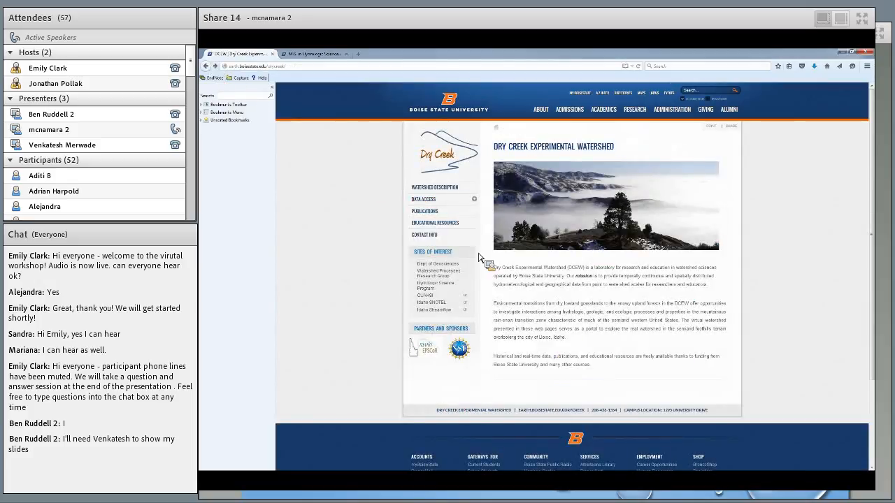
click(422, 199)
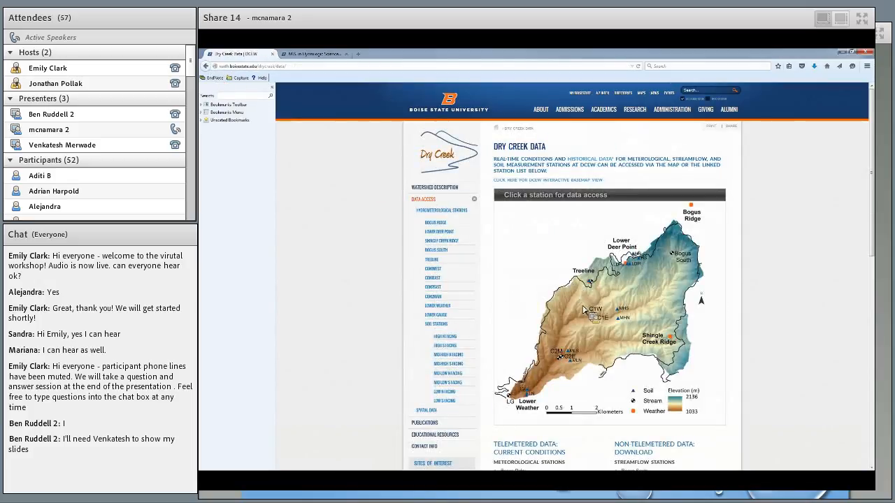
mouse_move(651, 375)
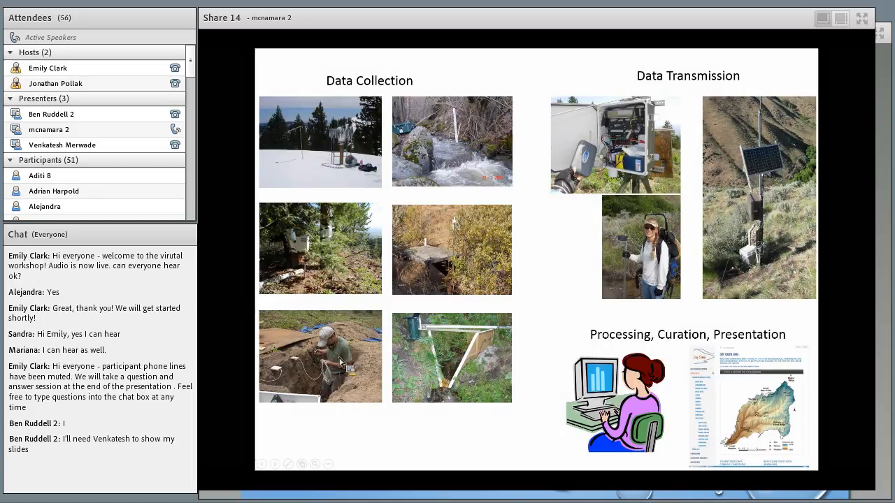
mouse_move(445, 341)
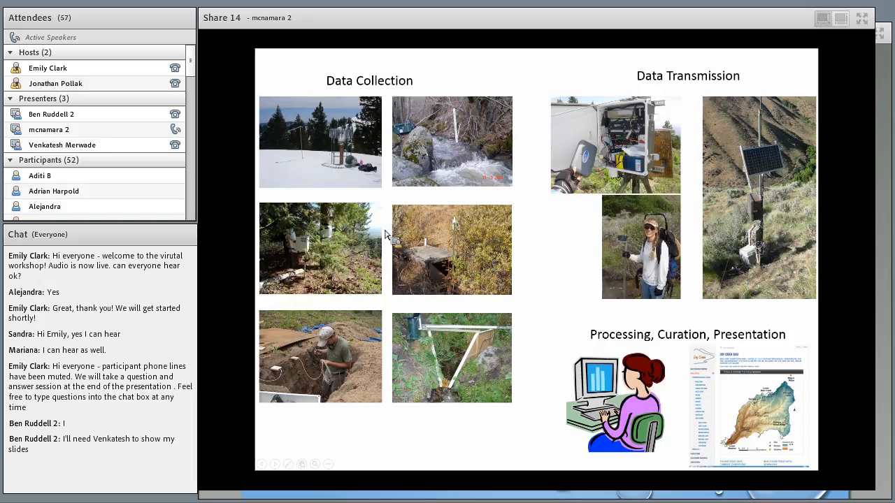
mouse_move(570, 176)
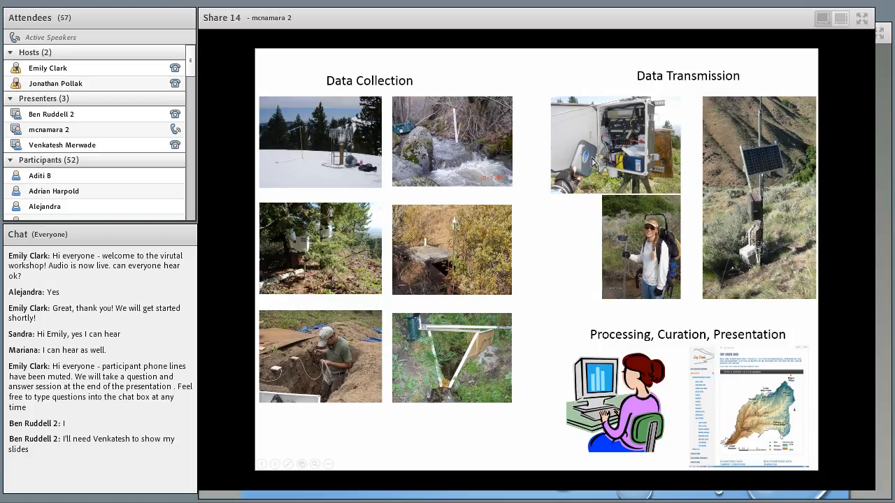
mouse_move(649, 202)
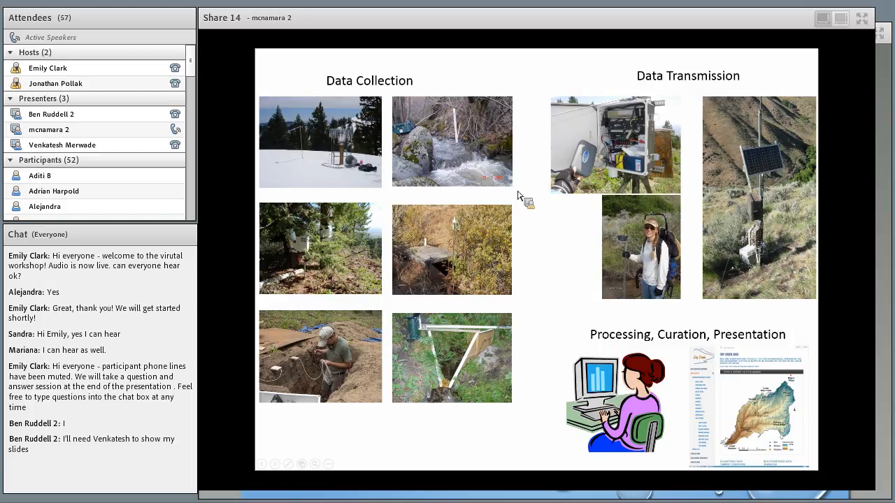
mouse_move(710, 203)
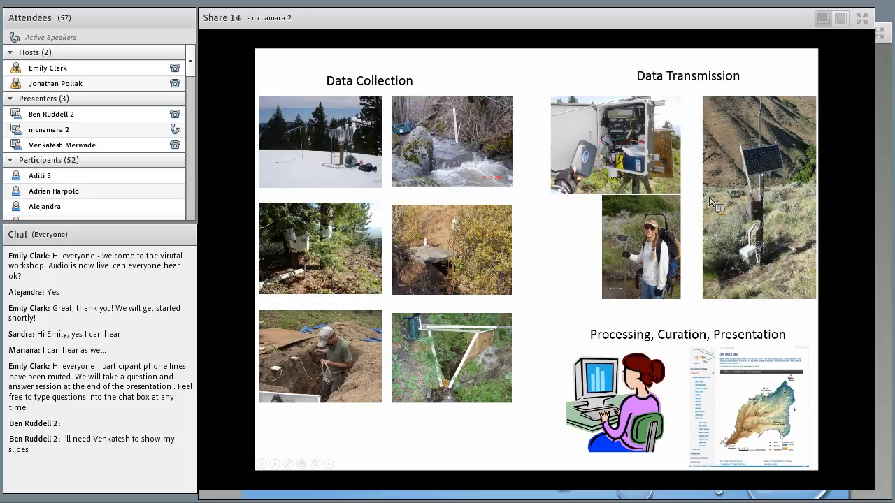
mouse_move(724, 274)
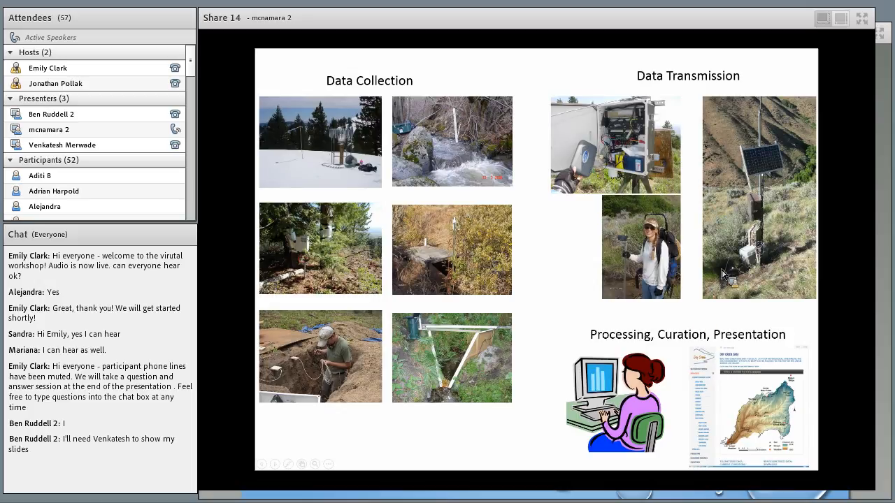
mouse_move(654, 366)
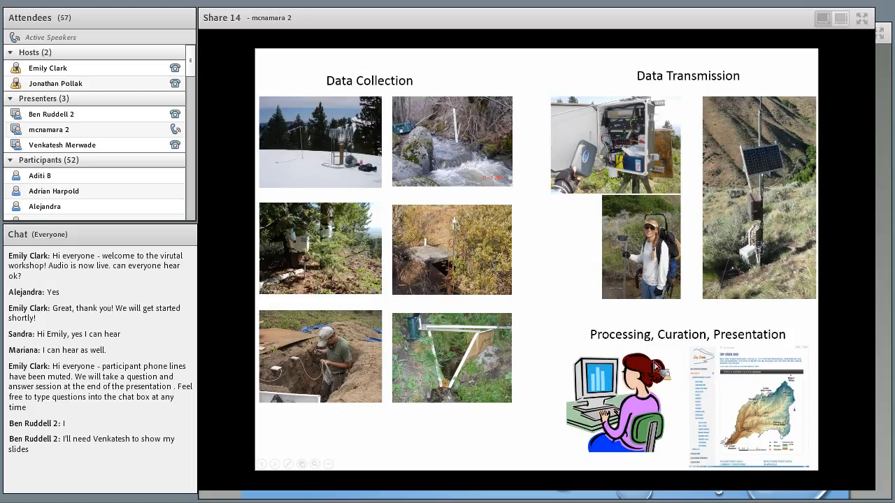
mouse_move(762, 390)
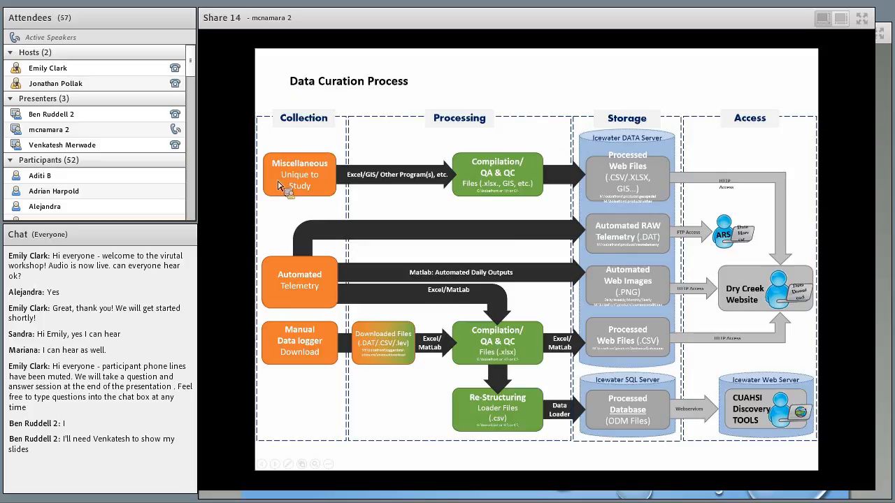
mouse_move(310, 245)
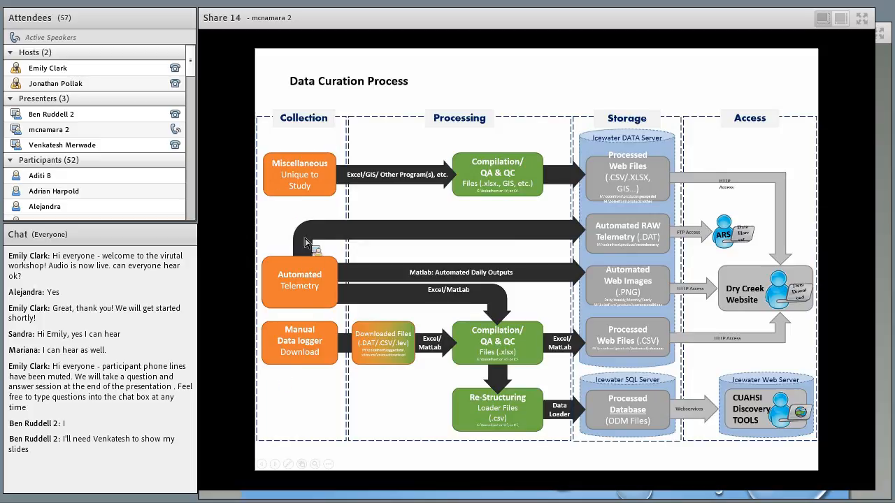
mouse_move(496, 207)
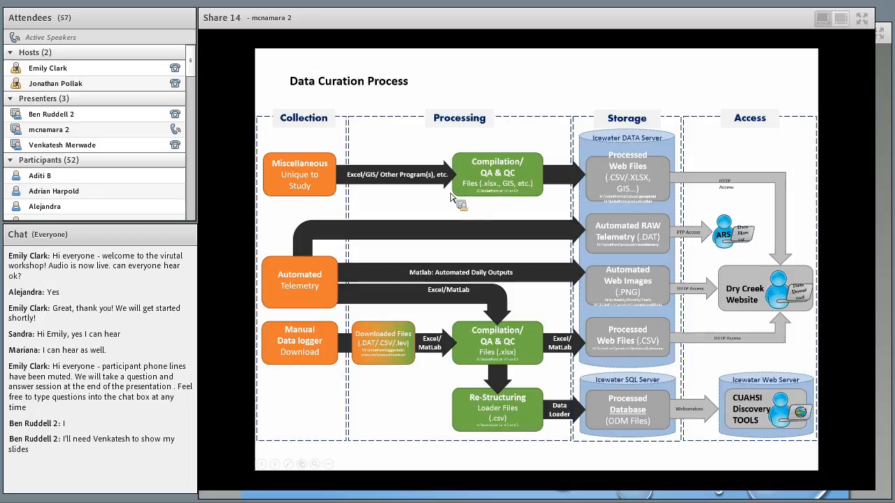
mouse_move(744, 307)
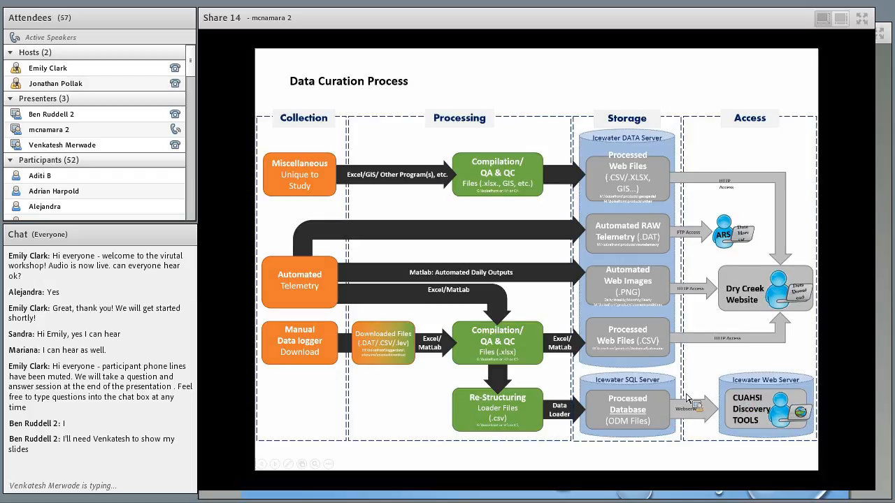
mouse_move(749, 314)
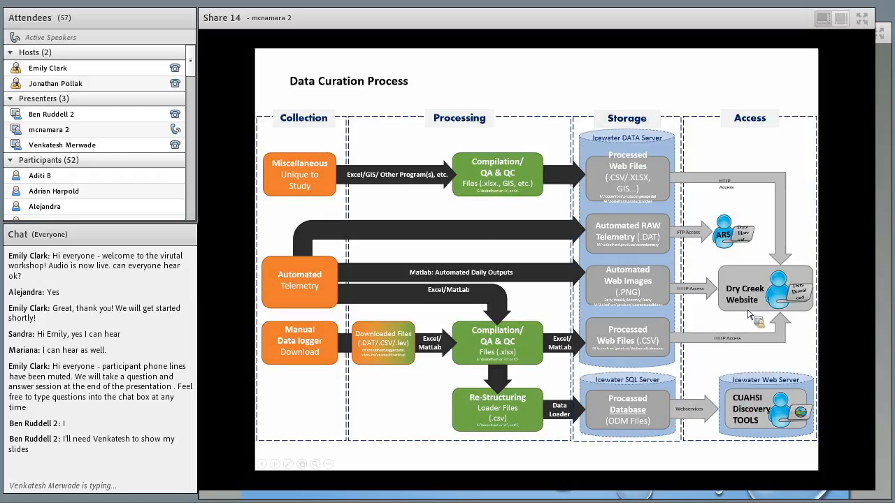
mouse_move(710, 343)
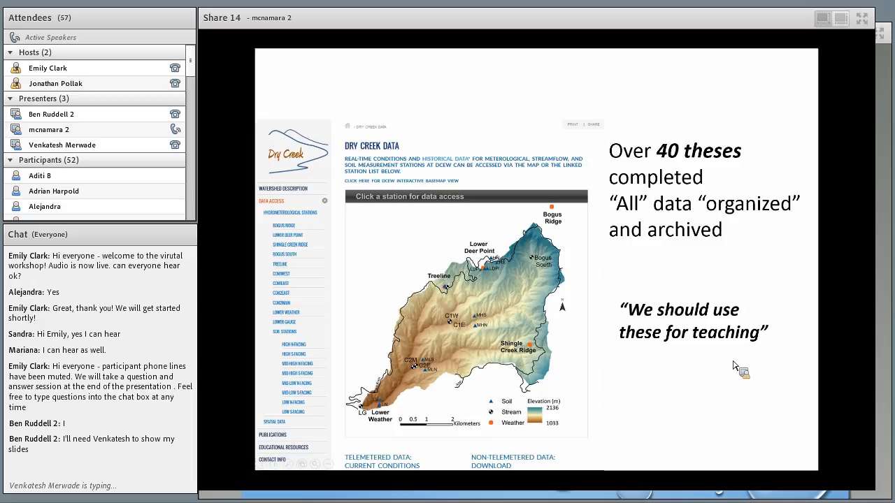
mouse_move(727, 355)
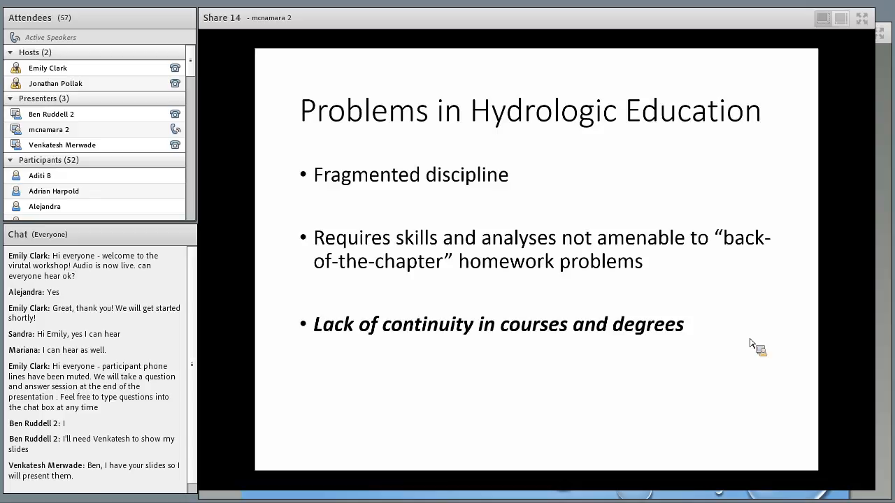
mouse_move(622, 265)
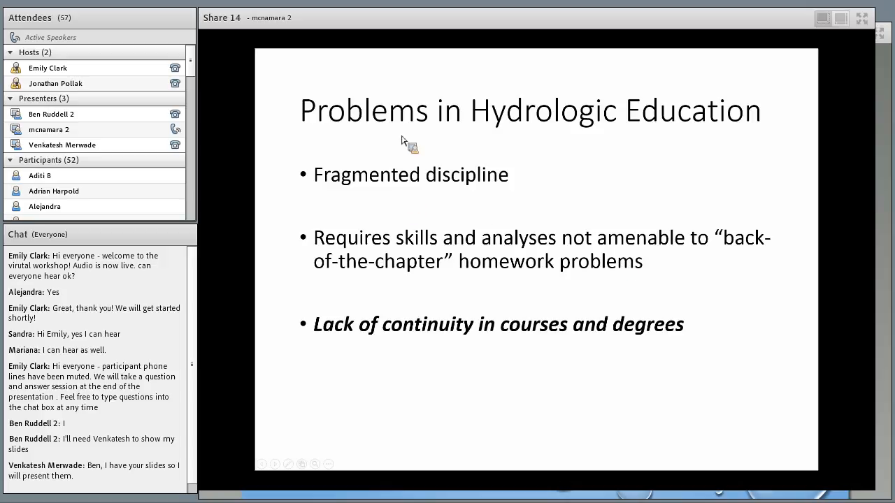
mouse_move(397, 129)
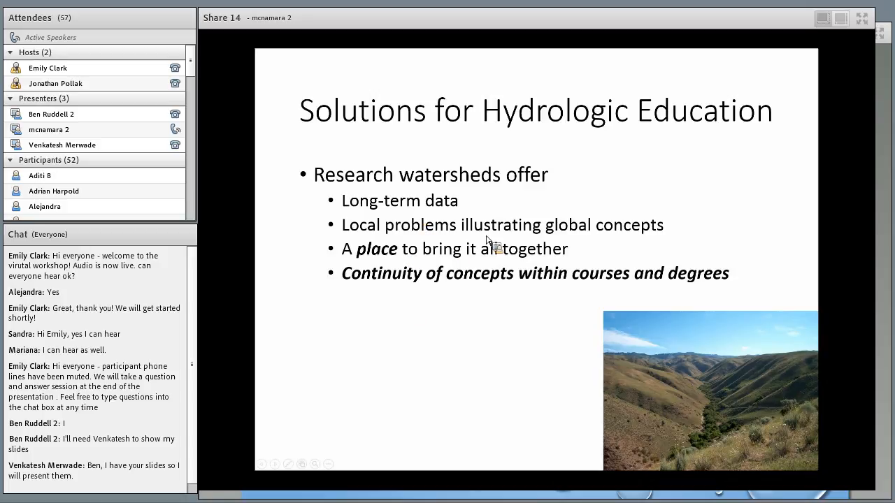
mouse_move(545, 290)
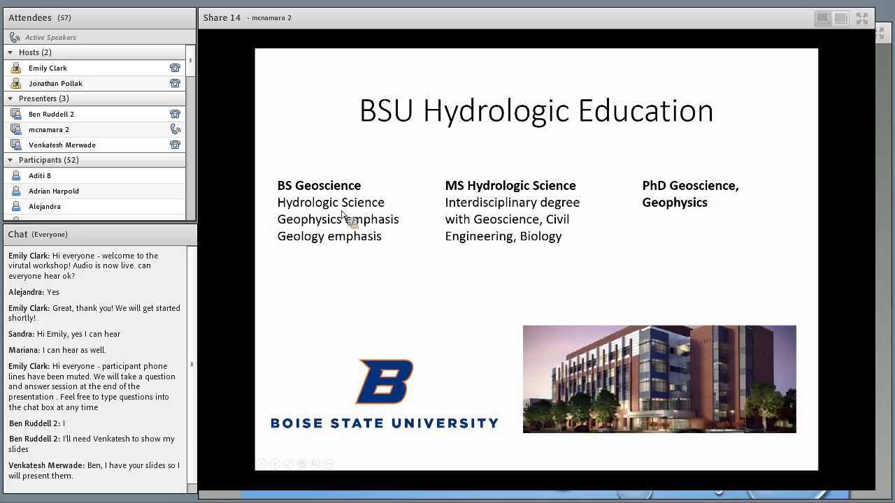
mouse_move(341, 248)
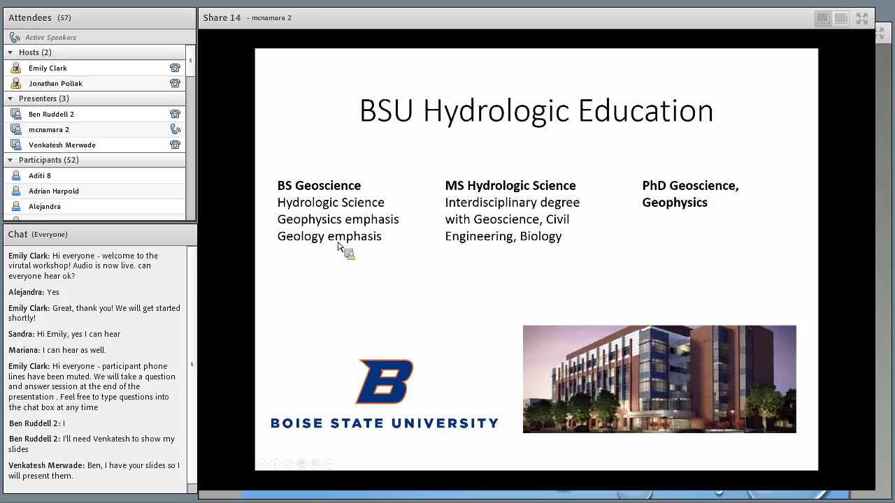
mouse_move(523, 191)
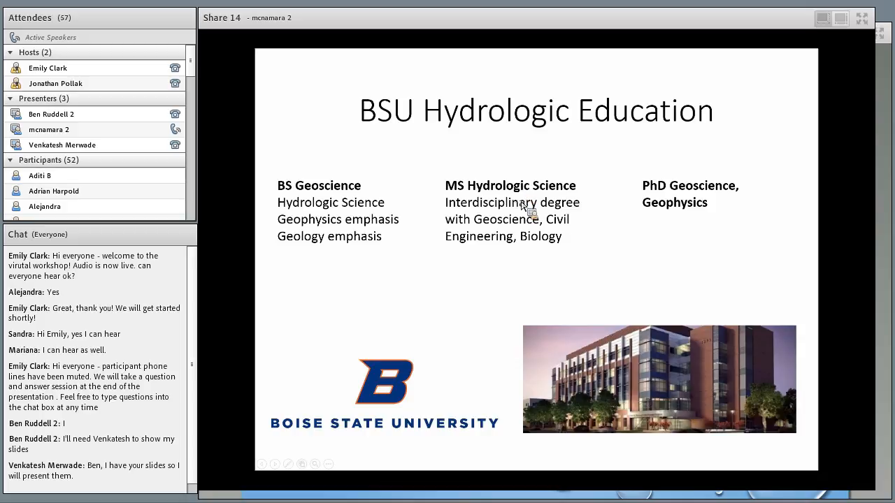
mouse_move(665, 218)
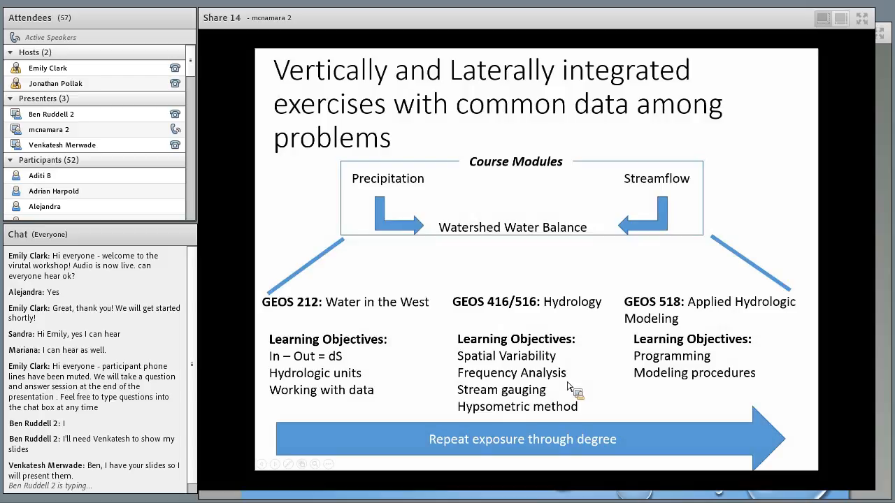
mouse_move(514, 295)
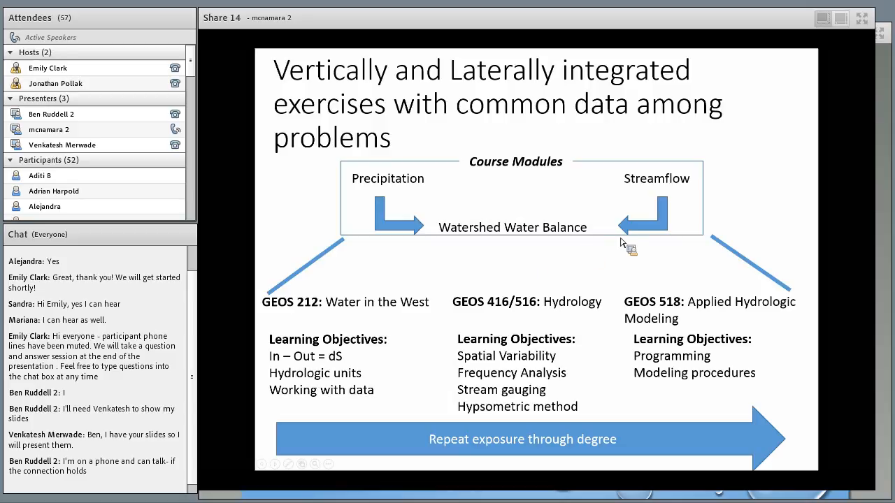
mouse_move(381, 204)
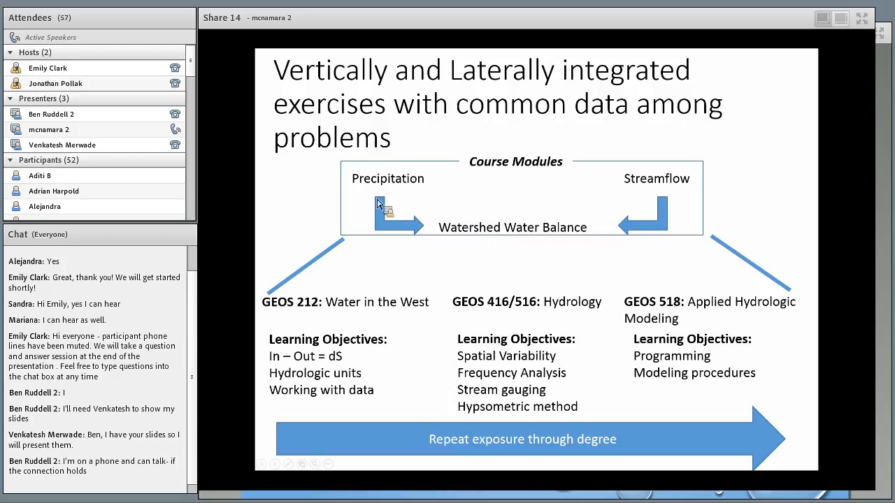
mouse_move(404, 190)
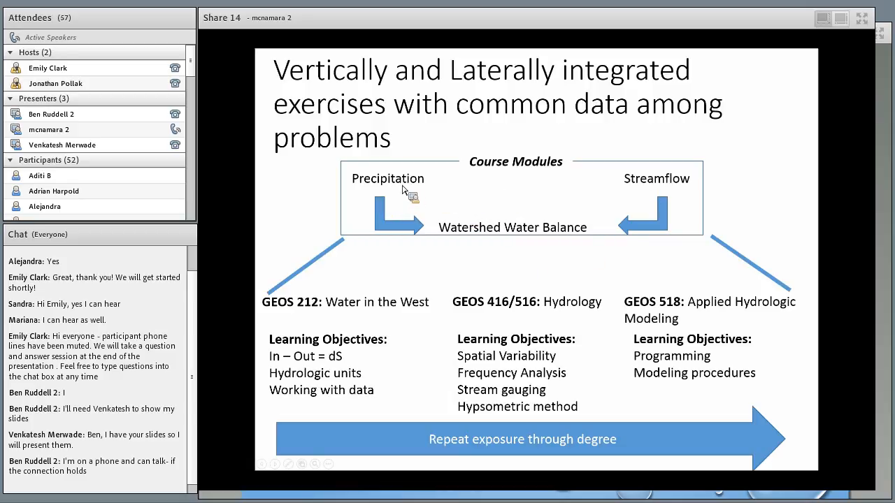
mouse_move(678, 190)
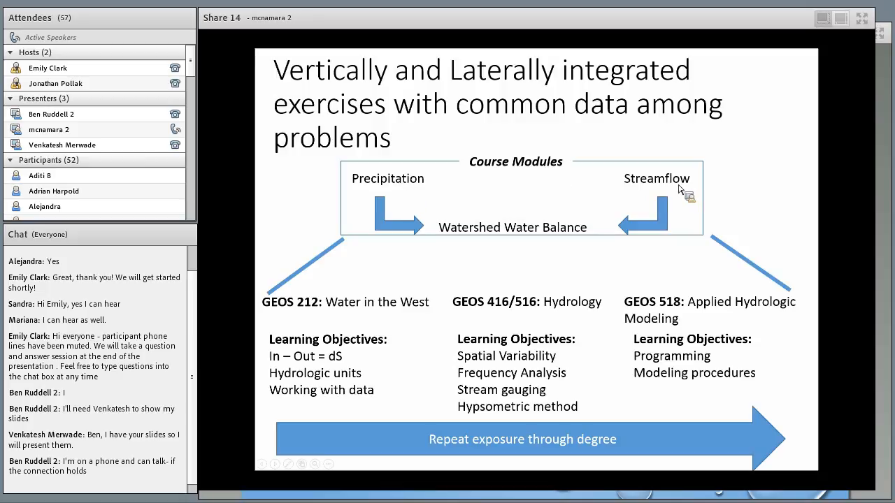
mouse_move(403, 201)
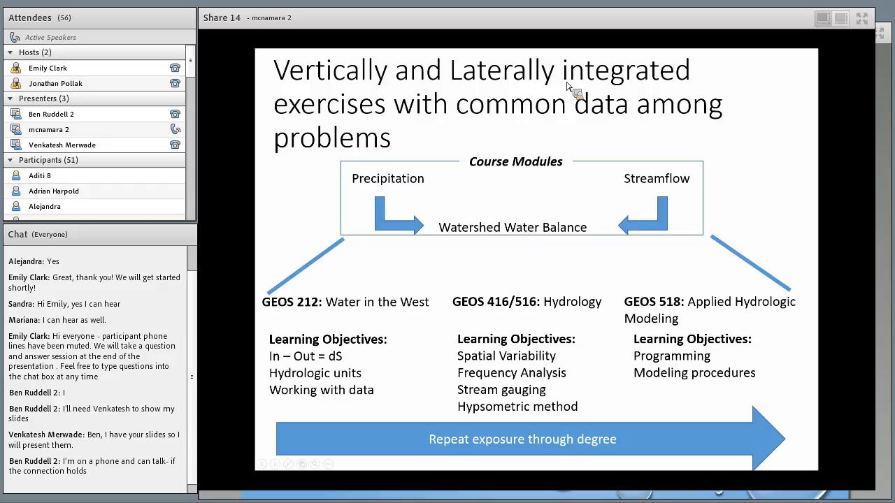
mouse_move(416, 193)
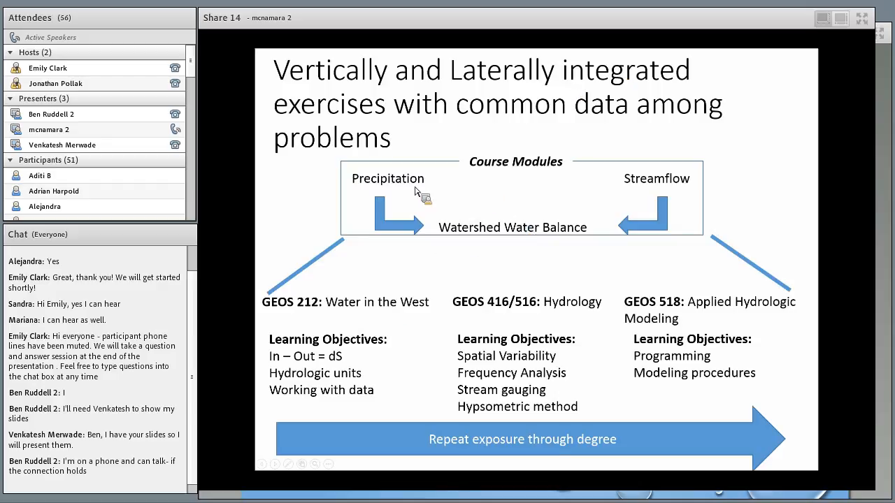
mouse_move(594, 193)
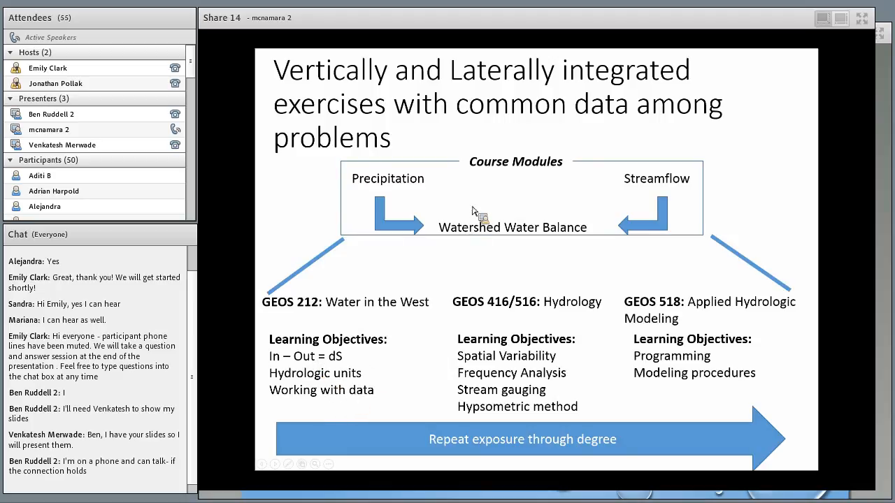
mouse_move(447, 300)
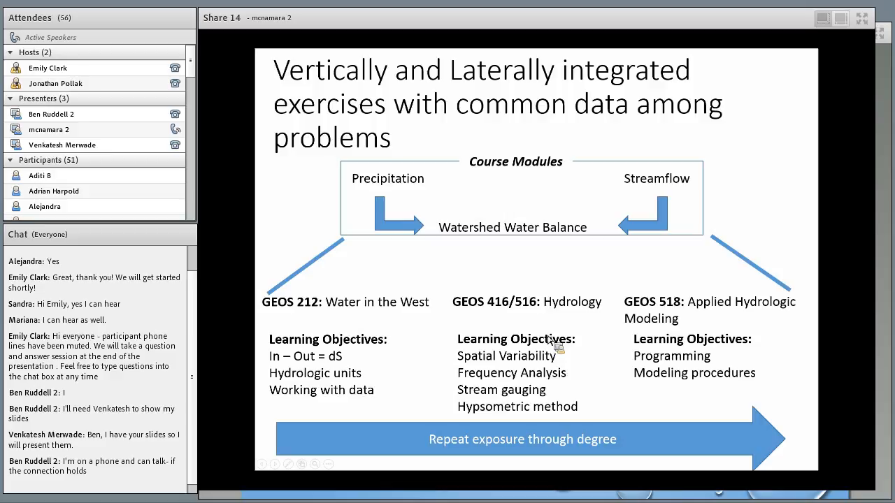
mouse_move(685, 323)
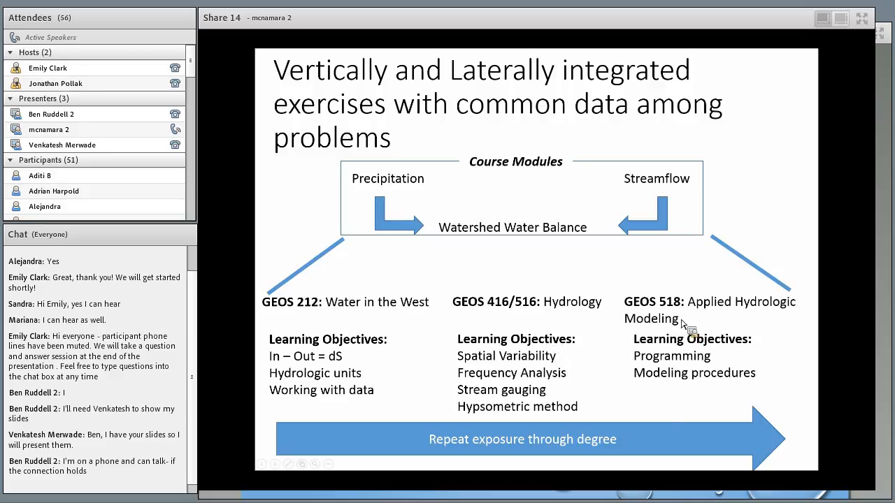
mouse_move(687, 377)
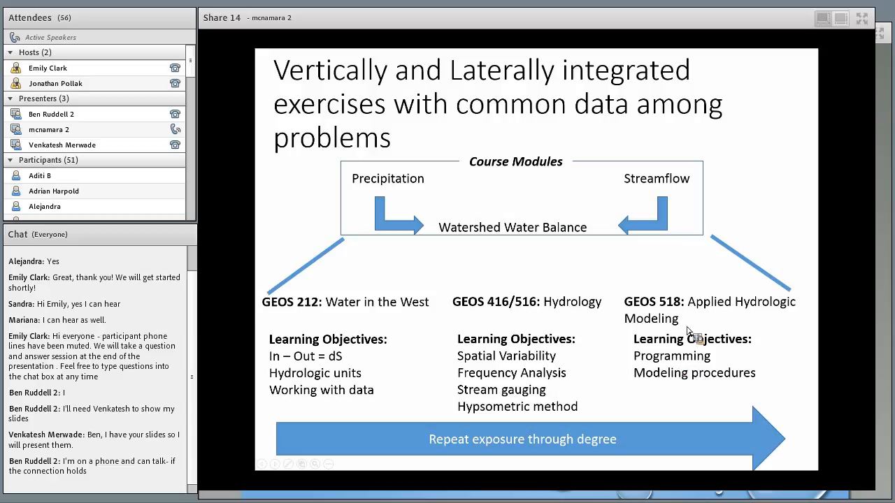
mouse_move(478, 385)
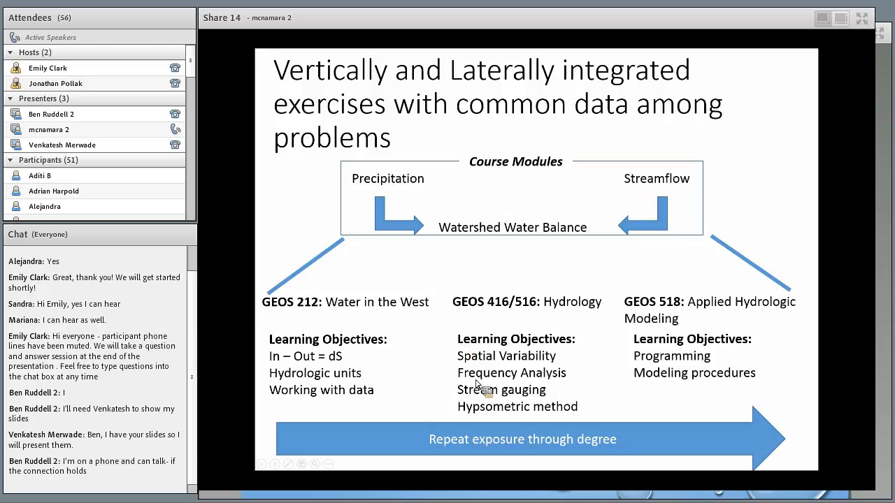
mouse_move(403, 440)
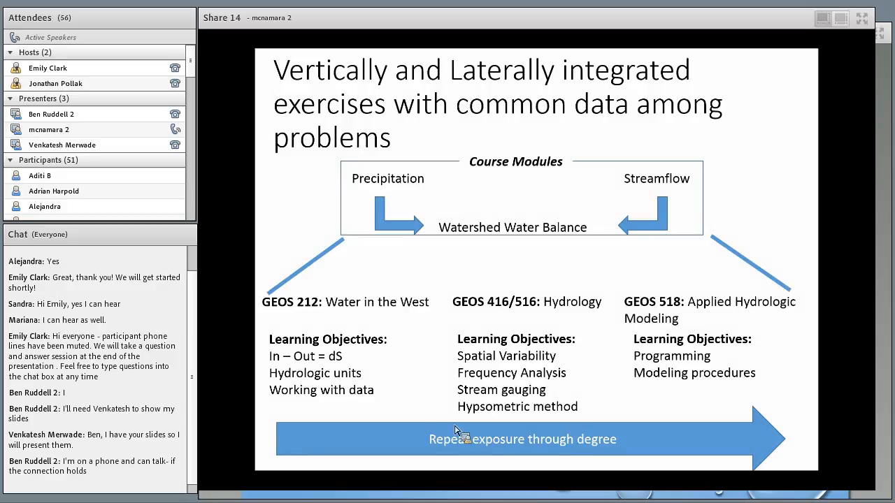
mouse_move(539, 329)
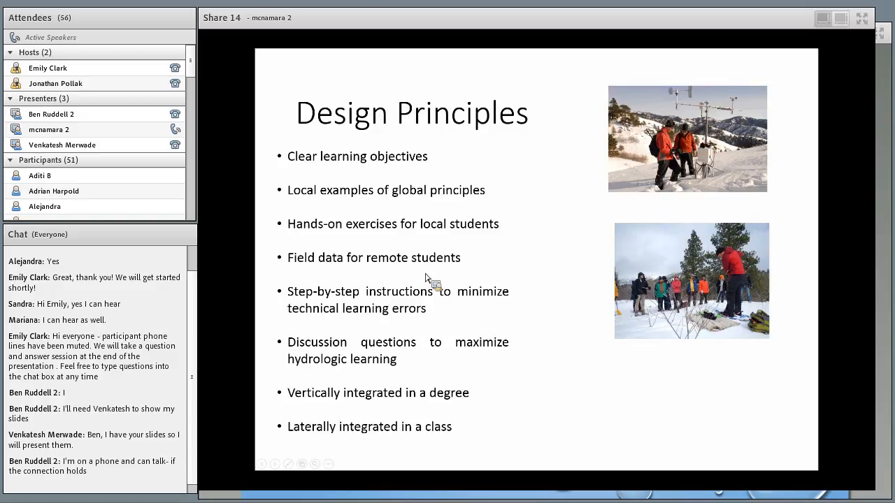
mouse_move(403, 263)
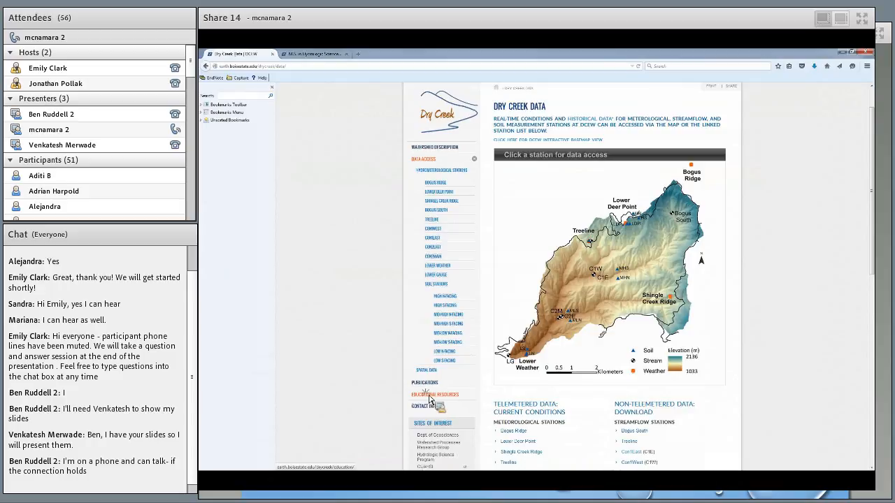
Step: Show the Dry Creek Educational Resources page listing the course modules
click(435, 395)
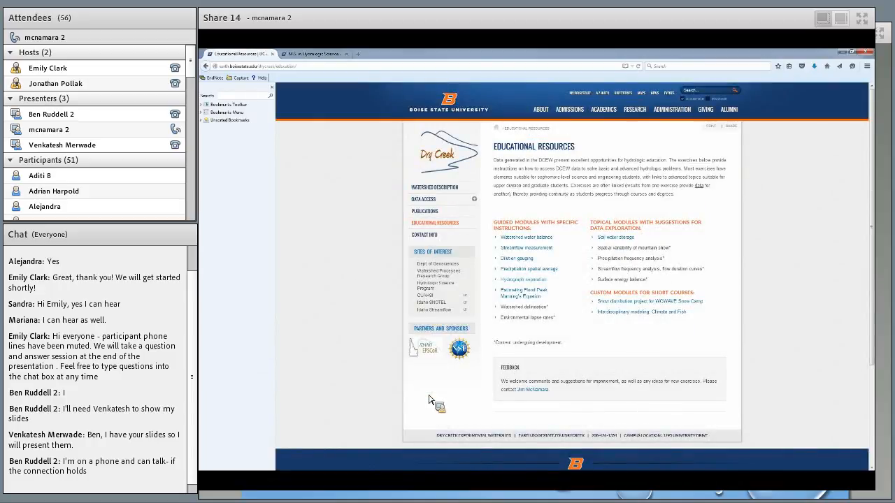
mouse_move(405, 335)
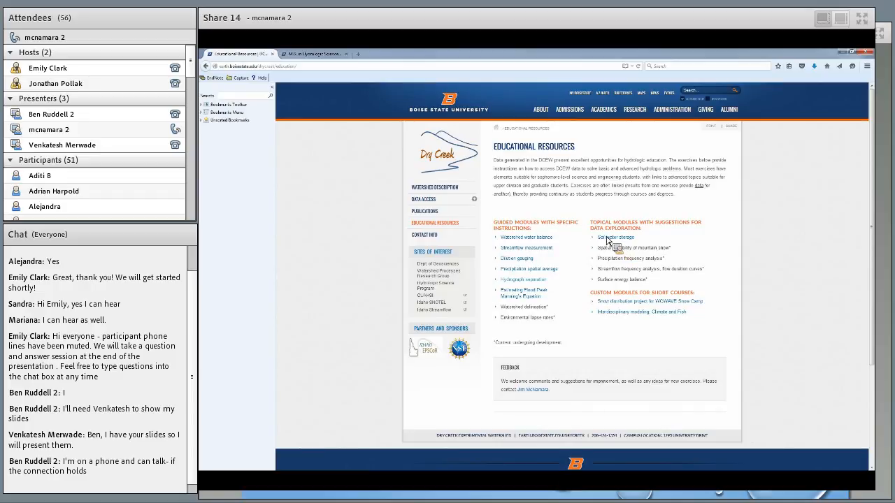
mouse_move(547, 236)
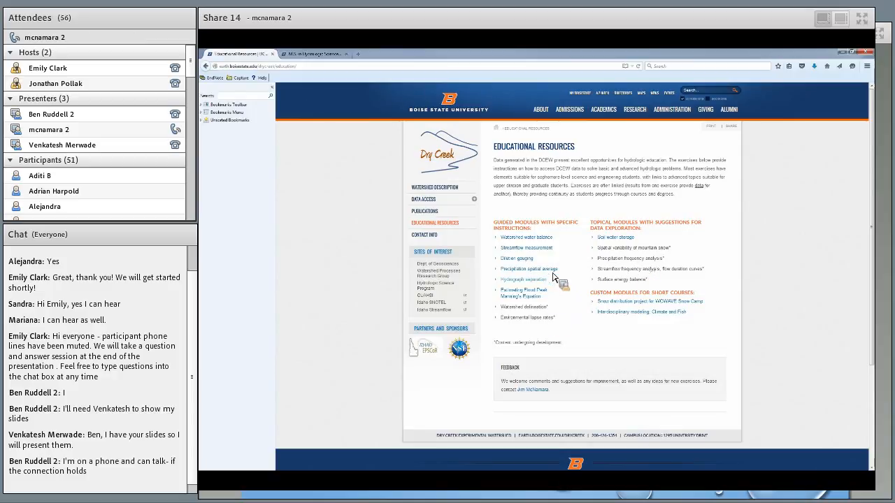
mouse_move(529, 268)
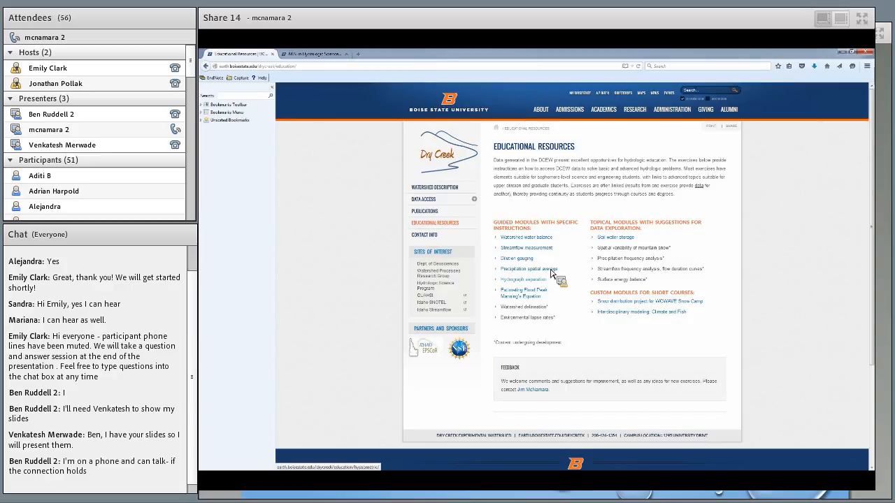
Step: Show the Precipitation Spatial Average module's Background on hypsometric and Thiessen polygon methods
click(528, 269)
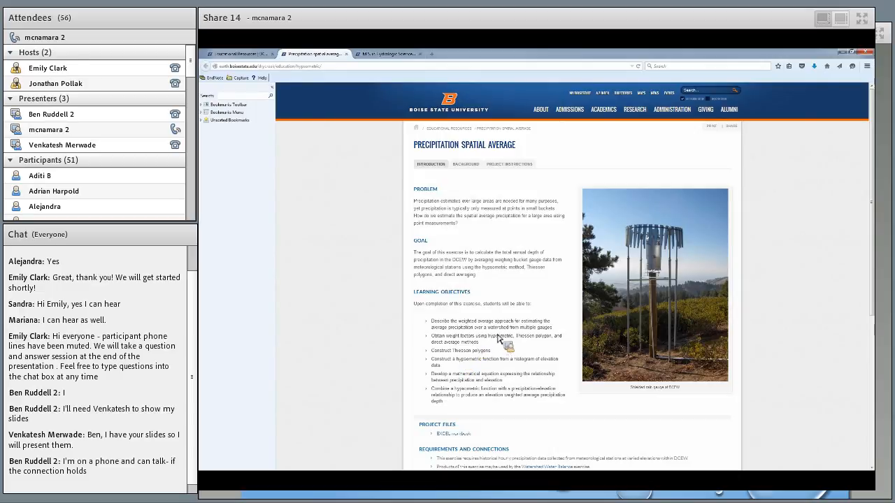
mouse_move(500, 341)
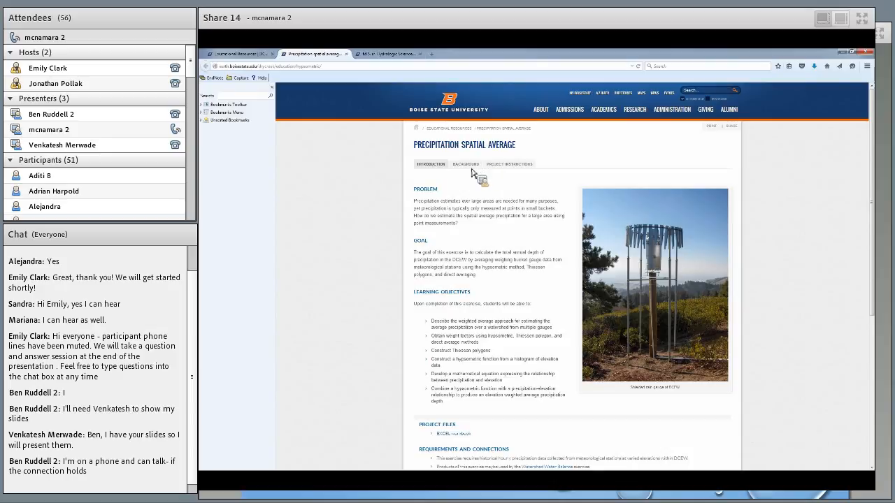
click(466, 164)
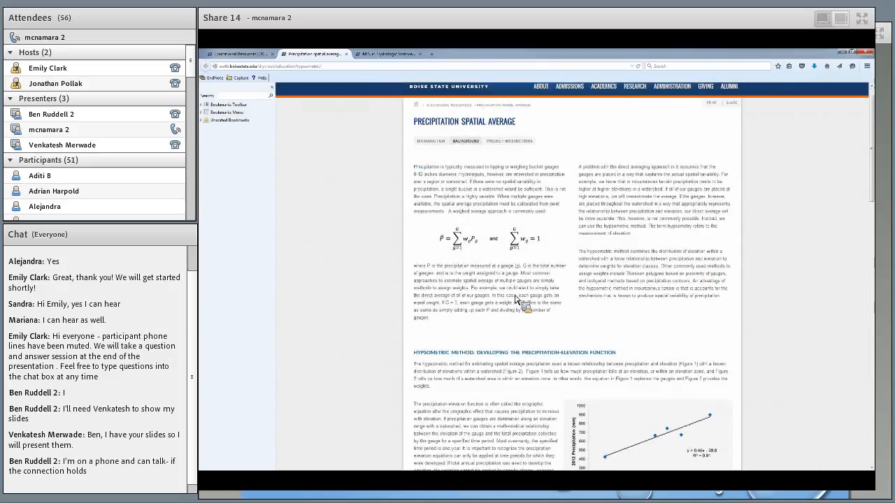
scroll(down, 3)
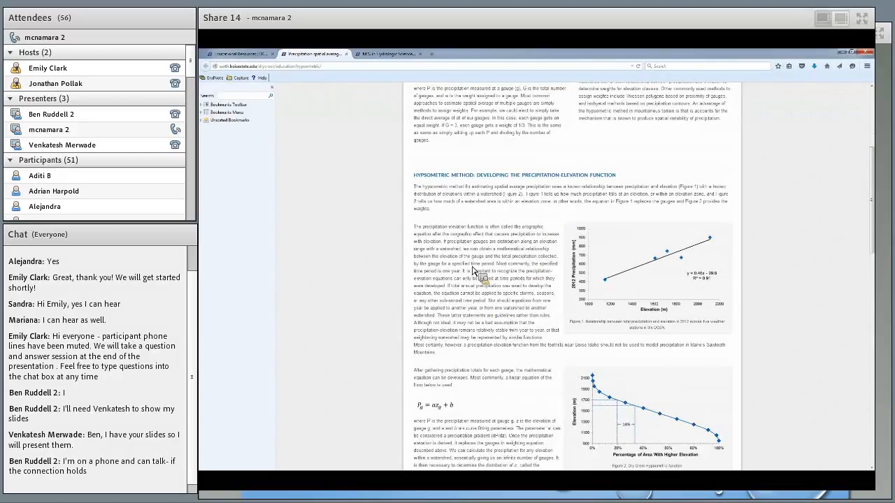
mouse_move(592, 313)
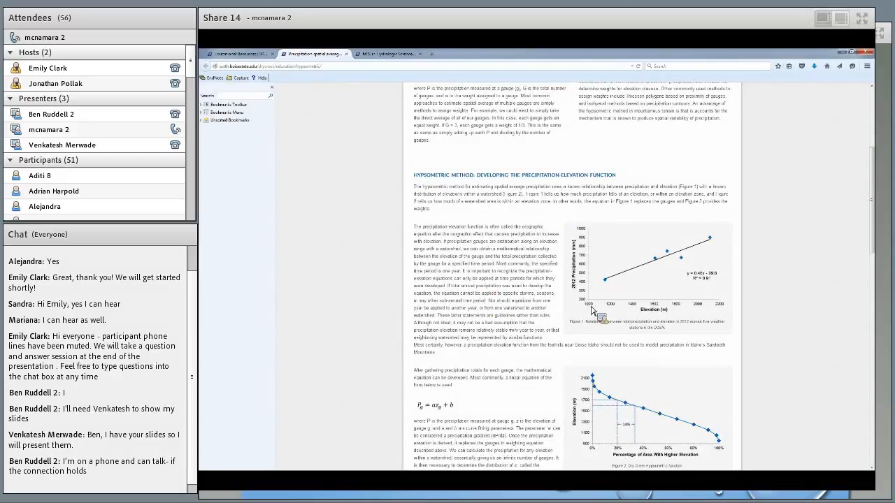
scroll(down, 3)
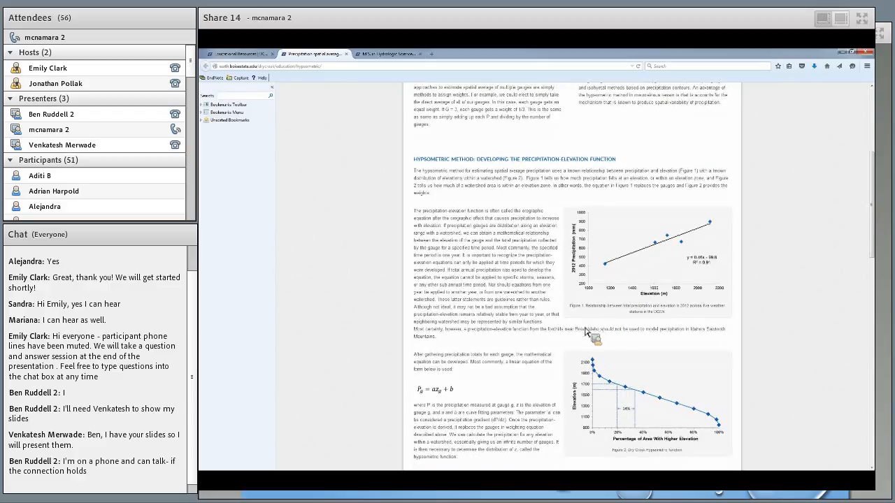
scroll(down, 3)
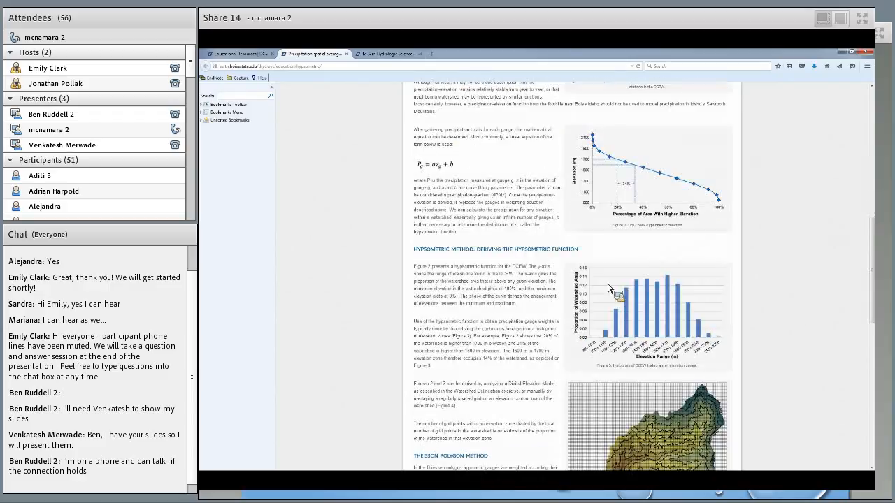
scroll(down, 3)
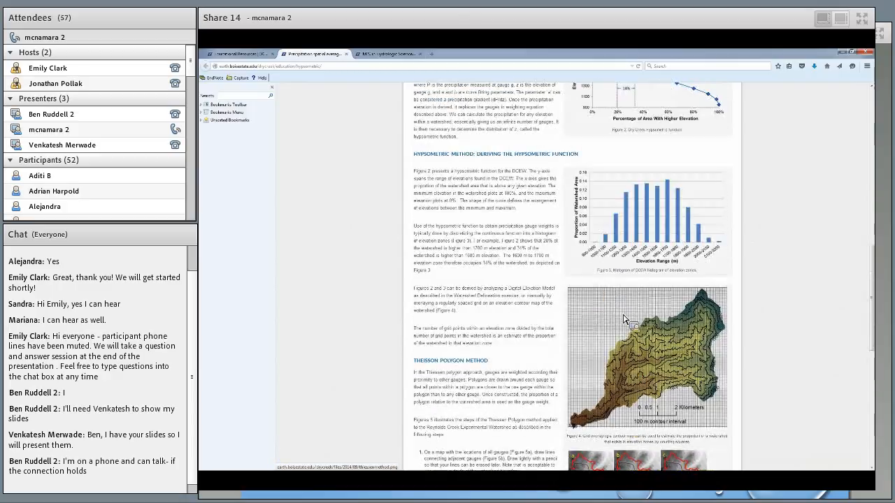
scroll(up, 3)
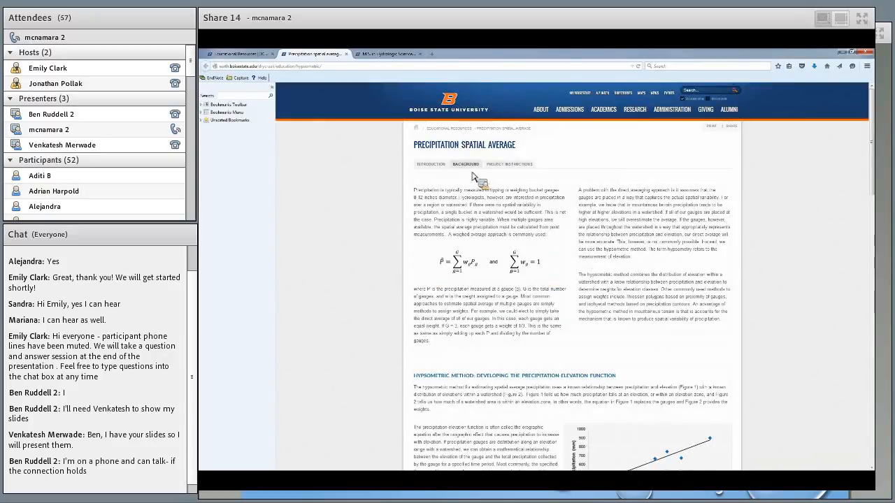
Step: Show the Precipitation Spatial Average module's Project Instructions with its five tasks
click(509, 163)
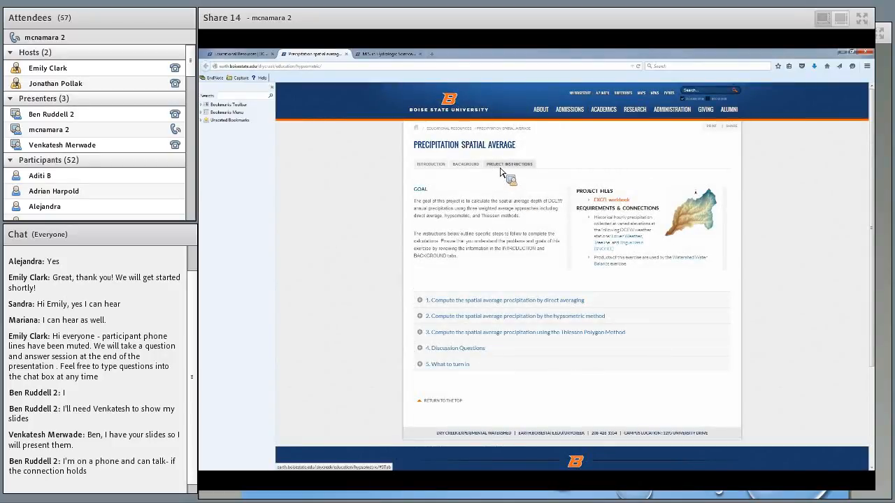
mouse_move(491, 208)
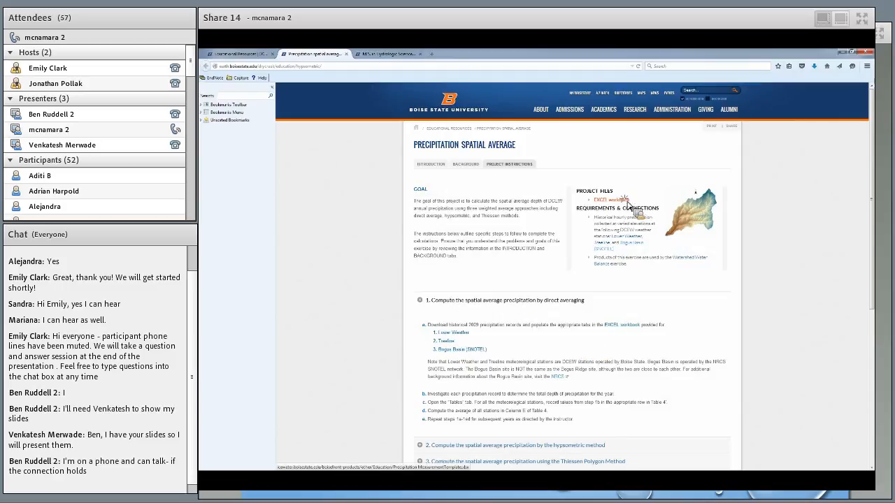
Step: Download the project's precipitation template workbook and open it in Excel at the Lower Weather Station sheet
click(600, 200)
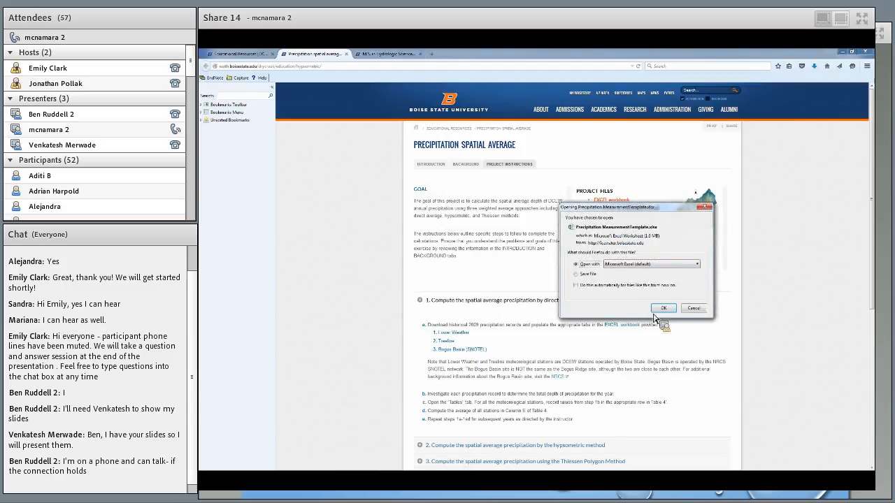
click(663, 309)
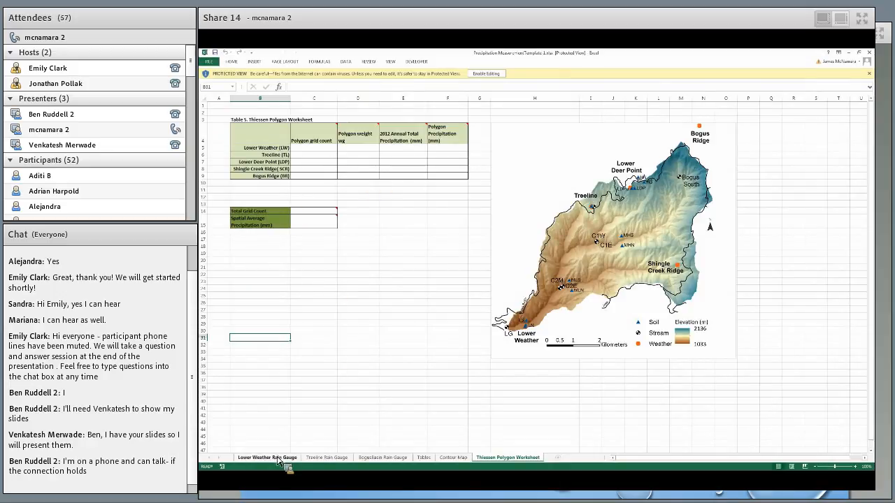
click(267, 457)
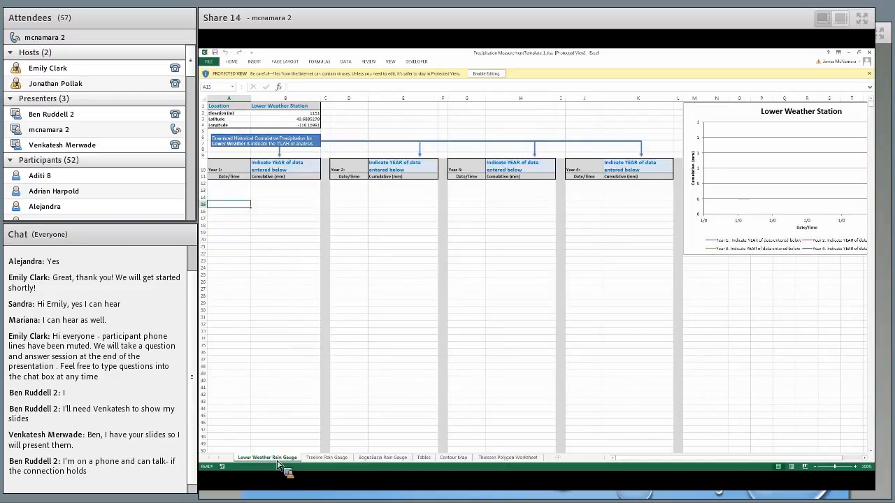
mouse_move(246, 232)
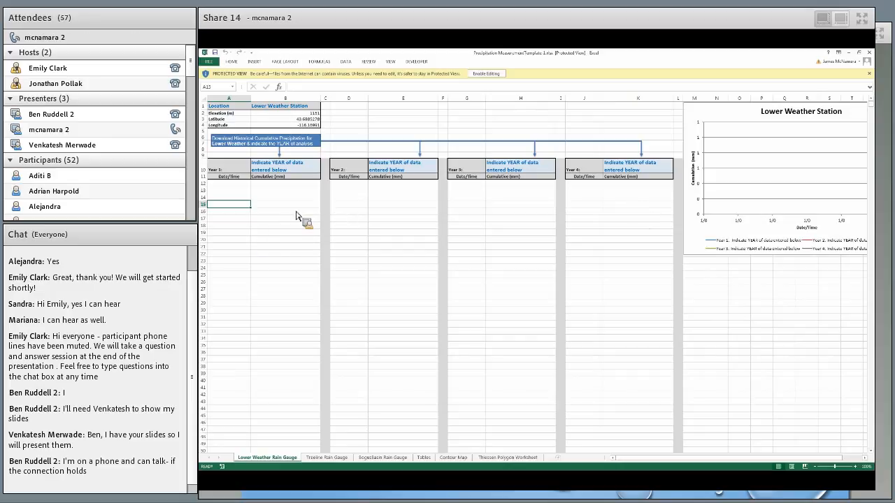
mouse_move(607, 230)
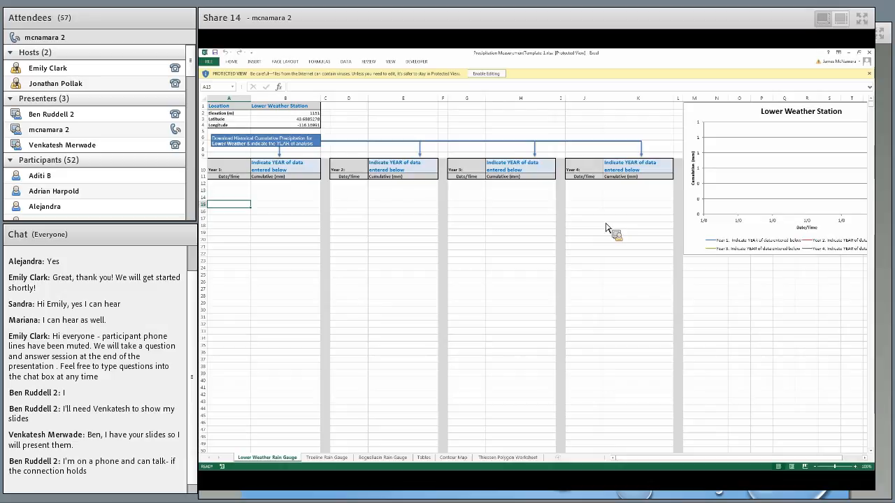
mouse_move(805, 168)
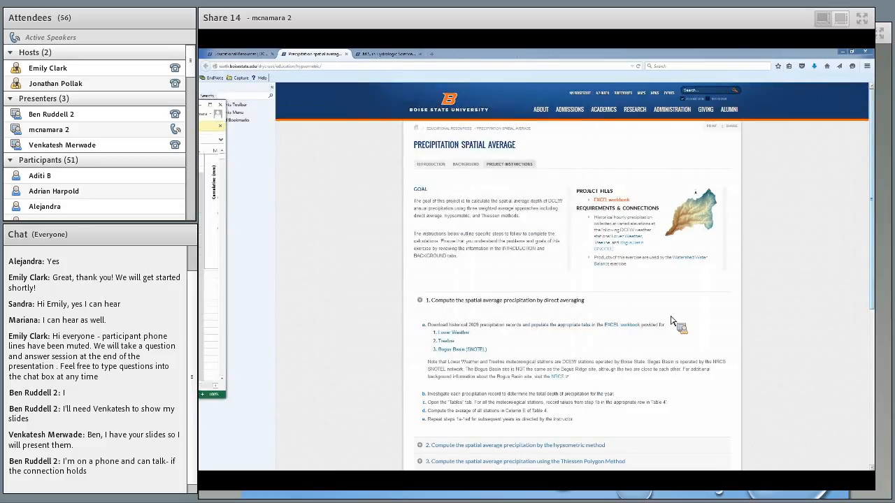
Step: Scroll down the Precipitation Spatial Average page to the hypsometric and Thiessen polygon step lists
scroll(down, 3)
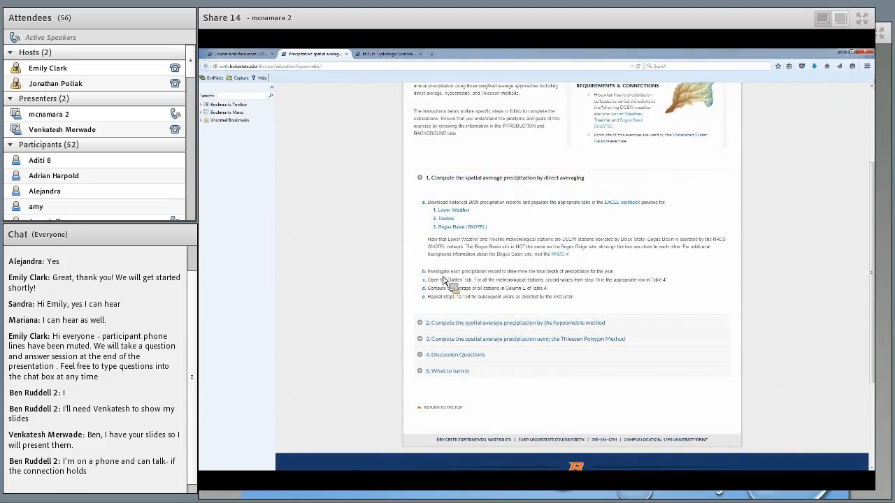
scroll(down, 3)
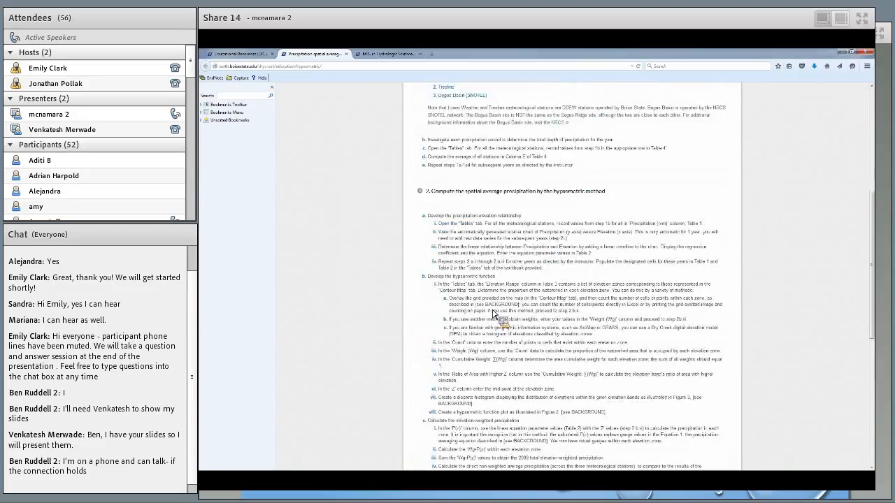
scroll(down, 3)
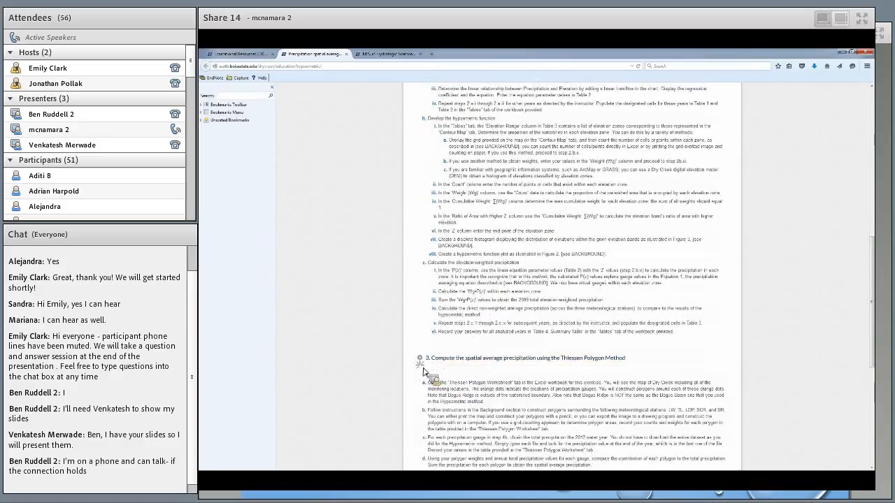
scroll(down, 3)
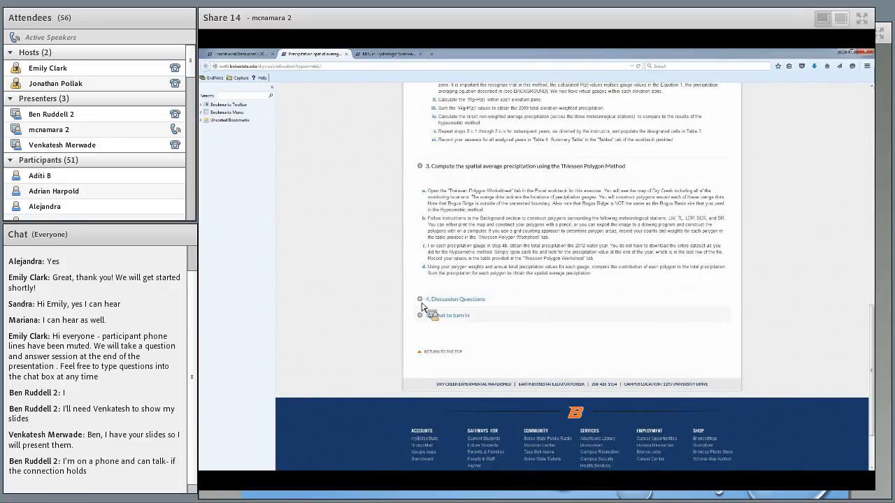
Step: Expand the Discussion Questions section and continue down to the Watershed Annual Water Balance module link
click(419, 300)
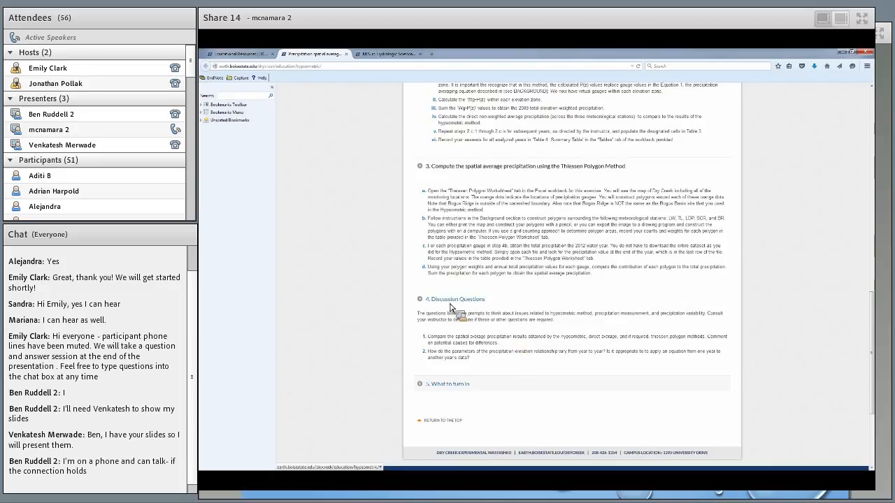
mouse_move(521, 316)
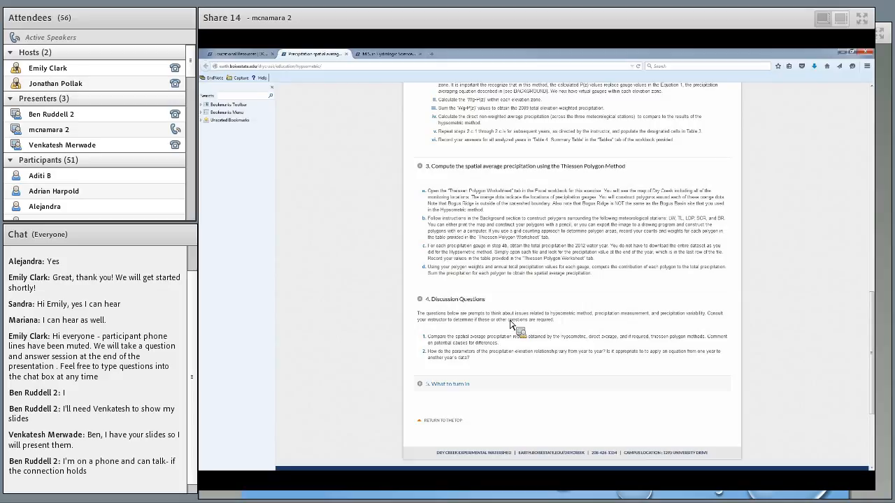
mouse_move(460, 369)
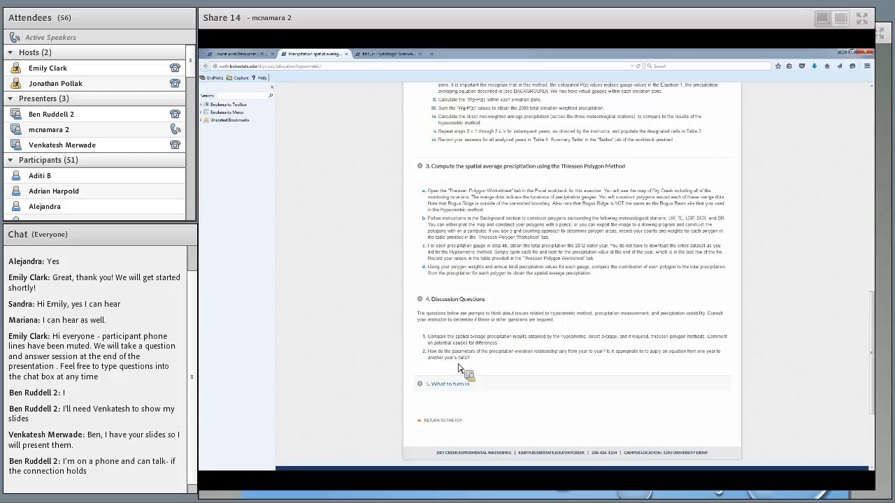
scroll(down, 3)
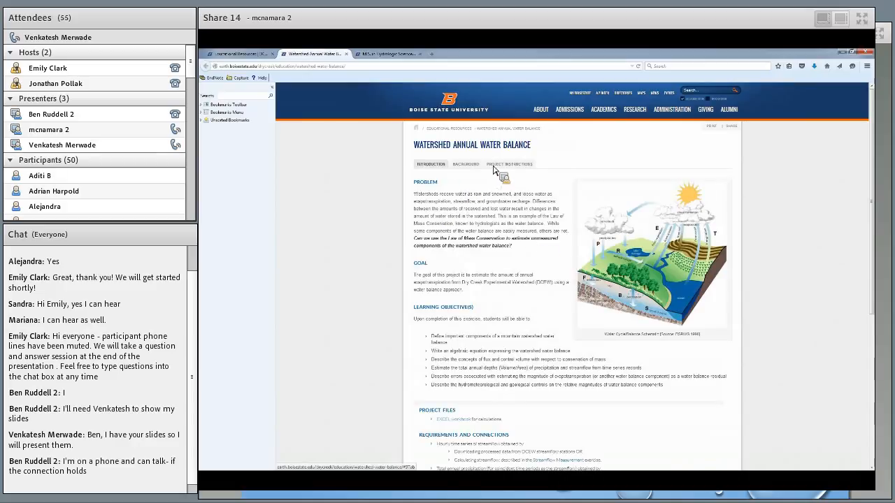
Step: Scroll down to the Watershed Annual Water Balance Project Files and Requirements sections
scroll(down, 3)
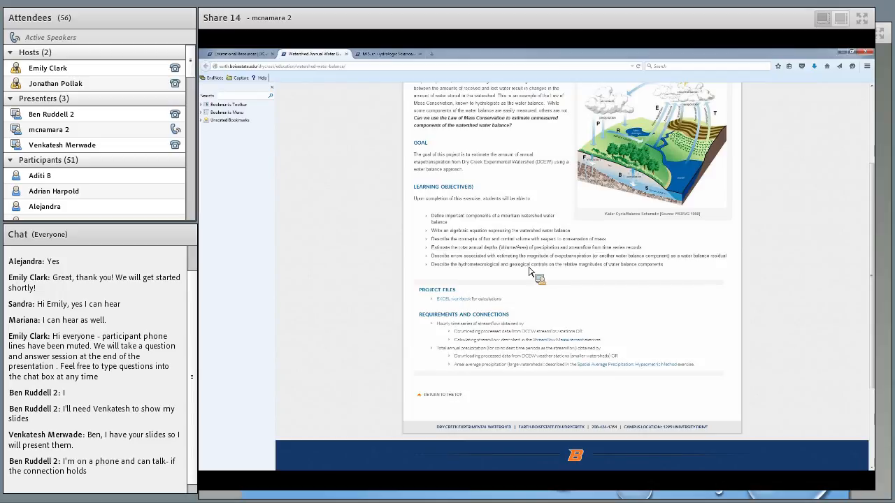
mouse_move(503, 249)
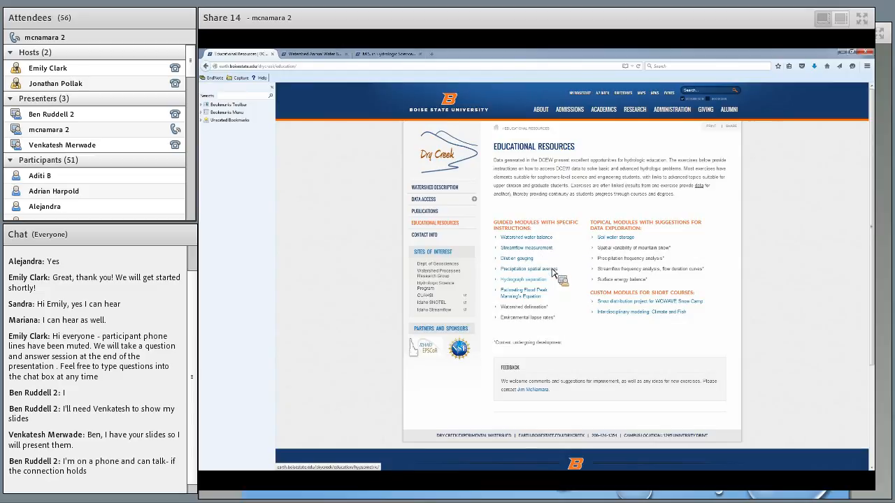
mouse_move(546, 243)
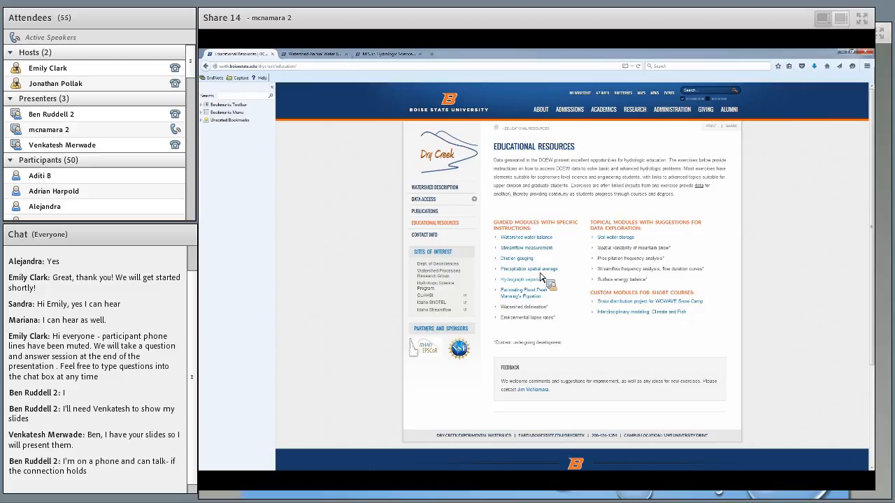
mouse_move(518, 280)
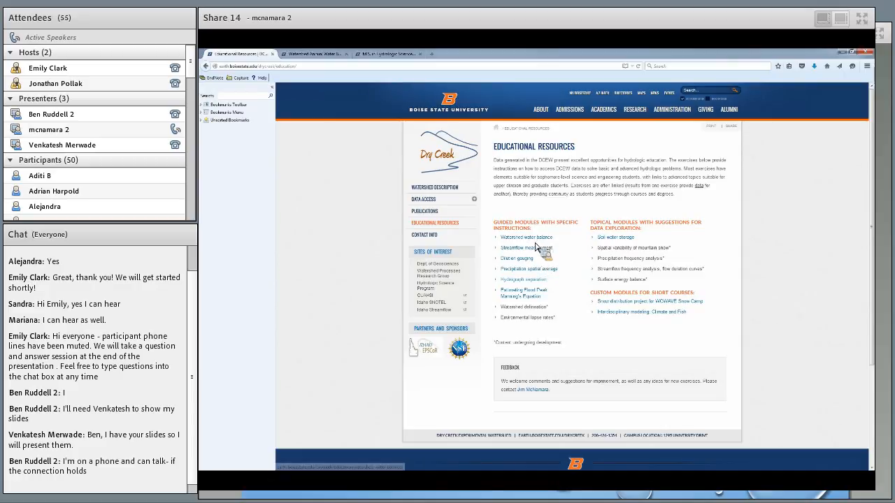
mouse_move(525, 238)
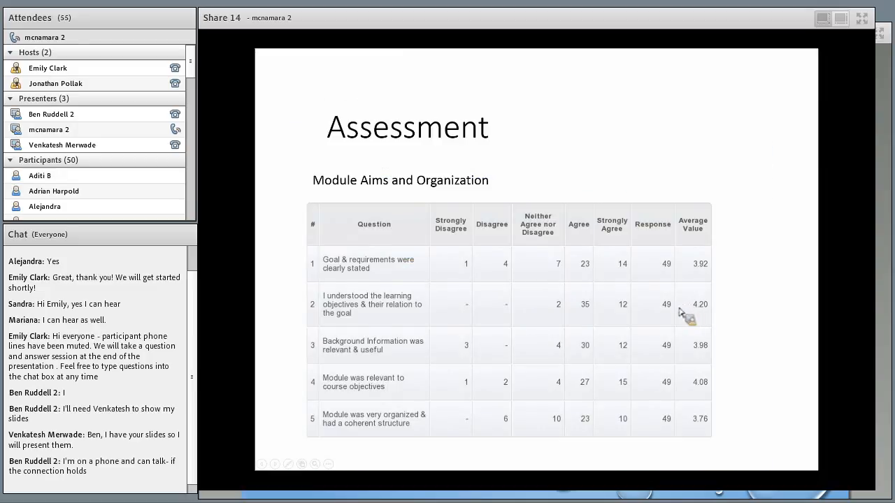
mouse_move(385, 198)
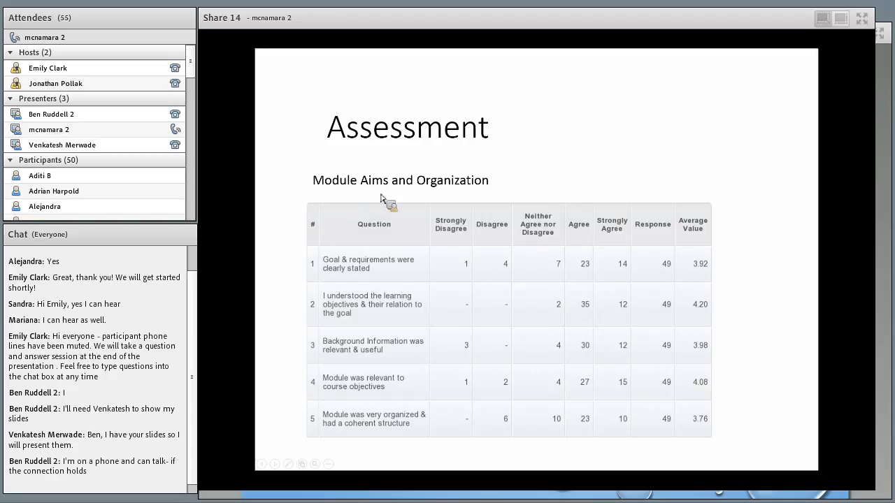
mouse_move(434, 201)
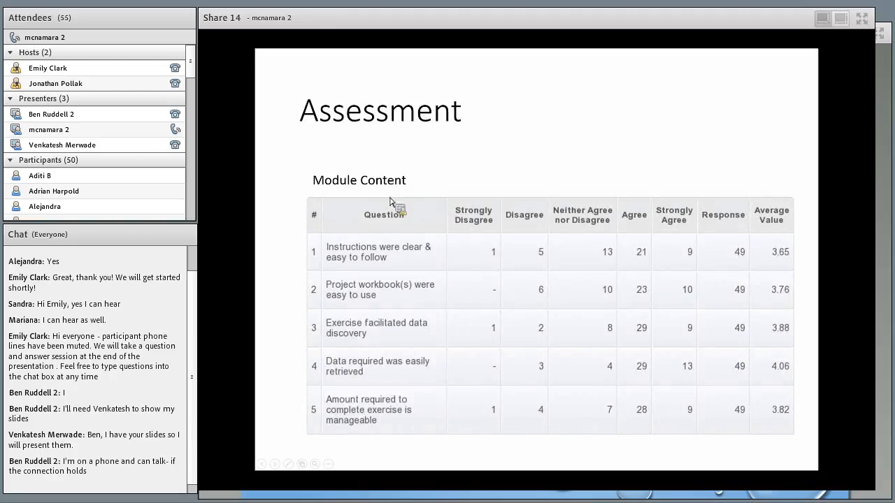
mouse_move(405, 422)
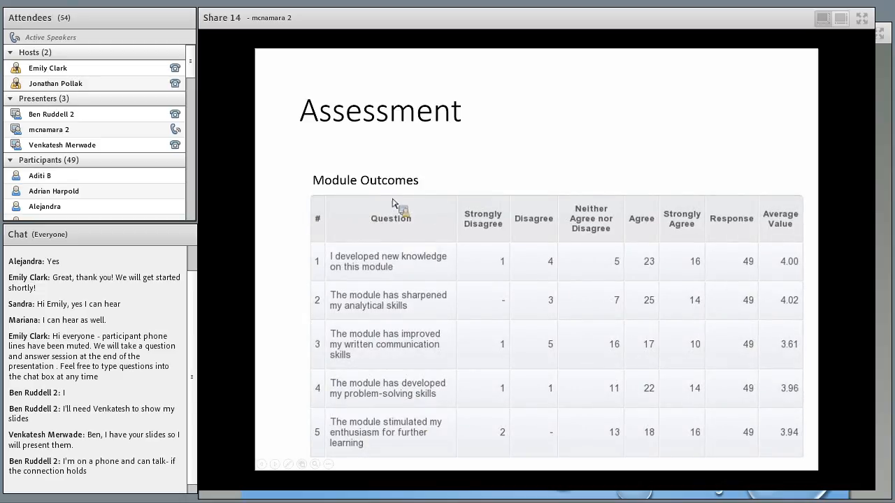
mouse_move(369, 340)
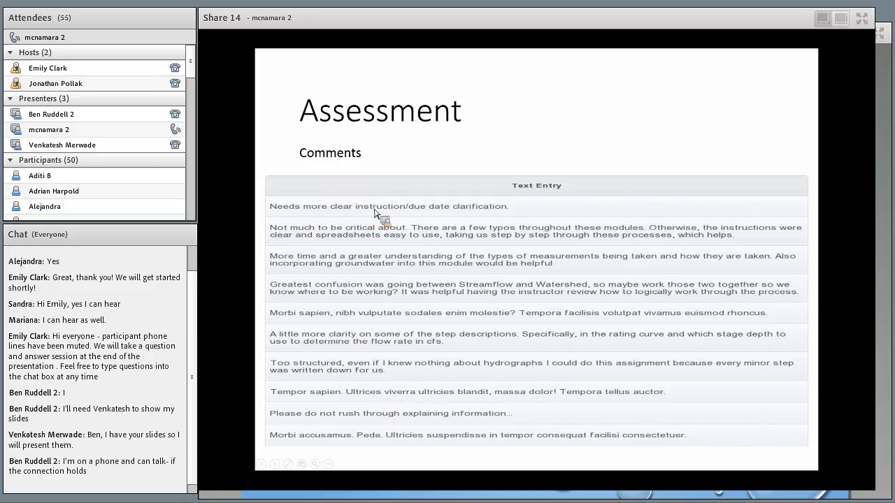
mouse_move(375, 347)
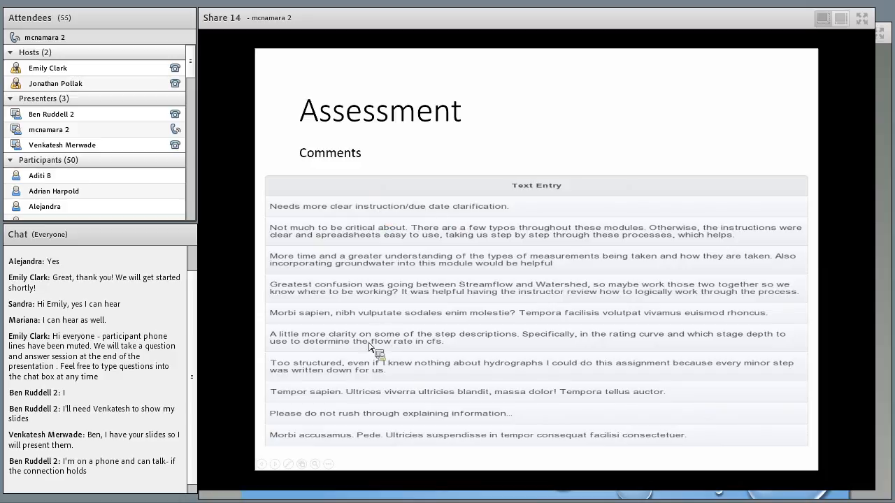
mouse_move(397, 378)
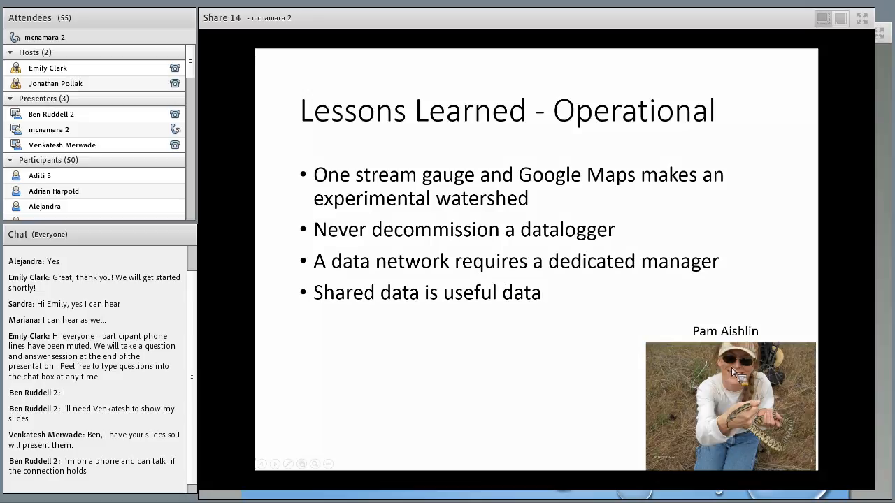
mouse_move(545, 409)
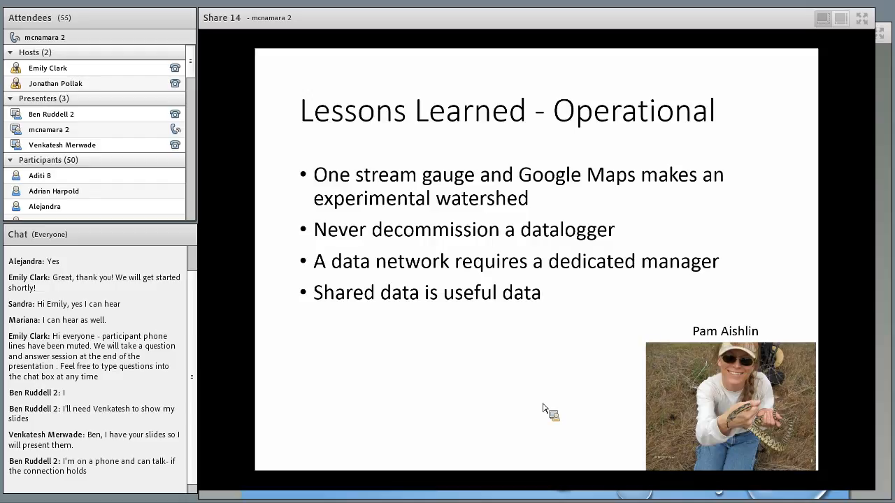
mouse_move(472, 271)
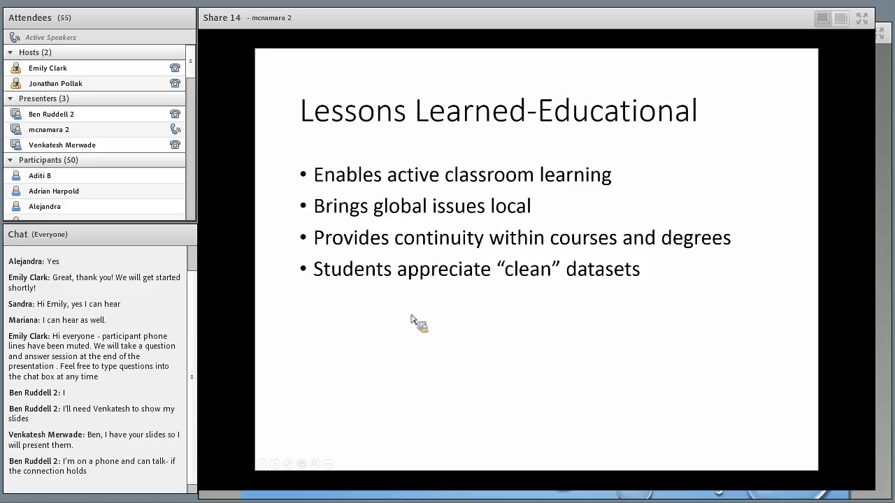
mouse_move(344, 316)
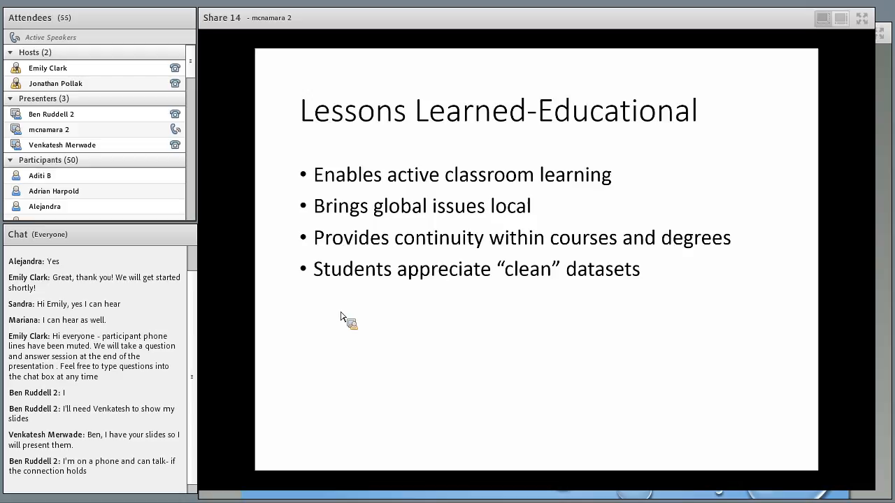
mouse_move(344, 329)
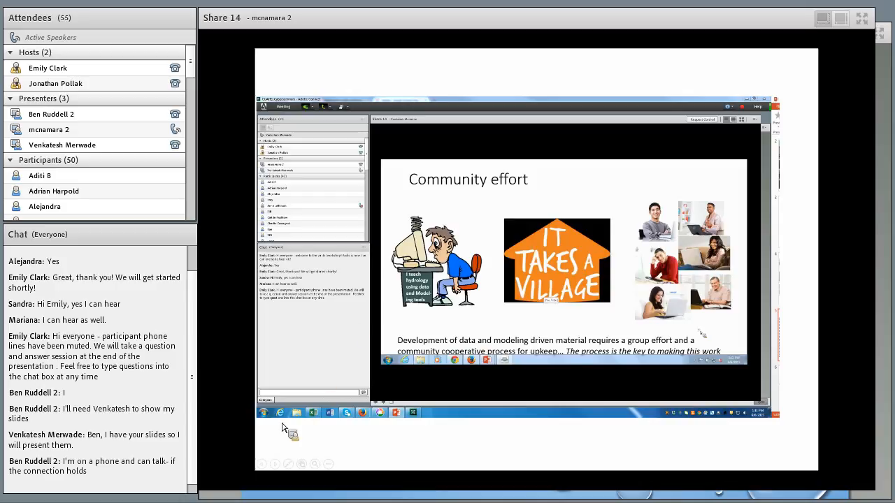
mouse_move(408, 315)
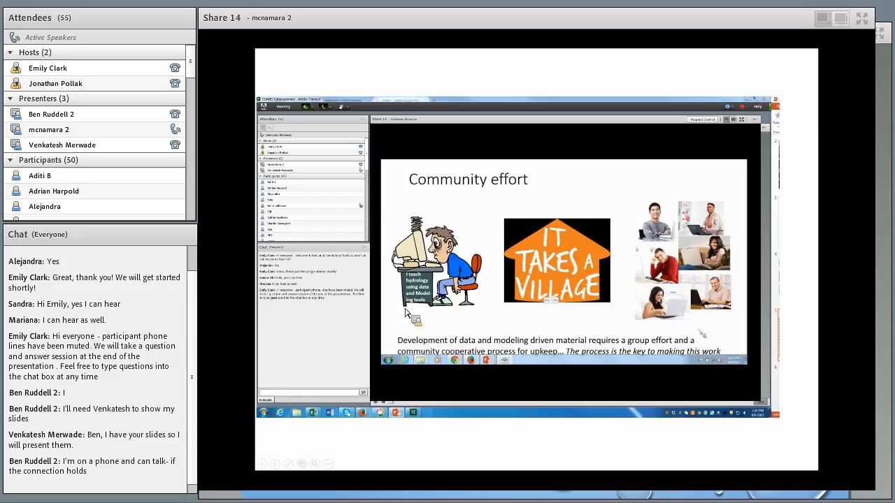
mouse_move(506, 302)
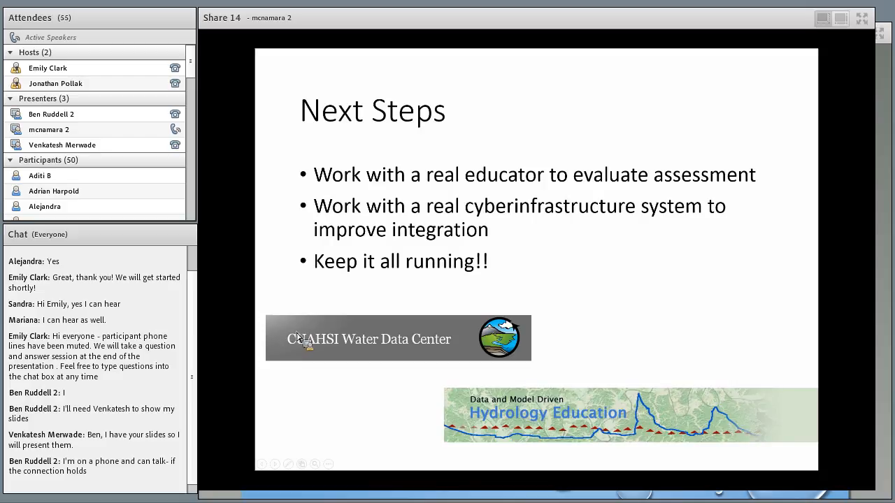
mouse_move(502, 274)
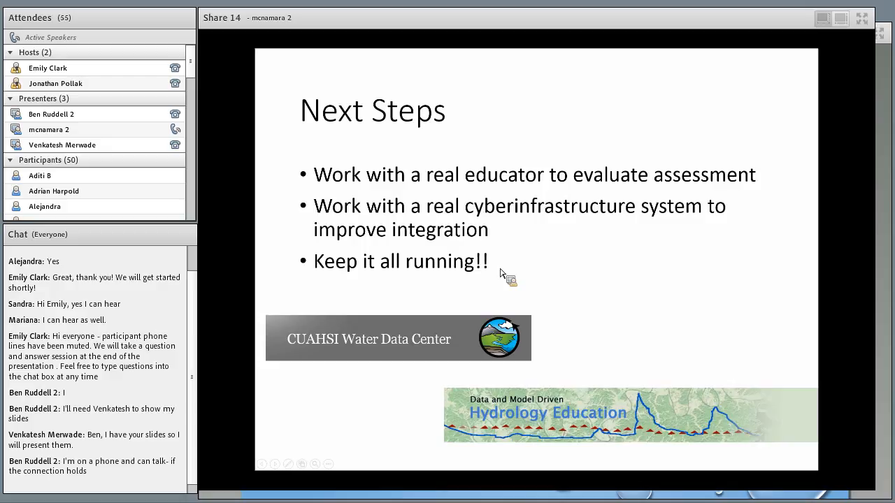
mouse_move(370, 358)
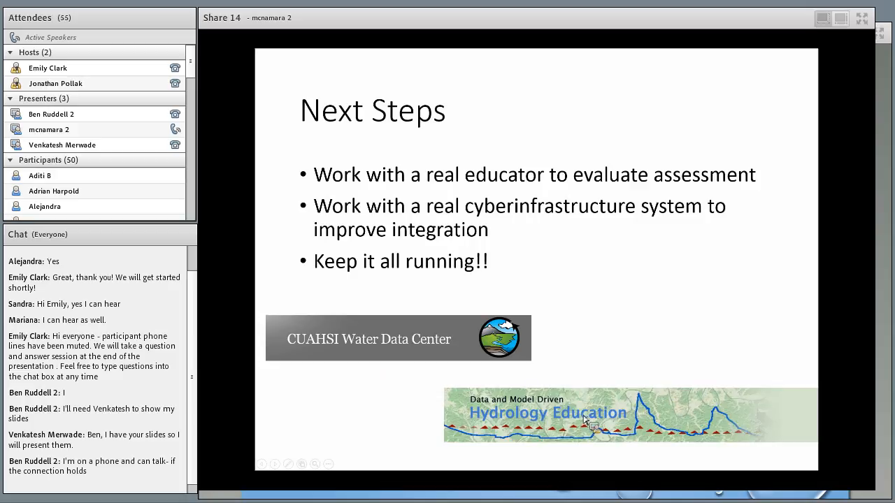
mouse_move(591, 423)
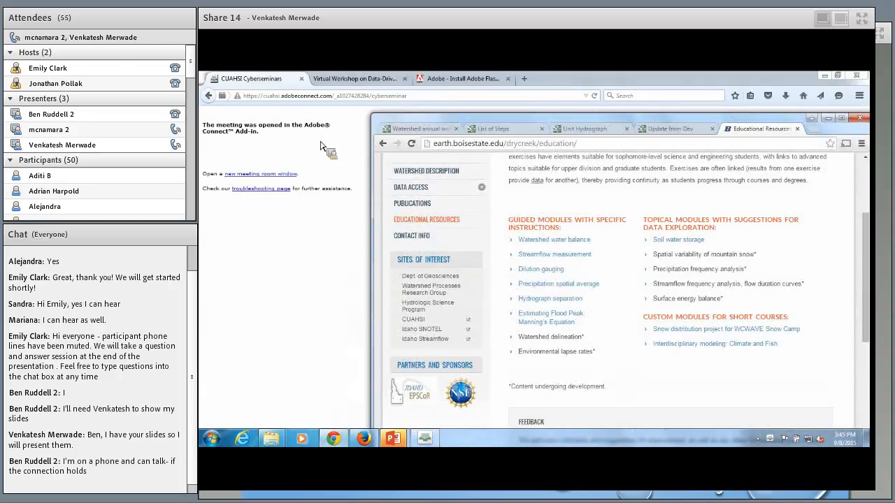
Step: Switch the shared view to Venkatesh's browser showing the SERC hydromodules List of Steps page
click(499, 129)
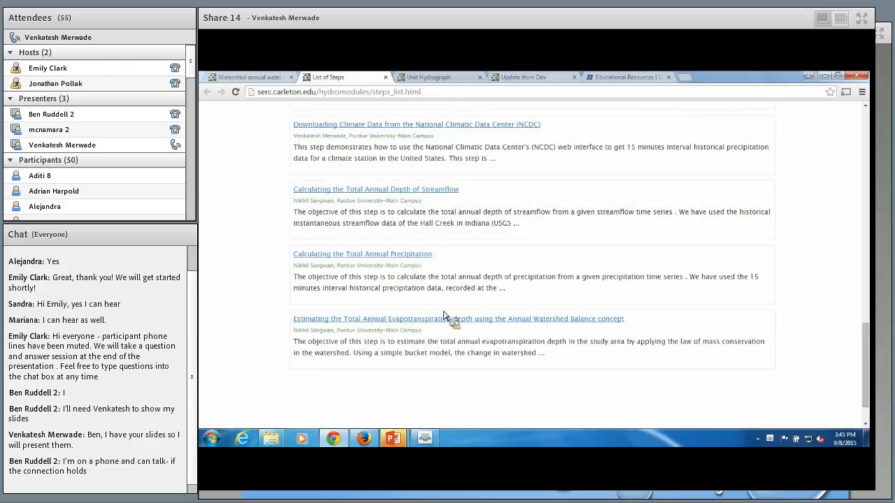
mouse_move(422, 91)
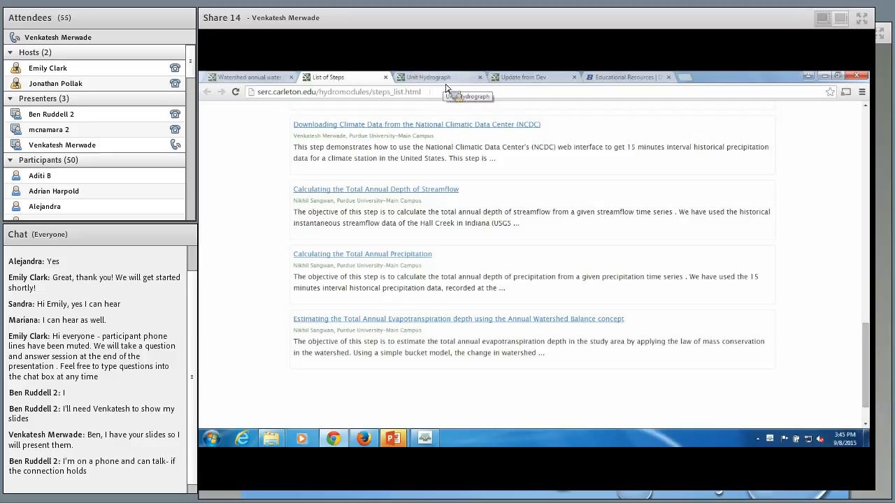
Step: Show the 'Watershed annual water balance' unit page in the shared browser
click(248, 77)
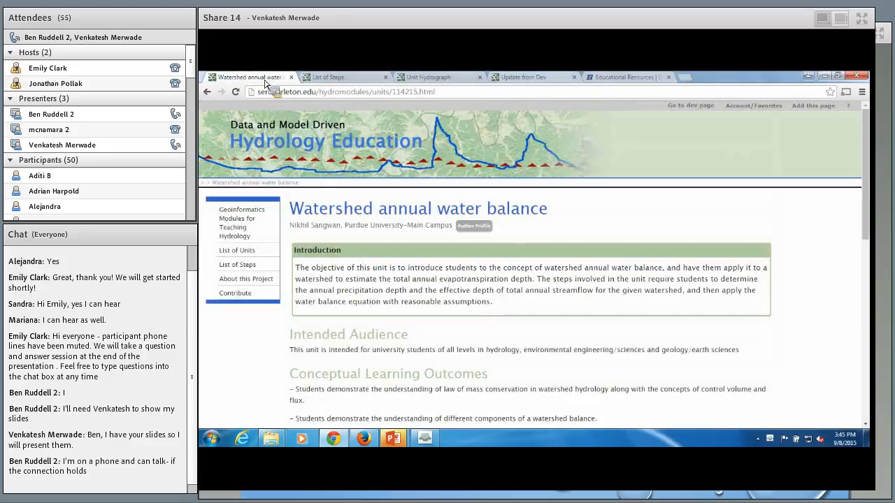
scroll(down, 3)
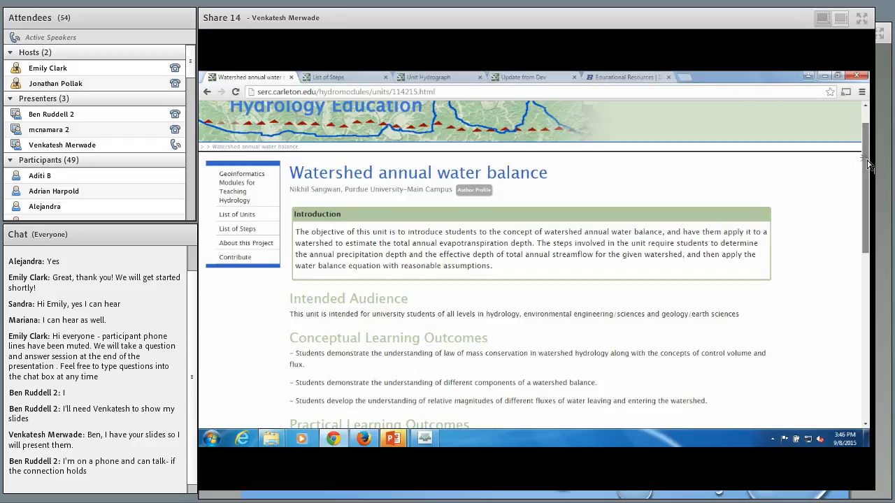
mouse_move(832, 89)
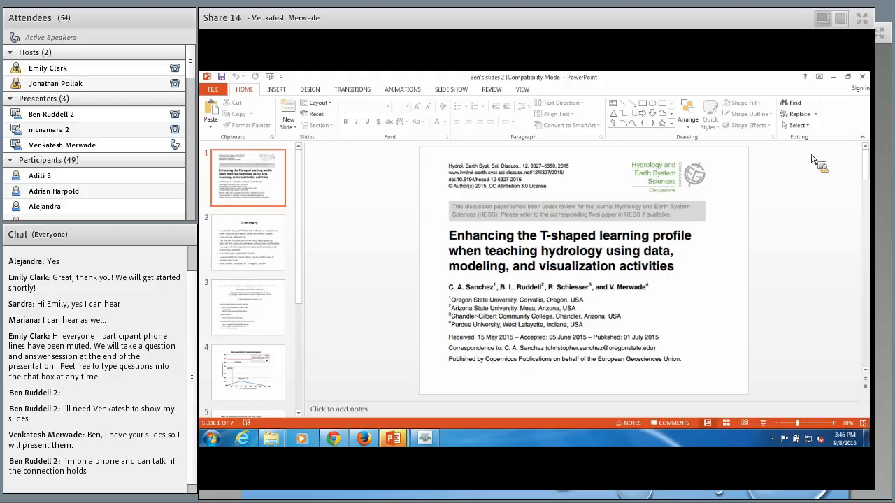
mouse_move(836, 176)
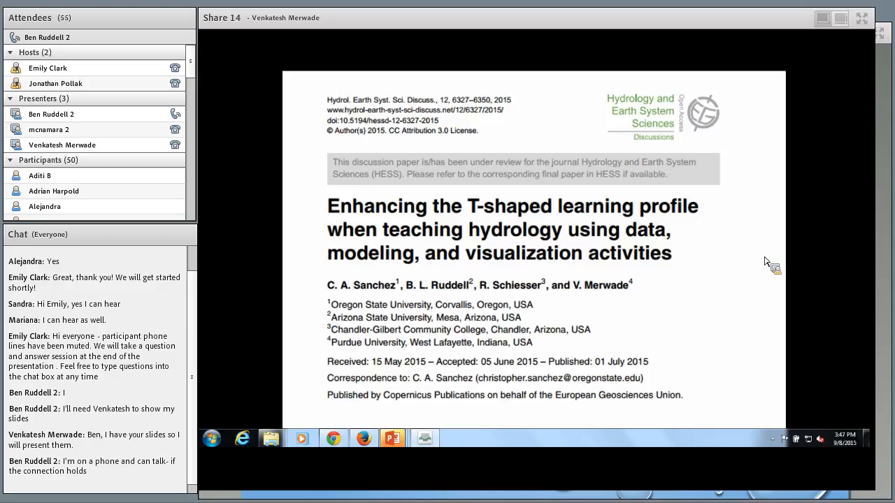
mouse_move(414, 440)
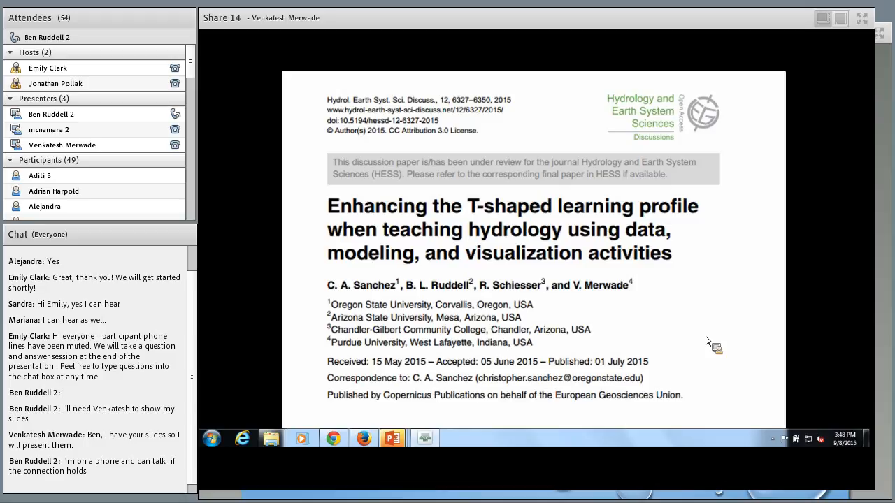
mouse_move(518, 454)
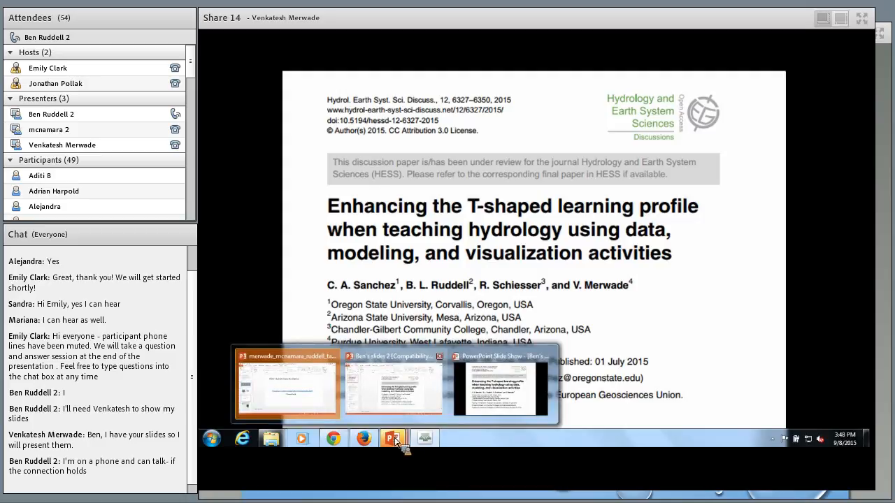
Step: Bring the PowerPoint deck forward and resume the slide show at the 'Join Us Next Week' slide
click(395, 389)
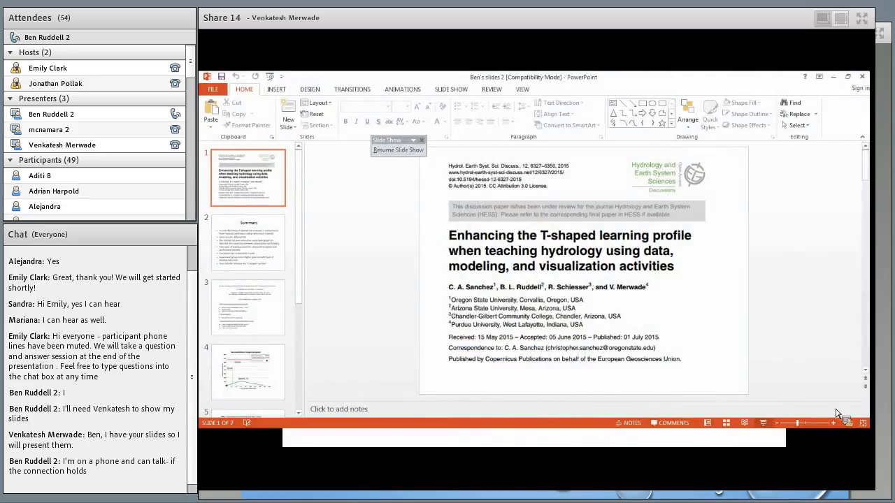
click(764, 422)
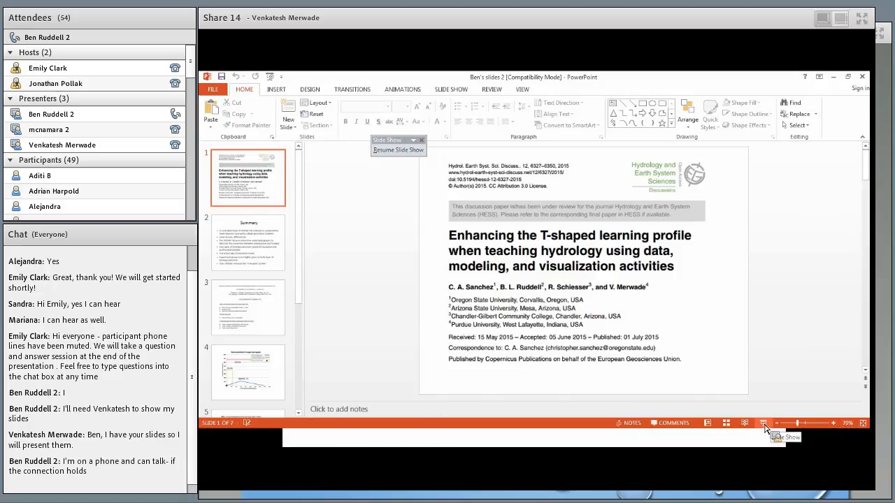
click(249, 243)
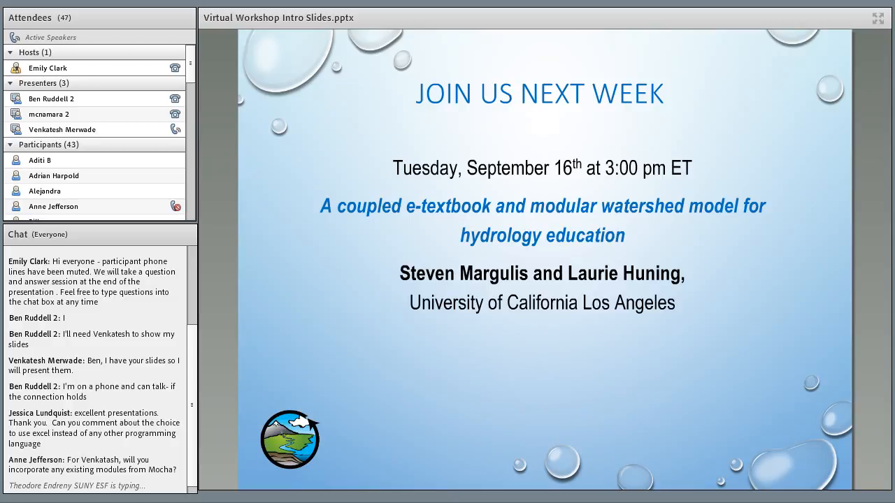
Step: Advance to the September 29th Virtual Poster Session invitation slide
scroll(down, 3)
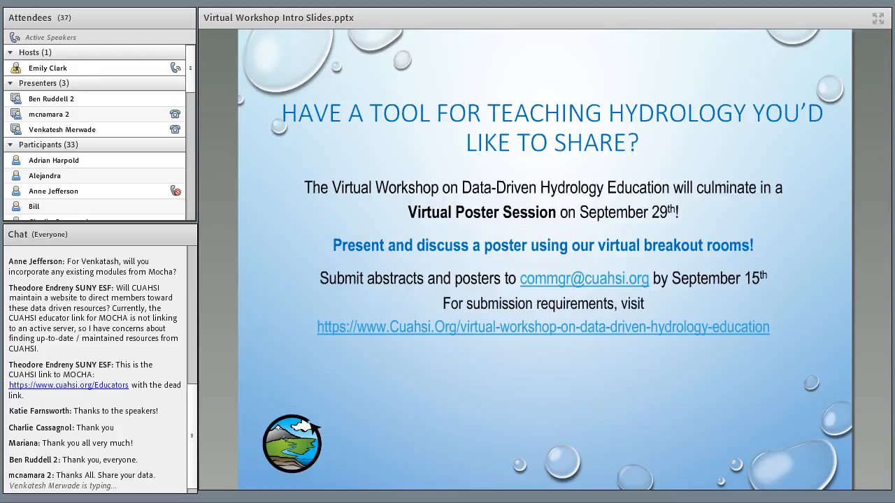
scroll(down, 3)
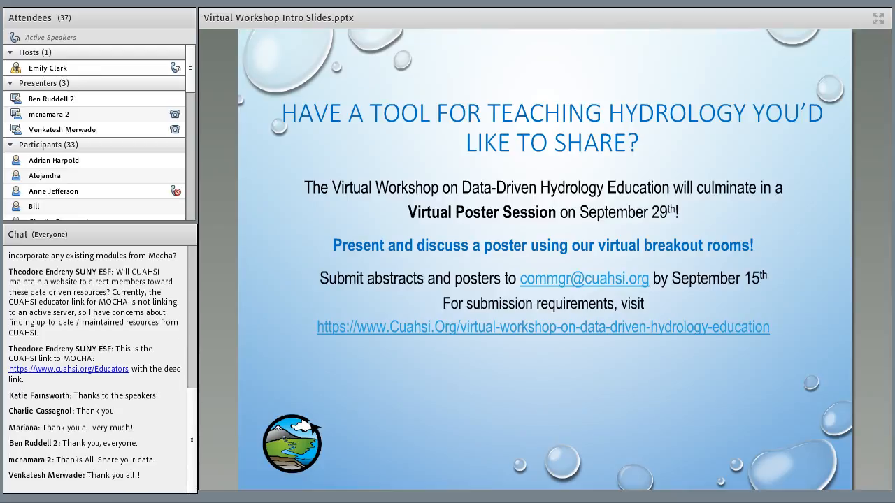